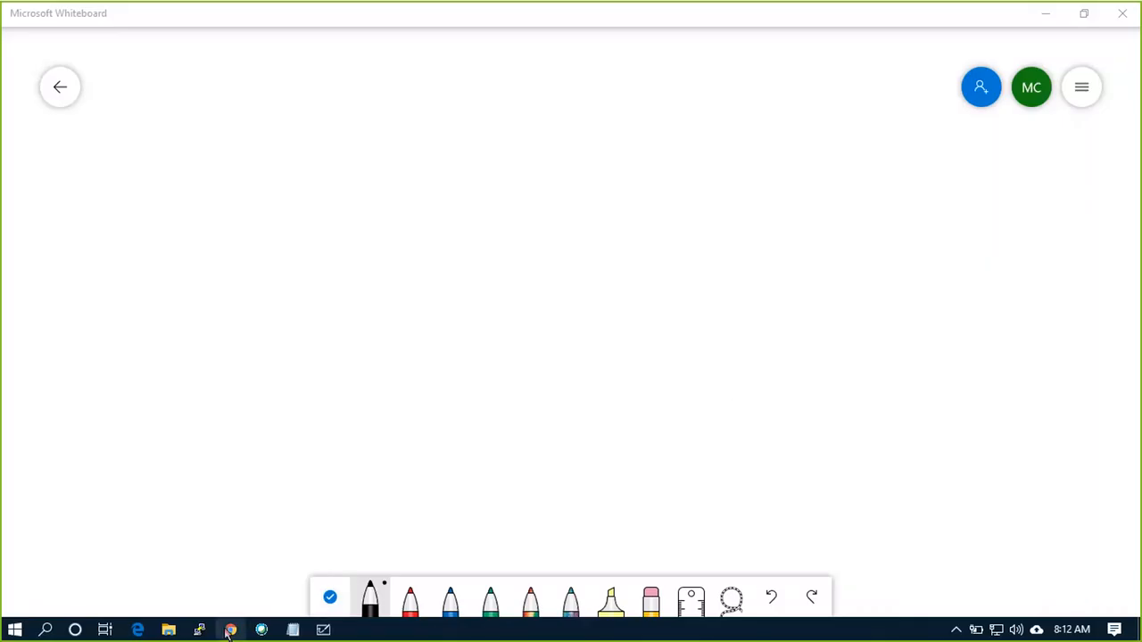
# Open the Maverick Cloud channel page from the video and scroll to its VMware uploads.
pyautogui.click(232, 630)
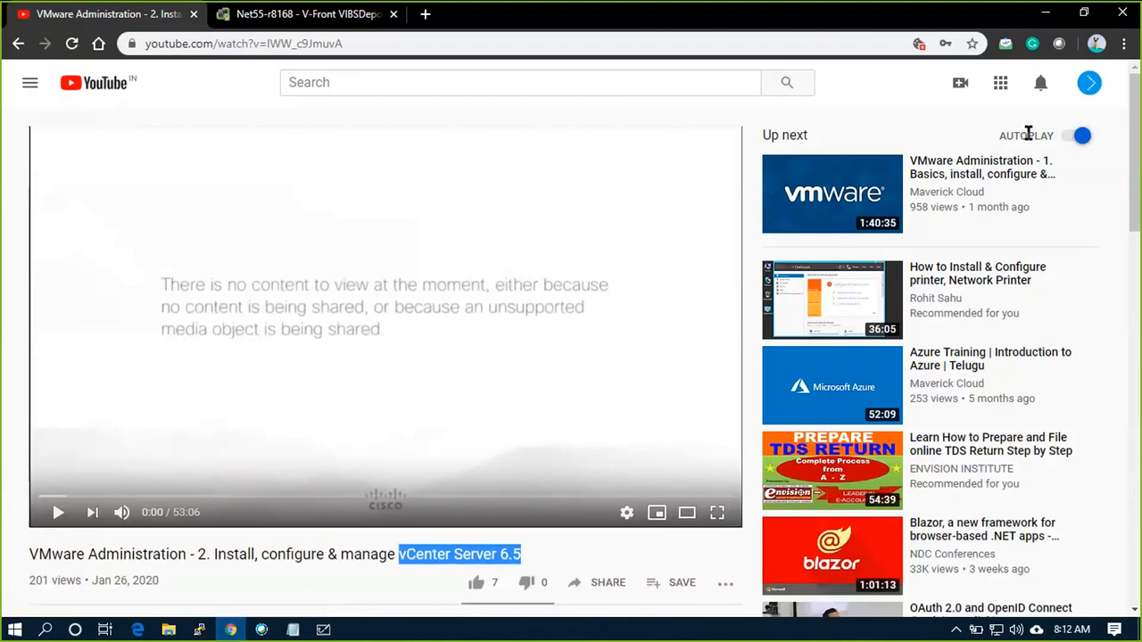
pyautogui.click(946, 192)
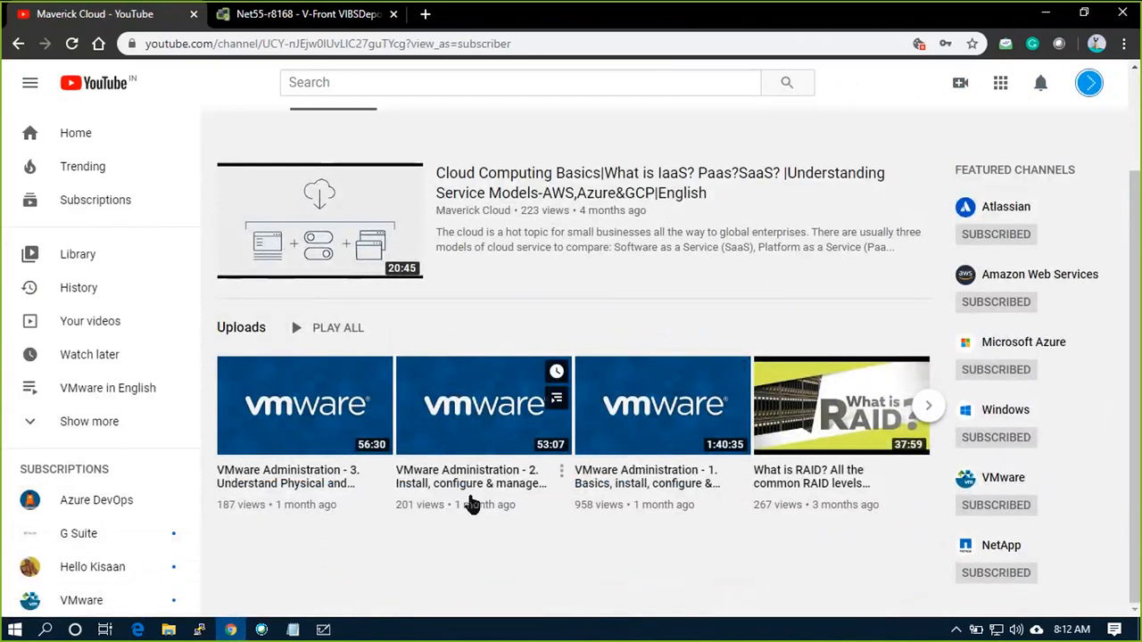
pyautogui.moveTo(467, 482)
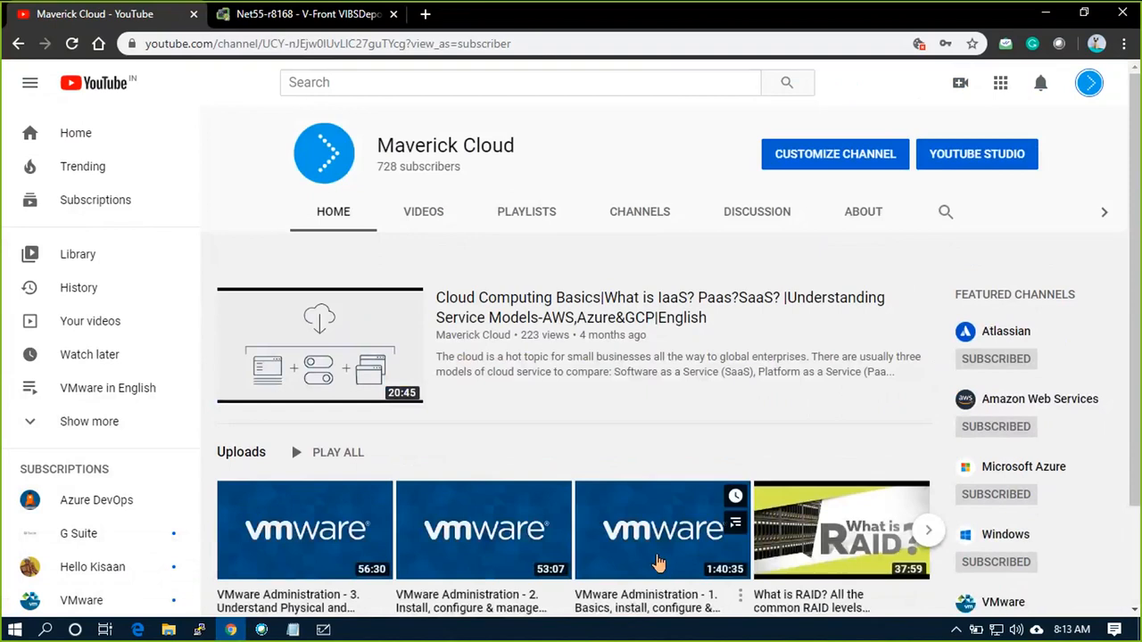
pyautogui.scroll(-3)
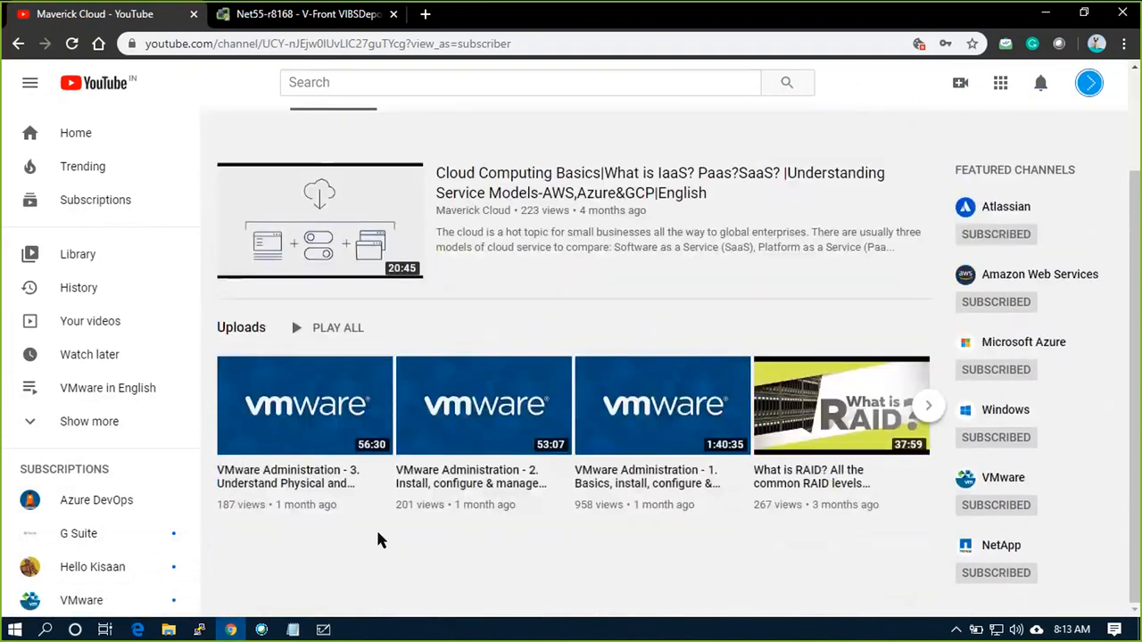
# Draw a server rectangle and list 1TB SSD, 120GB SSD and 1TB SATA drives inside it.
pyautogui.click(323, 630)
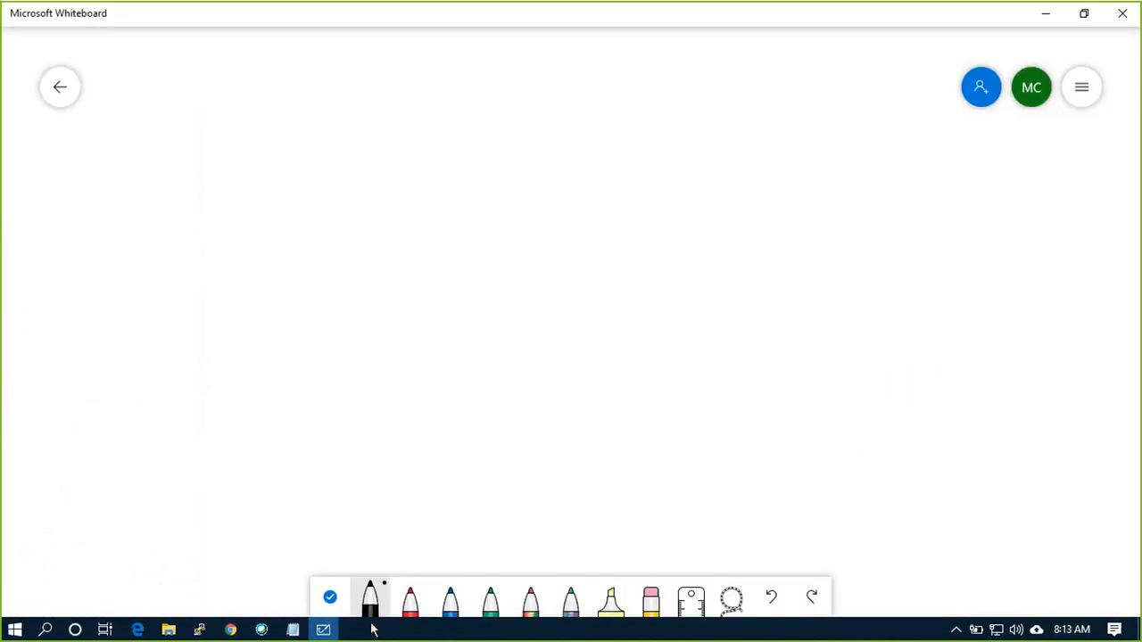
pyautogui.moveTo(473, 149); pyautogui.dragTo(460, 369)
pyautogui.write('32GB RAM')
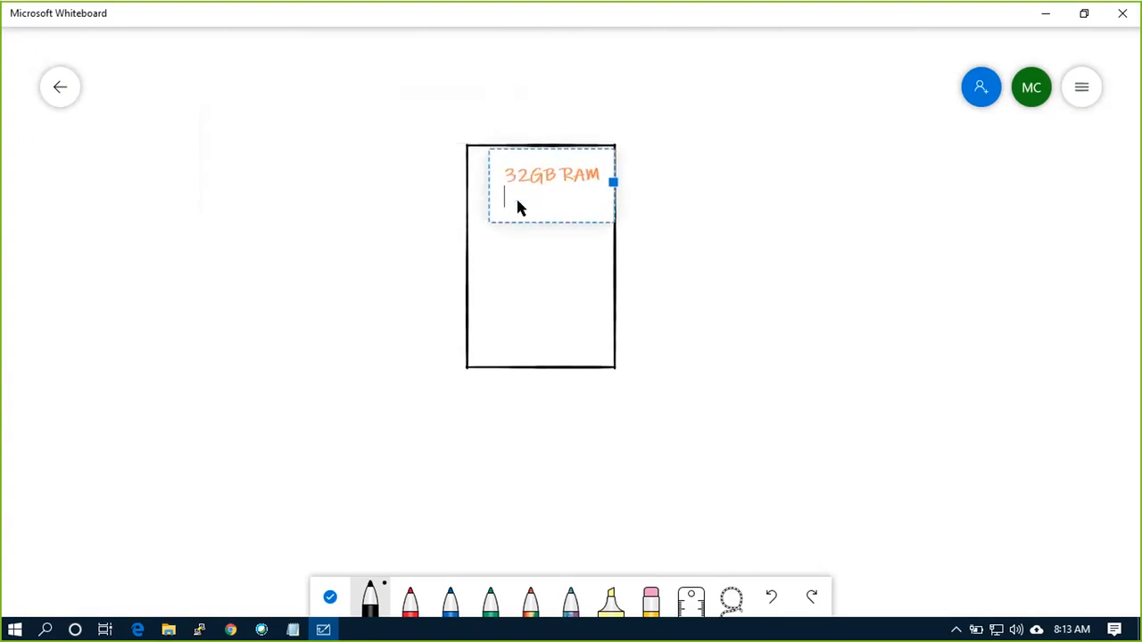
pyautogui.write('1X1TB')
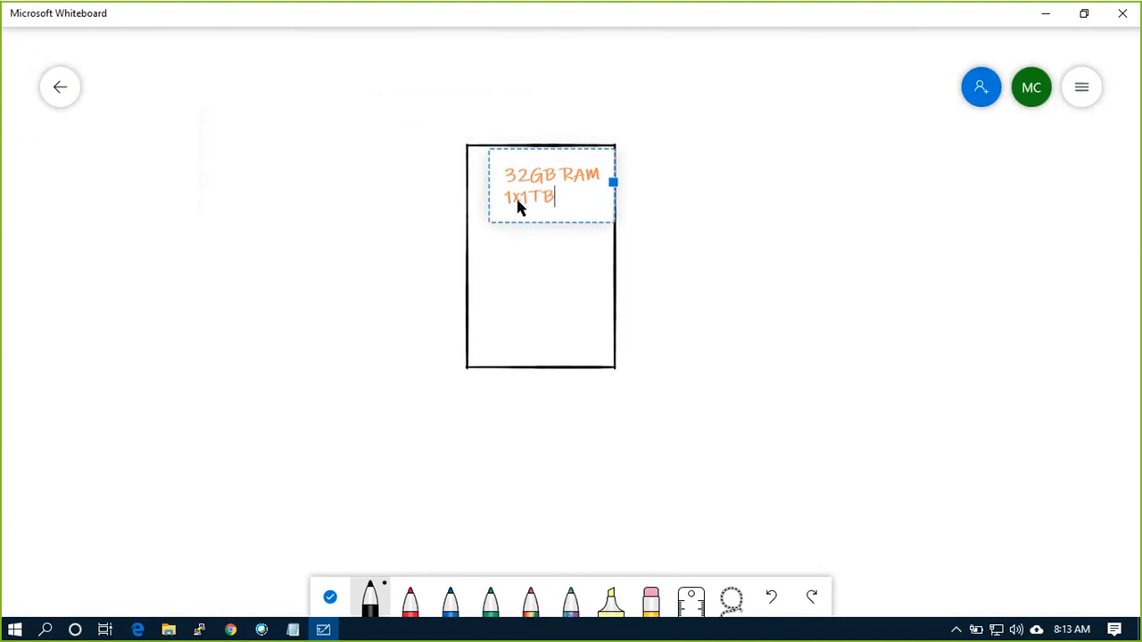
pyautogui.write('SSD')
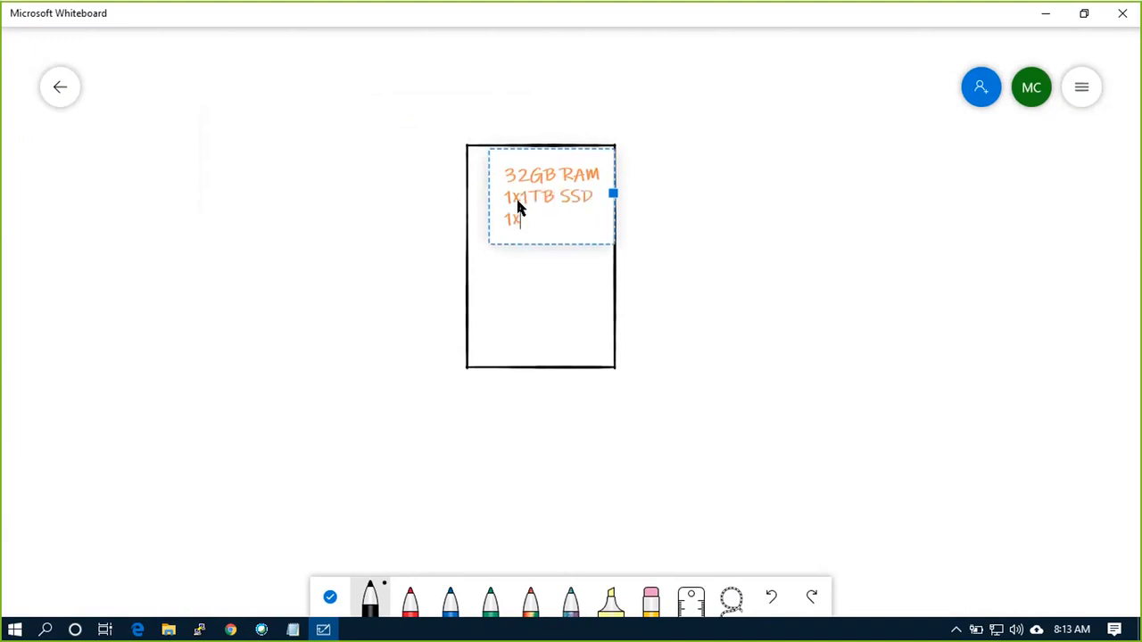
pyautogui.write('20GB SSD')
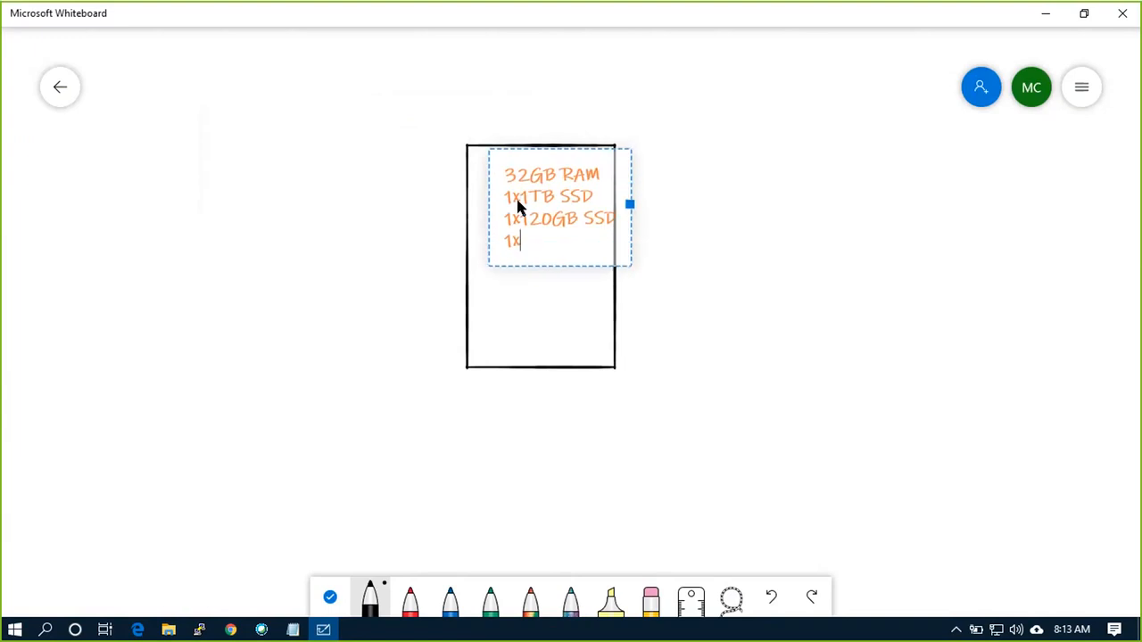
pyautogui.write('TB SATA')
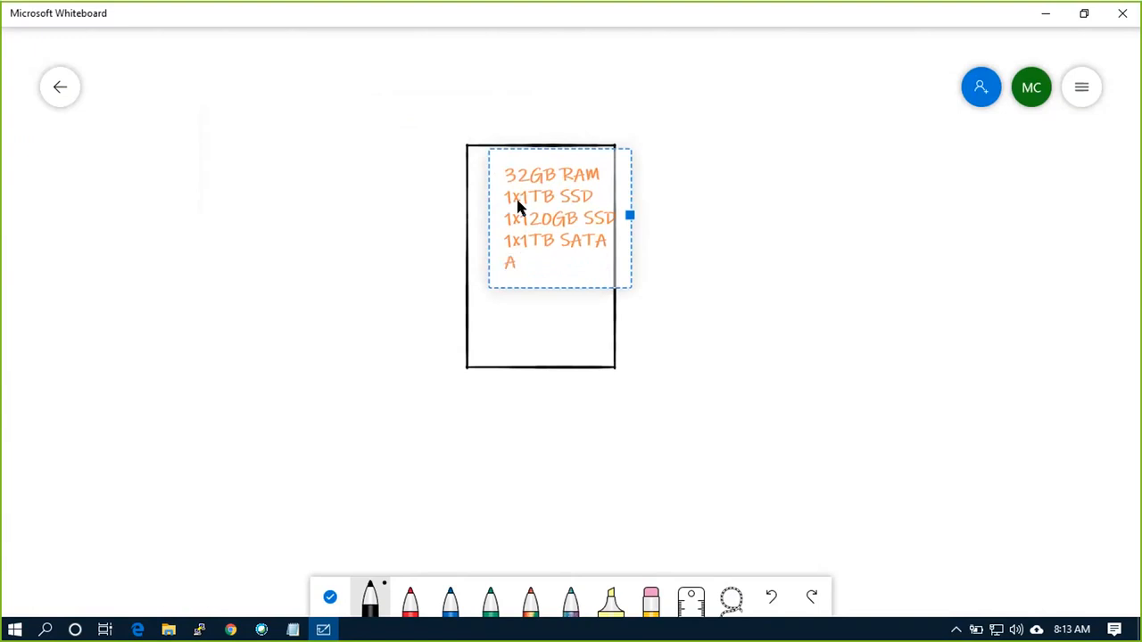
# Add 'Asus, intel i5' to the specs and label the box 'esxi' below.
pyautogui.write('u')
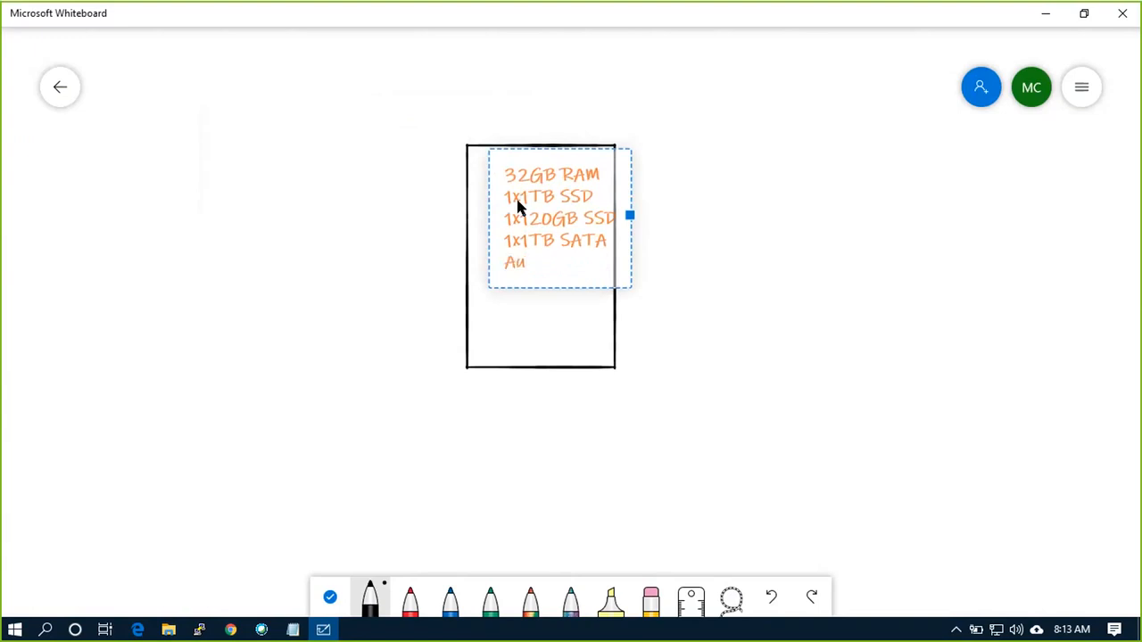
pyautogui.write('sus')
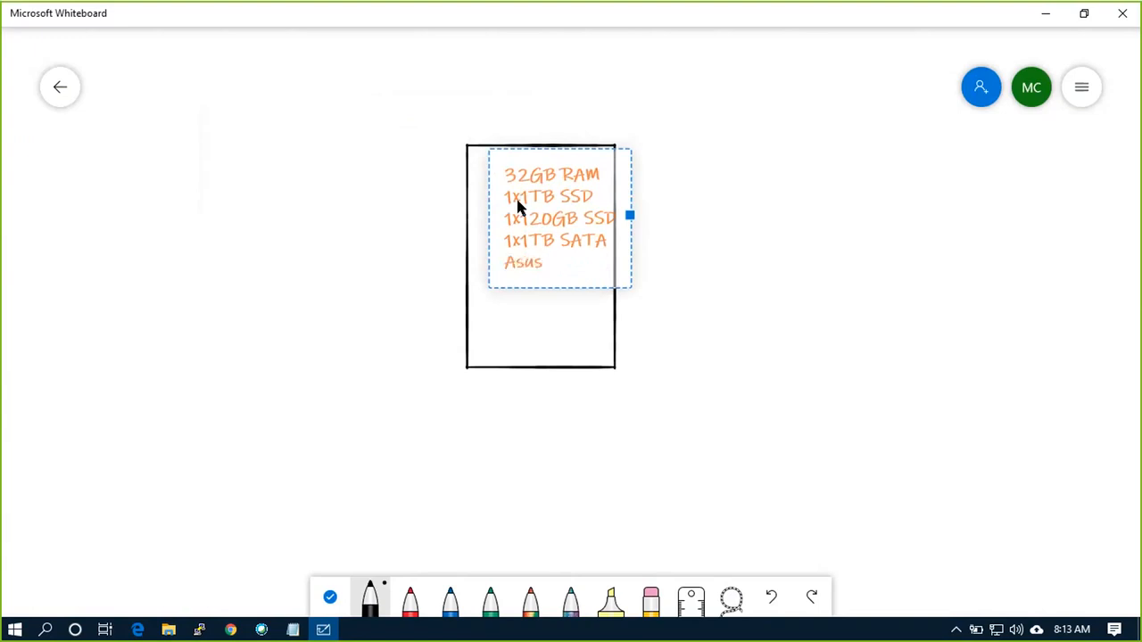
pyautogui.write(', in')
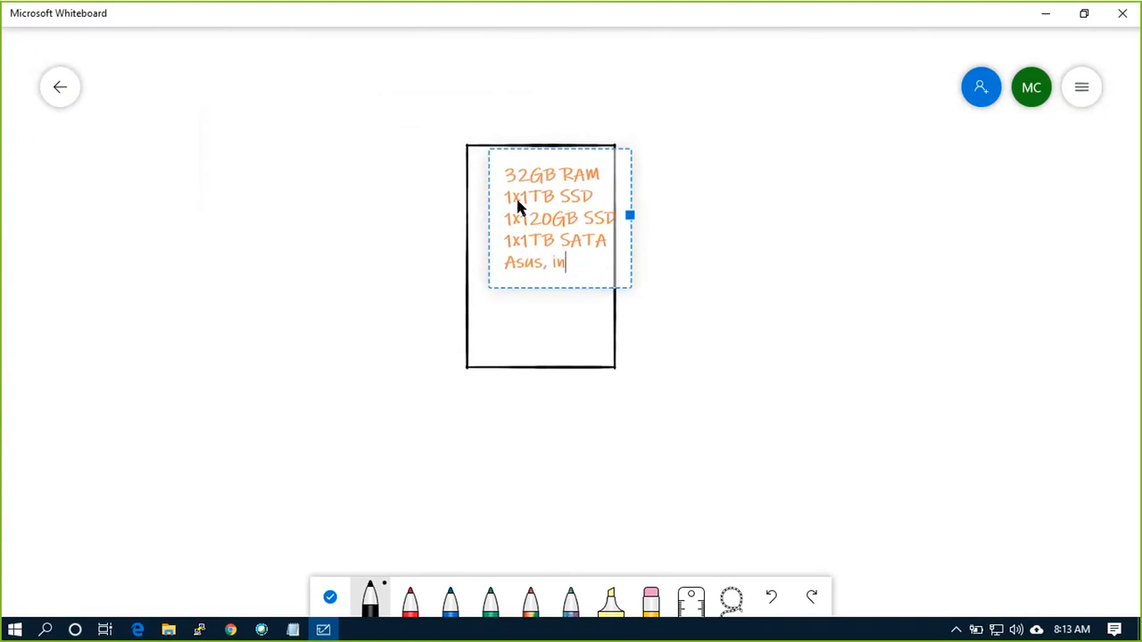
pyautogui.write('tel')
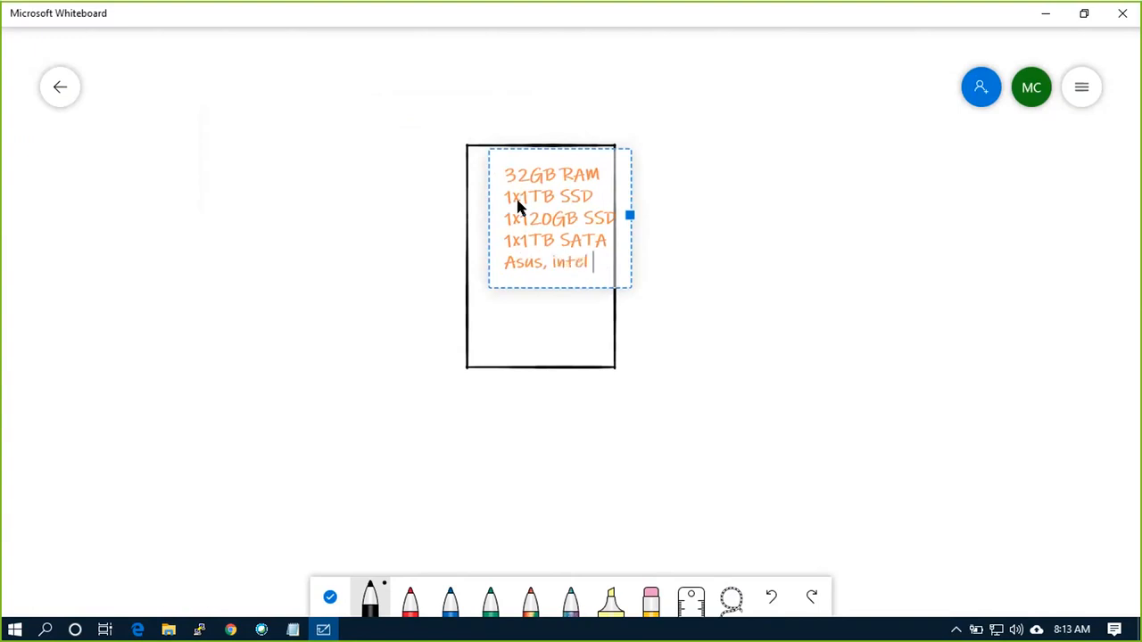
pyautogui.write('i5')
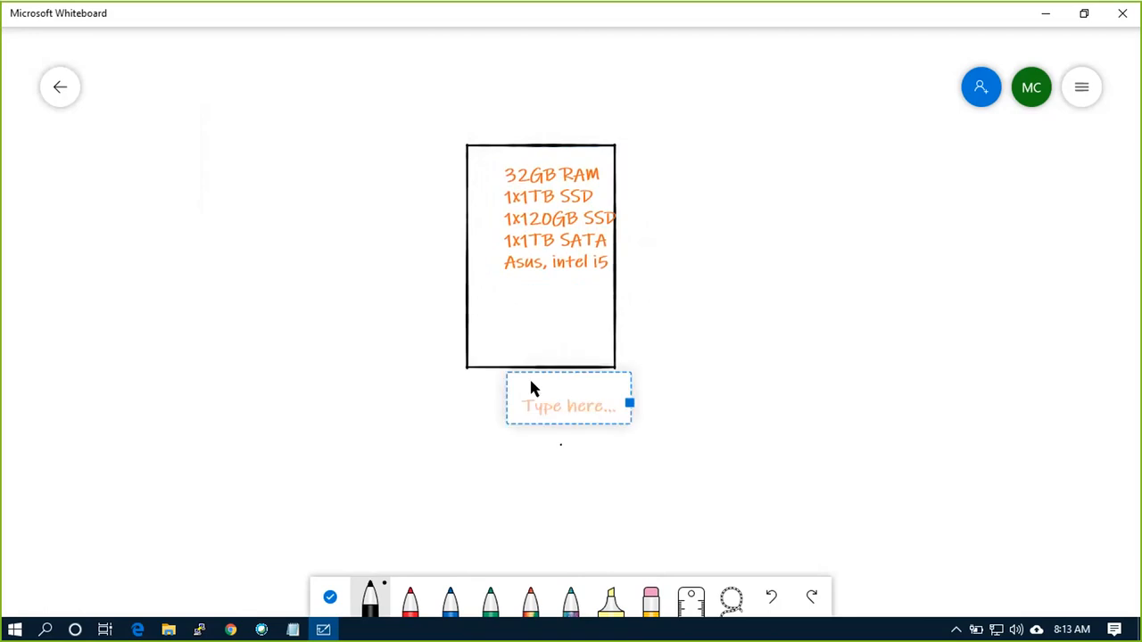
pyautogui.write('esxi 6.0')
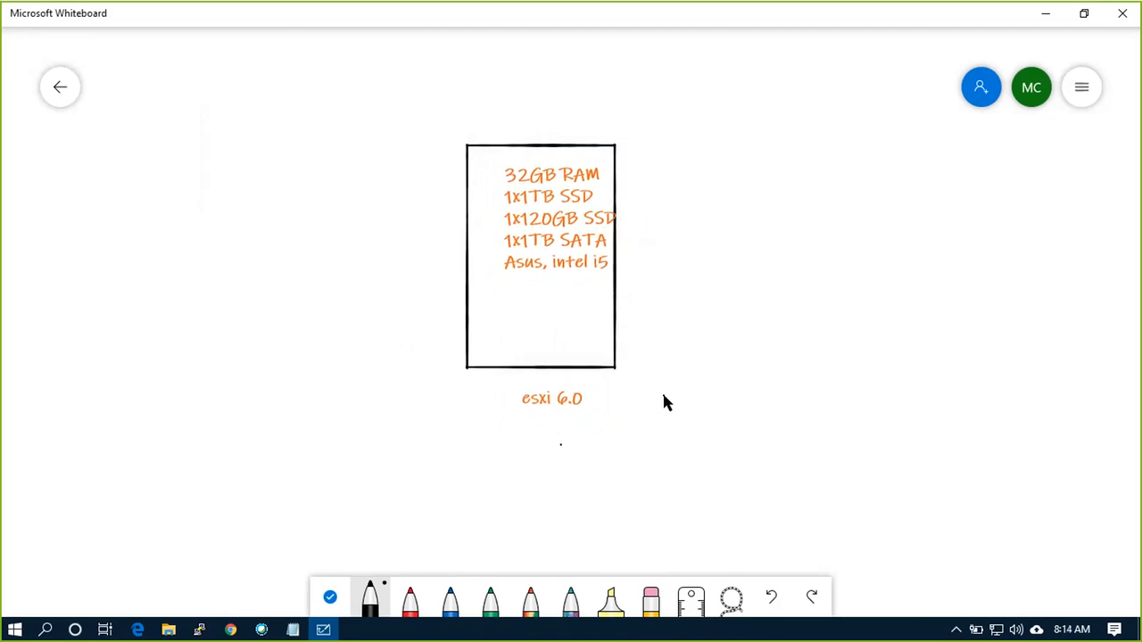
pyautogui.moveTo(546, 145)
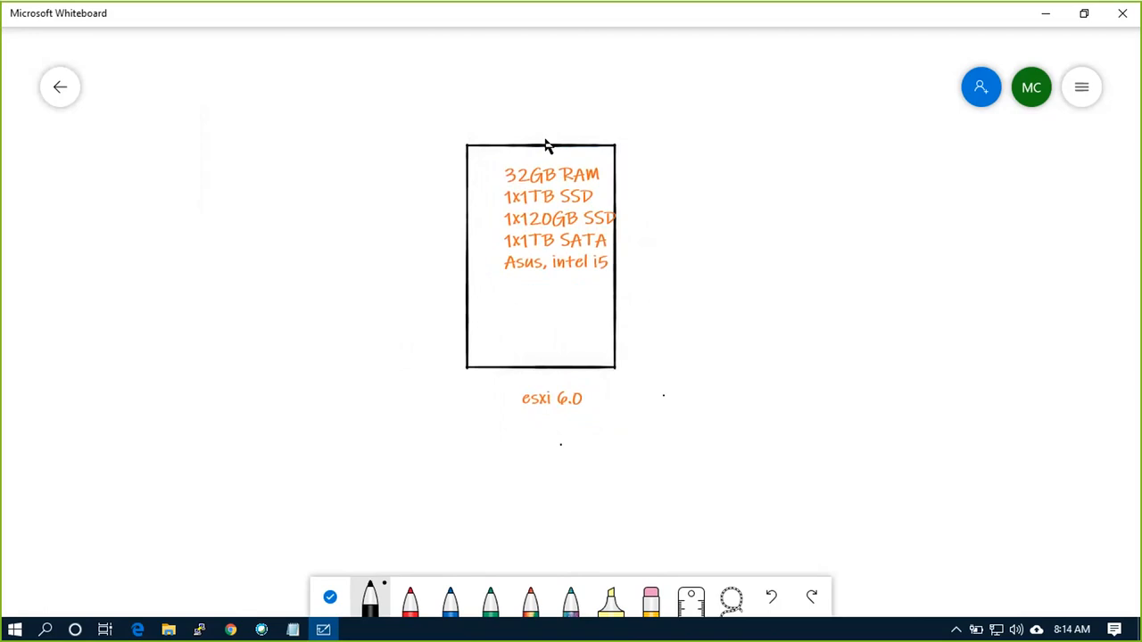
# Draw an arrow into the server box and handwrite '6.7' beside it.
pyautogui.moveTo(378, 103); pyautogui.dragTo(464, 152)
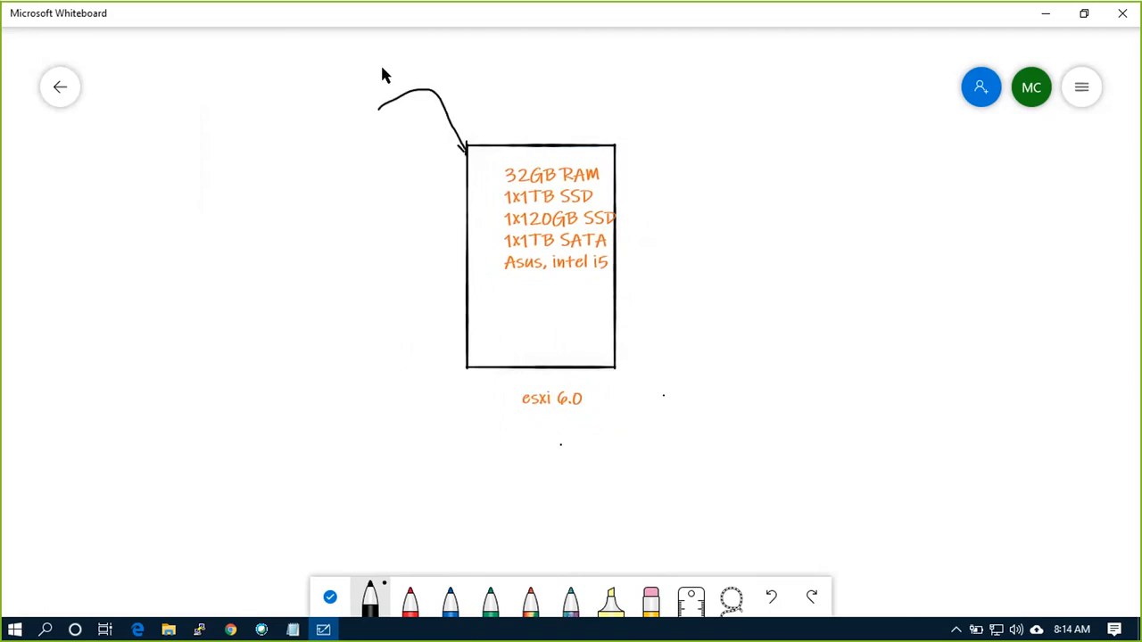
pyautogui.moveTo(384, 80); pyautogui.dragTo(406, 68)
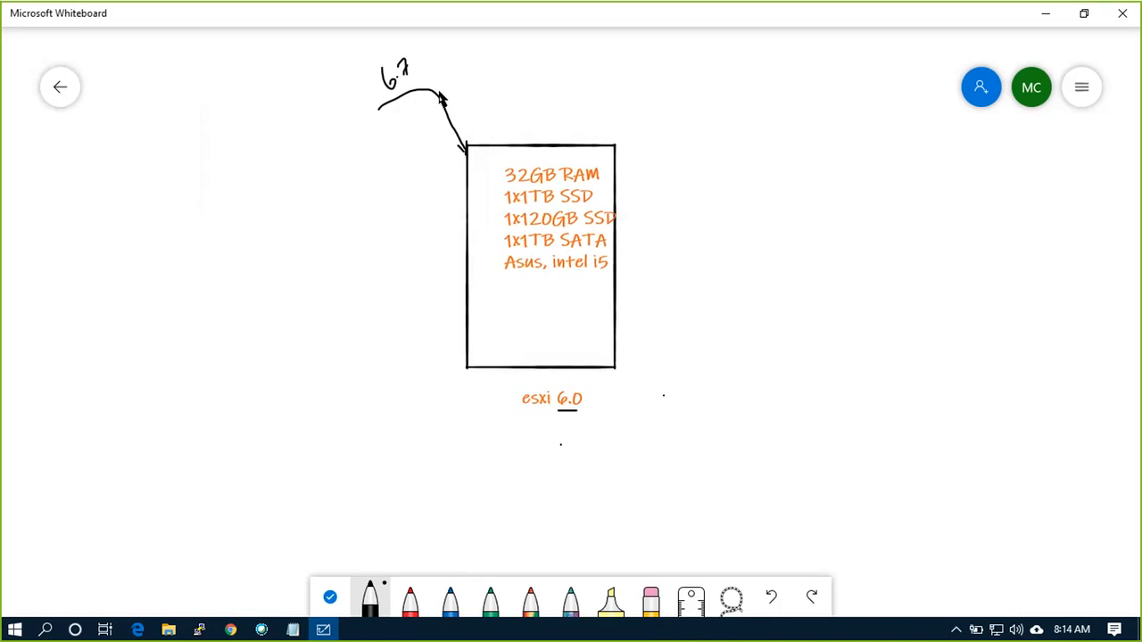
pyautogui.moveTo(587, 414)
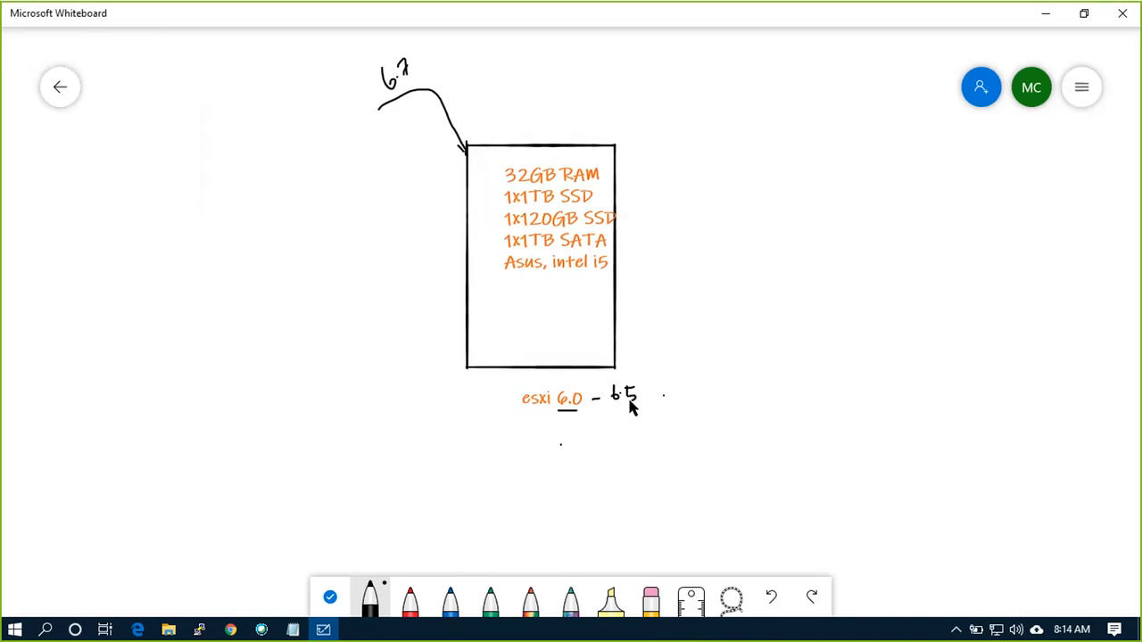
pyautogui.moveTo(597, 414)
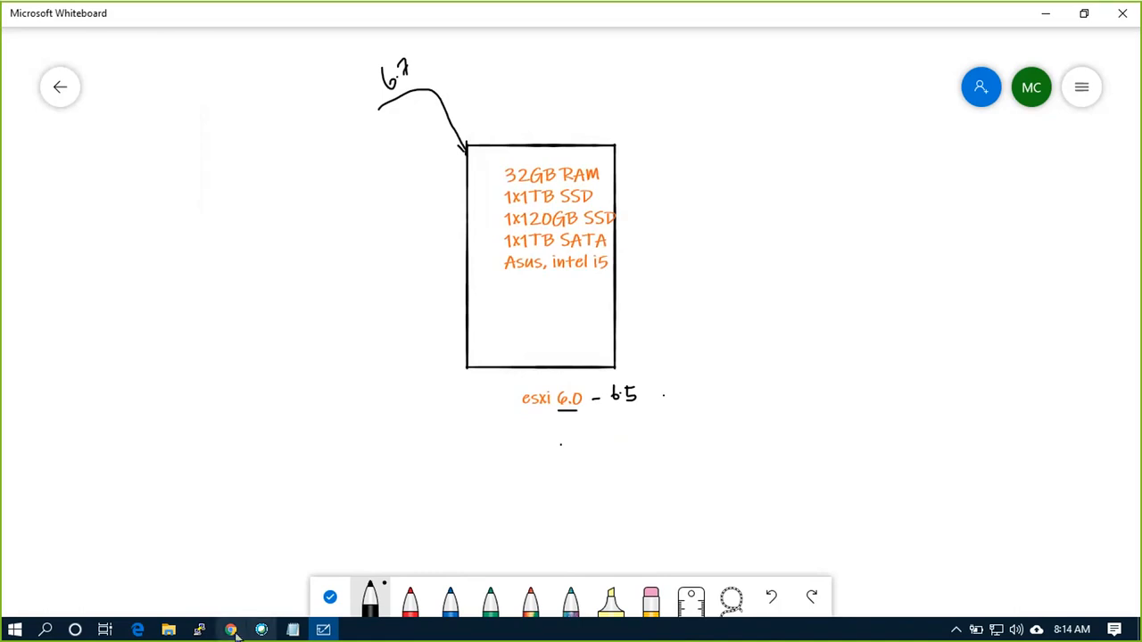
# Search 'no network adapter found esxi 6.7', view image results and go to the Net55-r8168 driver page.
pyautogui.click(232, 630)
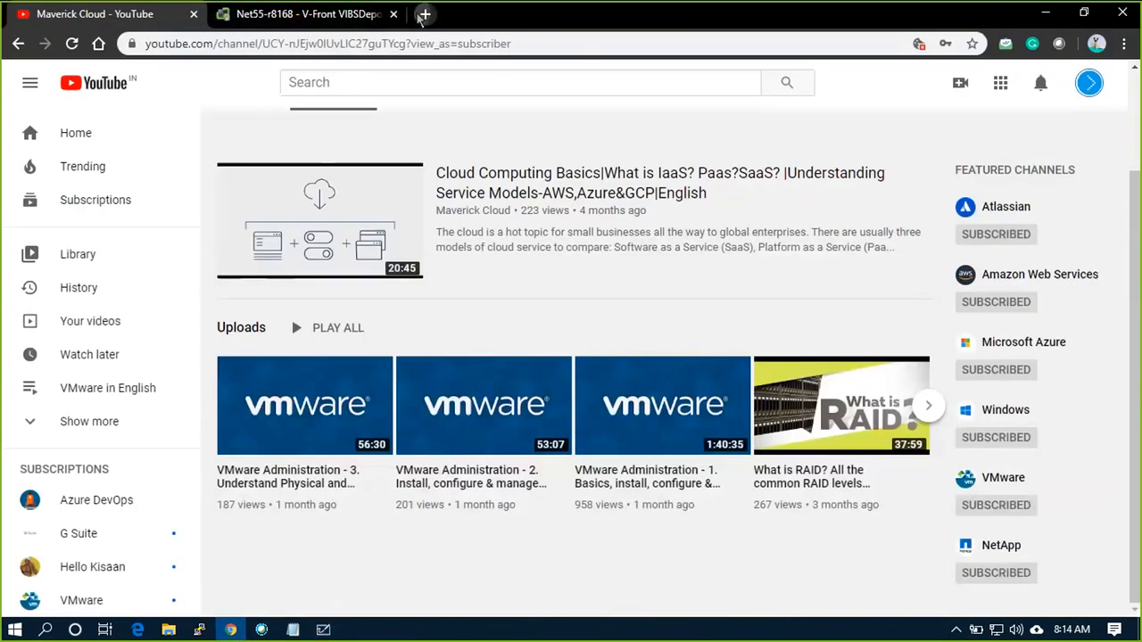
pyautogui.click(425, 15)
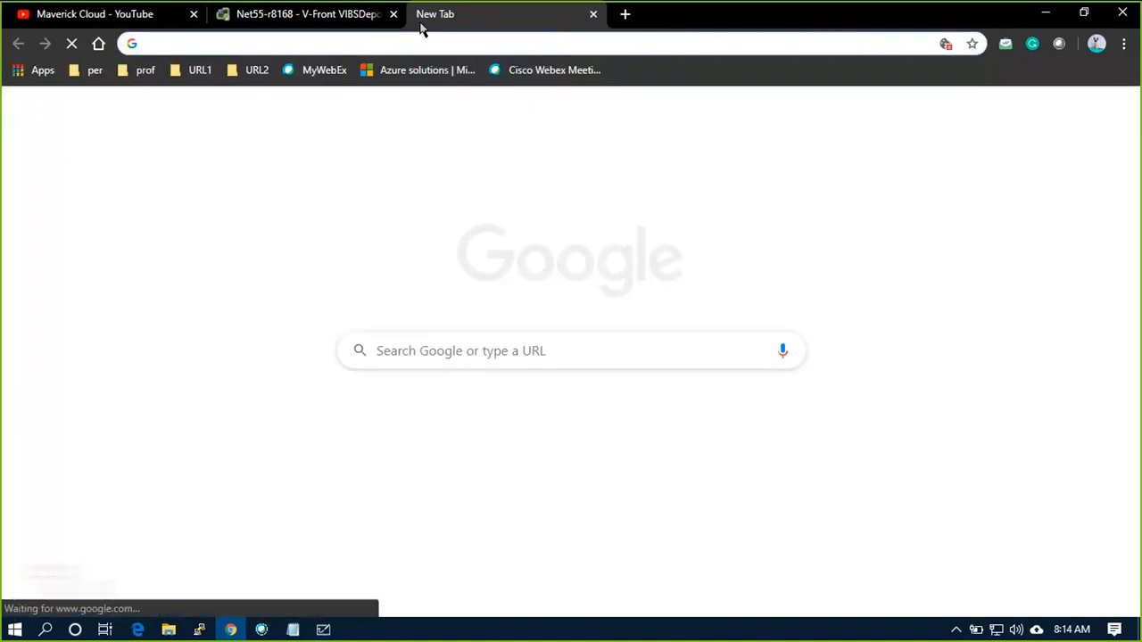
pyautogui.write('no network adapter found windows 7')
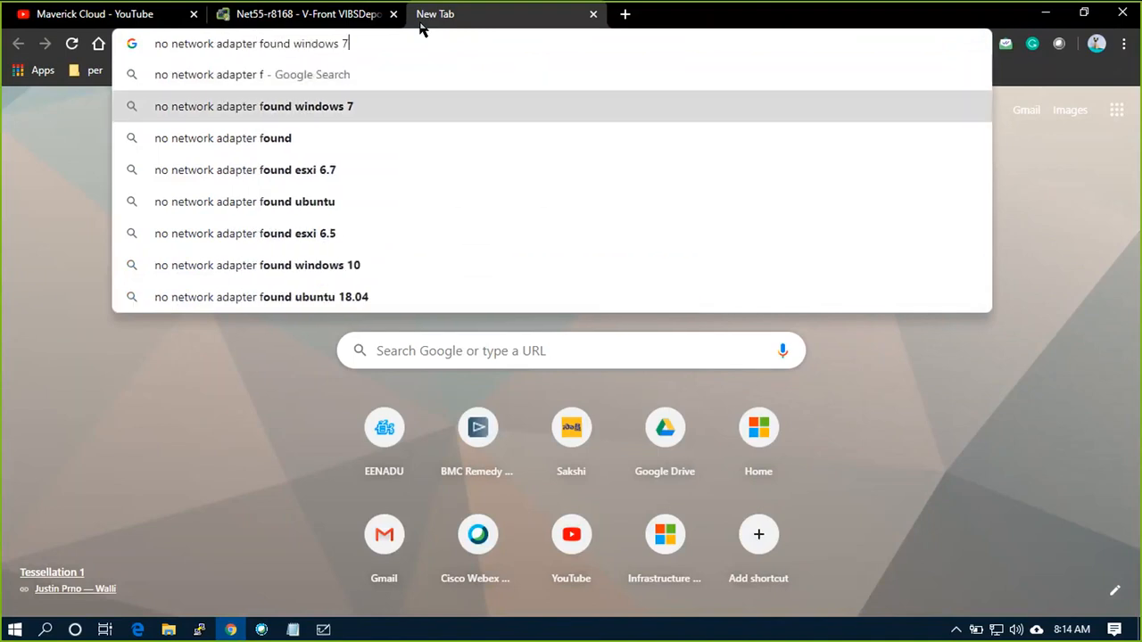
pyautogui.click(246, 169)
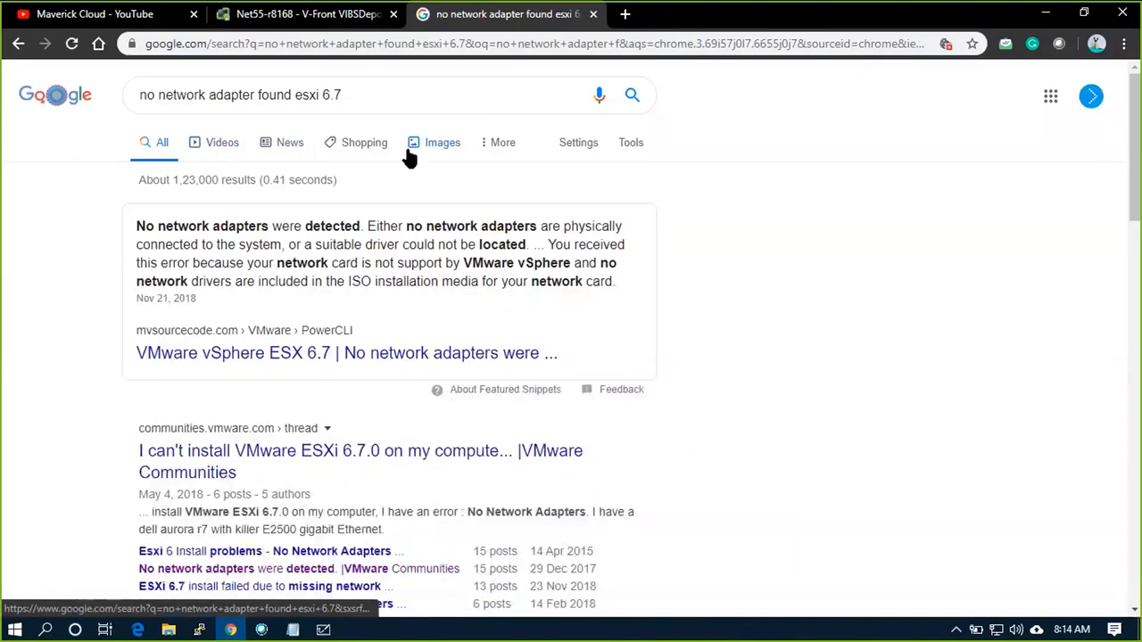
pyautogui.click(442, 143)
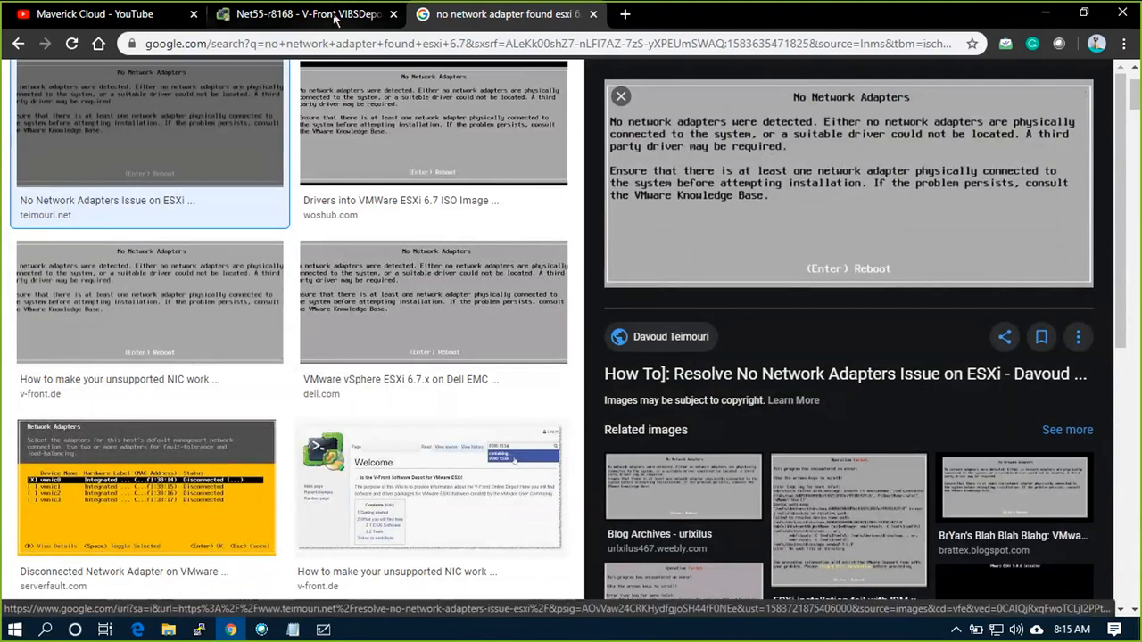
pyautogui.click(303, 14)
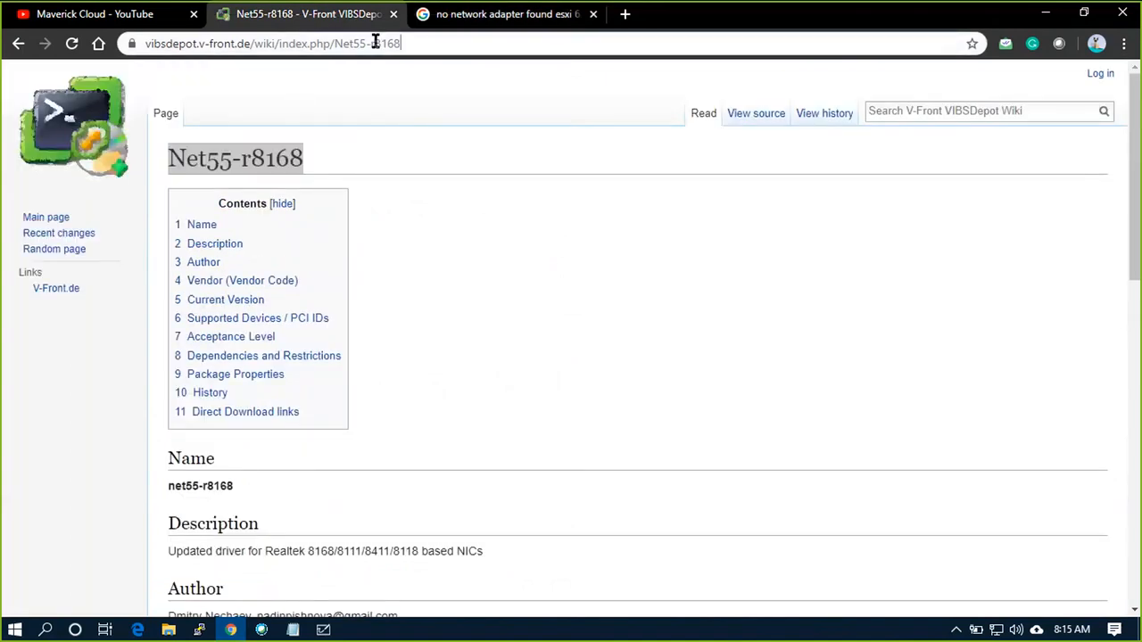
pyautogui.scroll(-3)
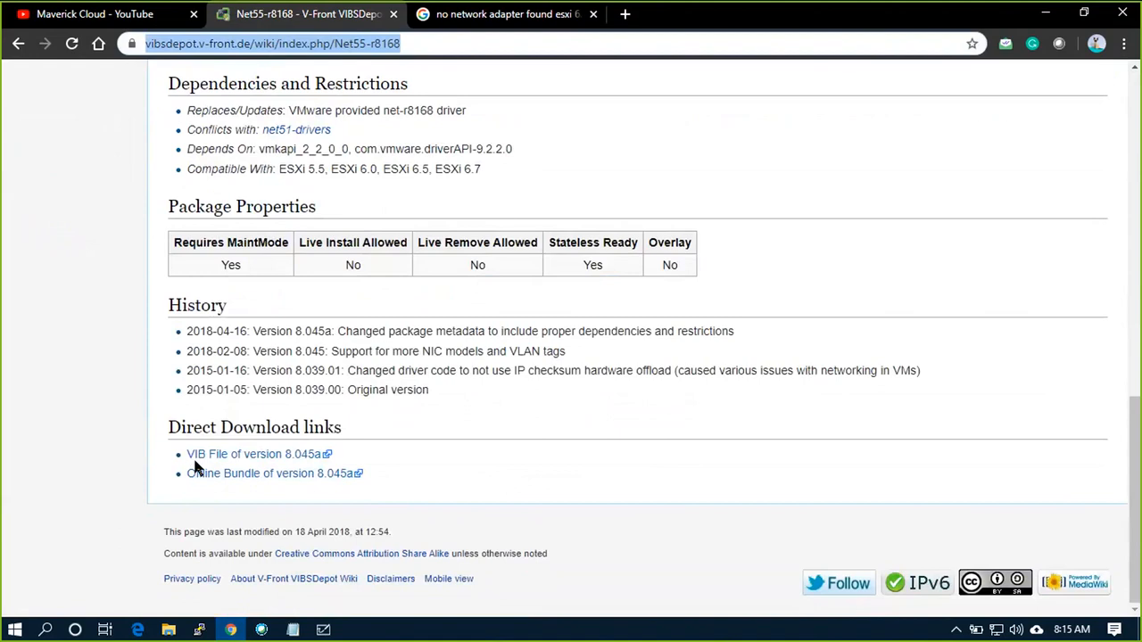
pyautogui.moveTo(253, 455)
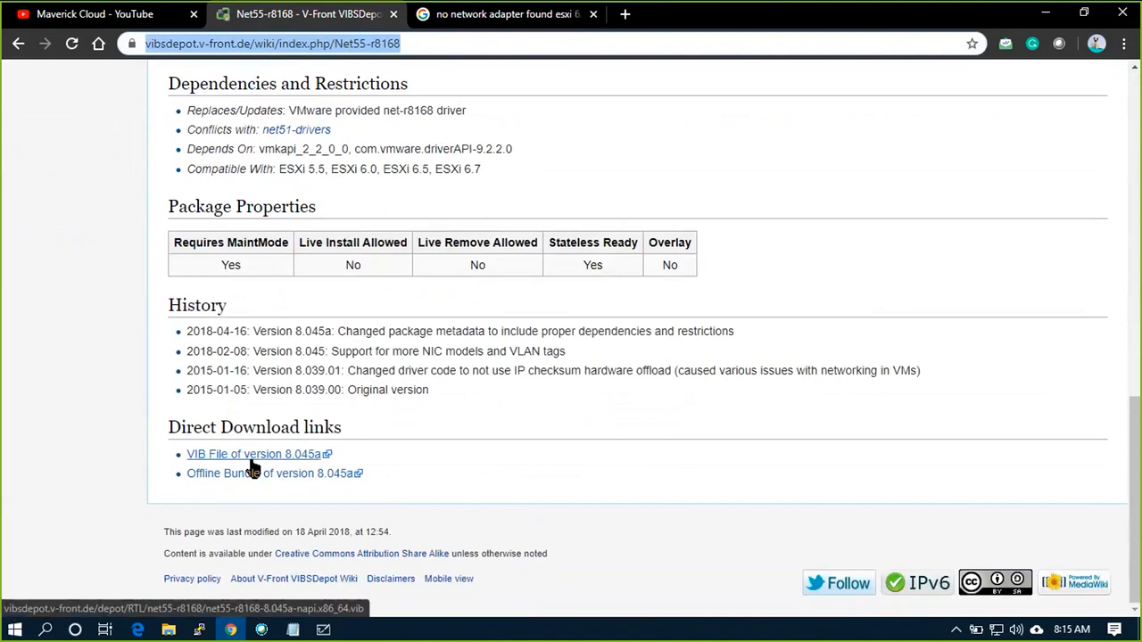
pyautogui.moveTo(663, 214)
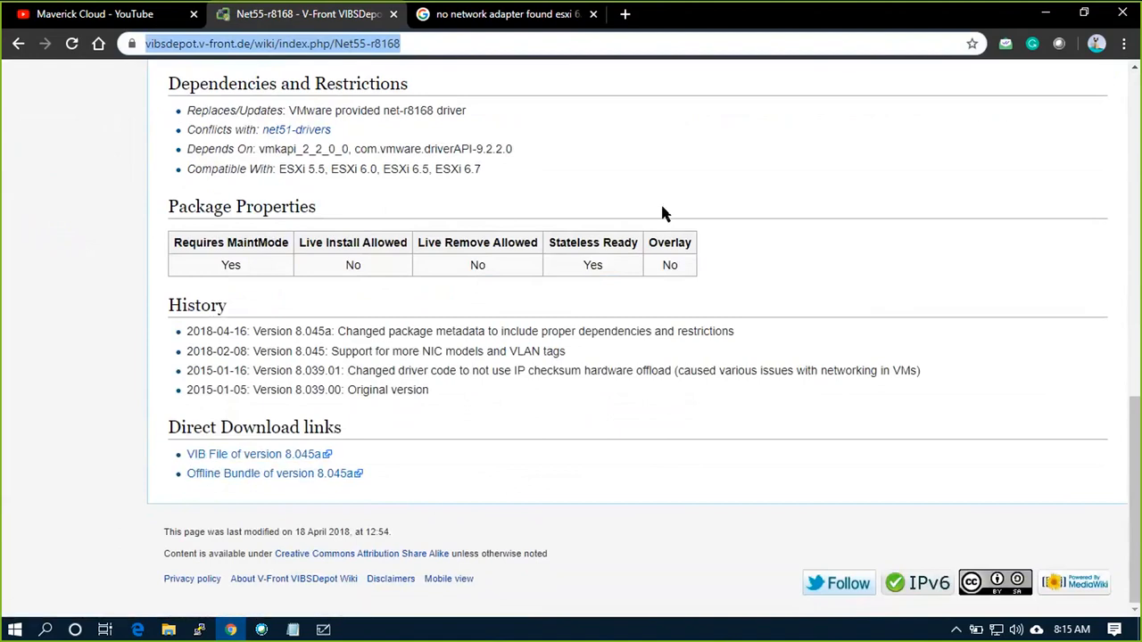
pyautogui.click(323, 630)
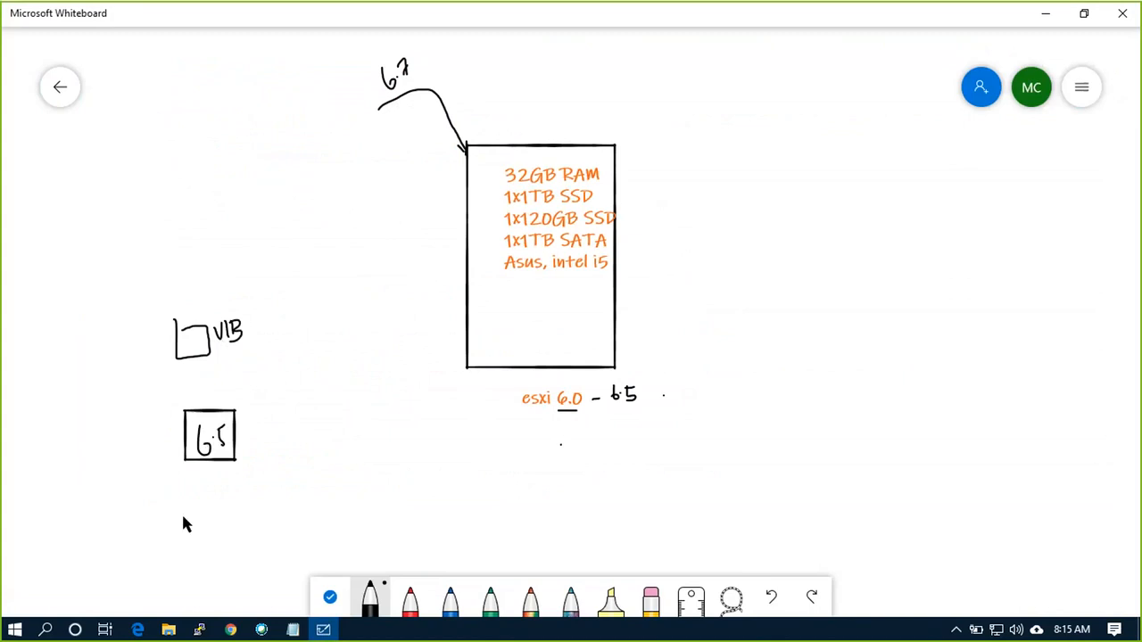
# Bracket the VIB and 6.5 boxes with an arrow and label them 'esxi customizer'.
pyautogui.moveTo(275, 295); pyautogui.dragTo(289, 369)
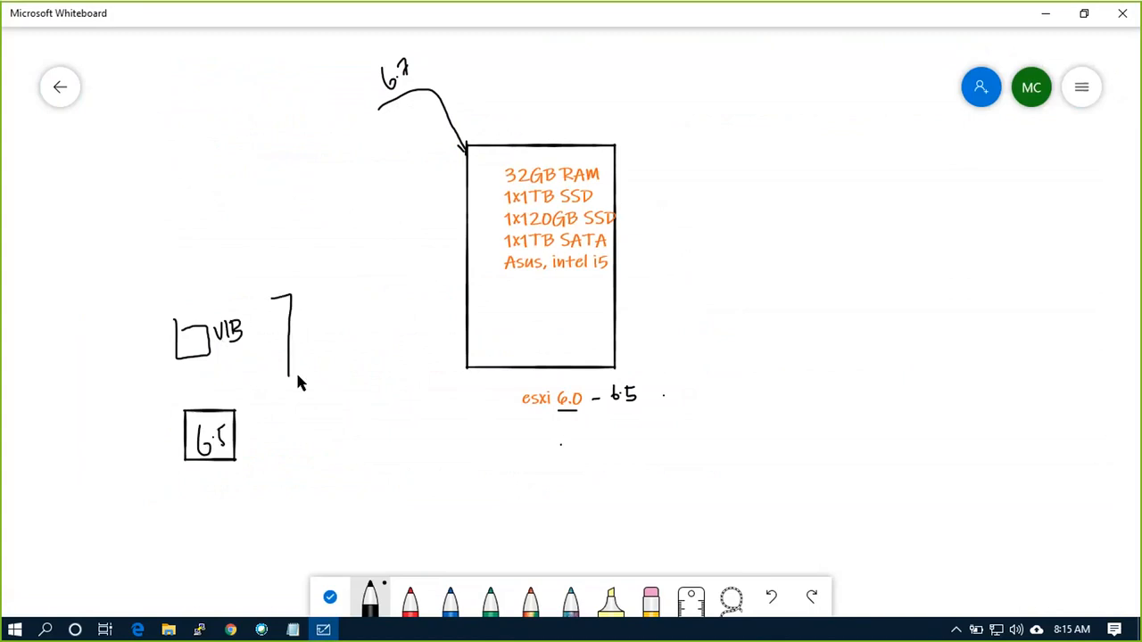
pyautogui.moveTo(236, 348); pyautogui.dragTo(289, 446)
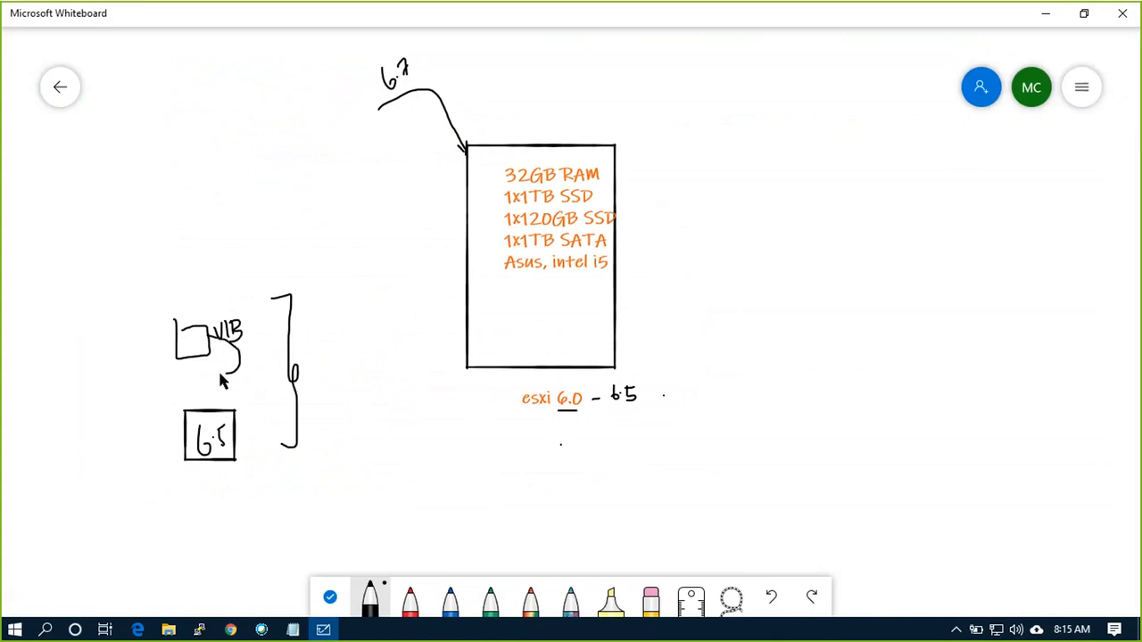
pyautogui.moveTo(223, 361); pyautogui.dragTo(217, 396)
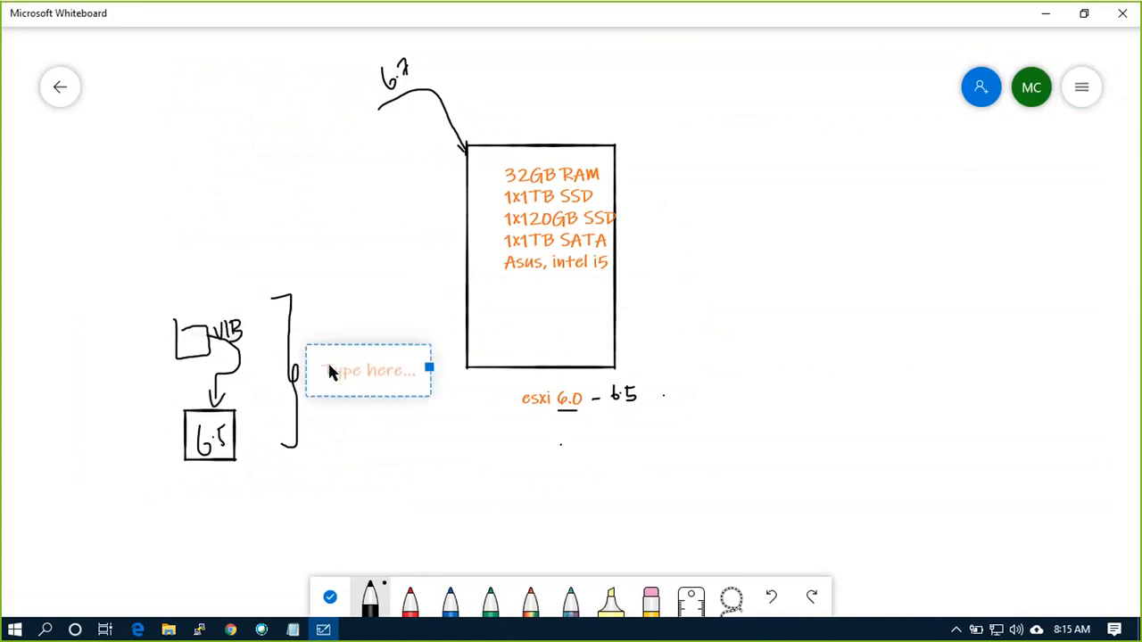
pyautogui.write('esxi')
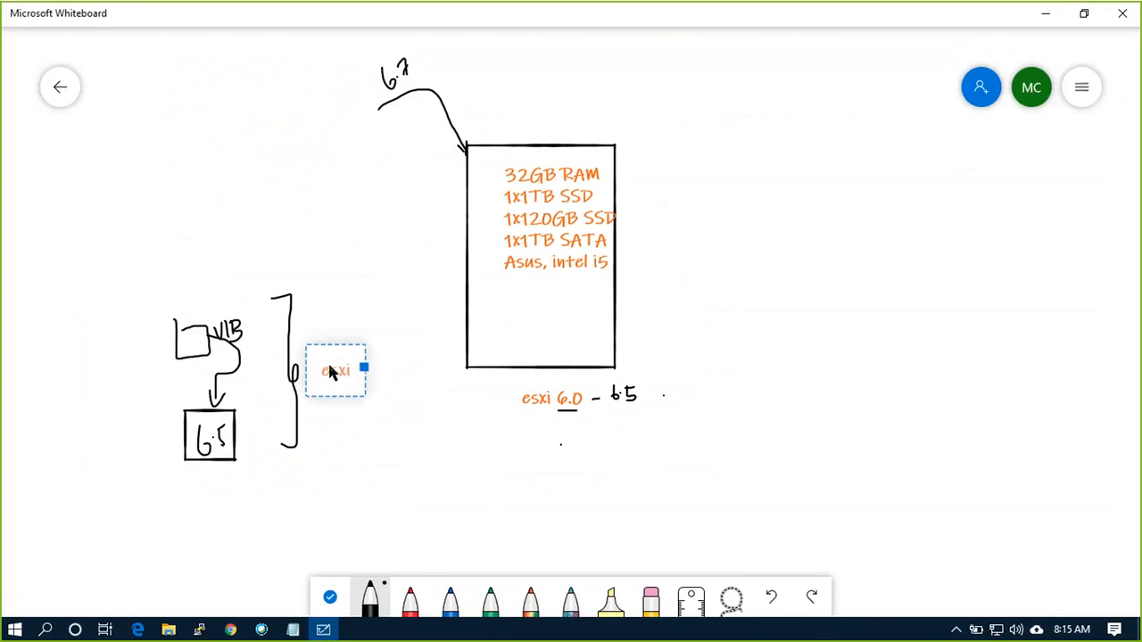
pyautogui.write('custom')
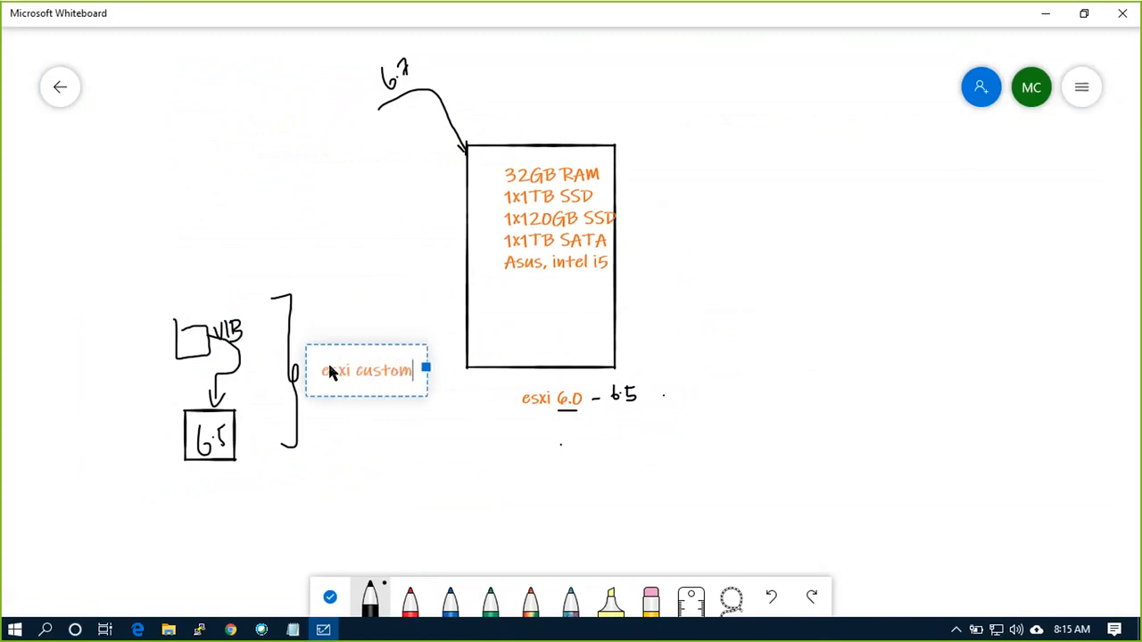
pyautogui.write('izer')
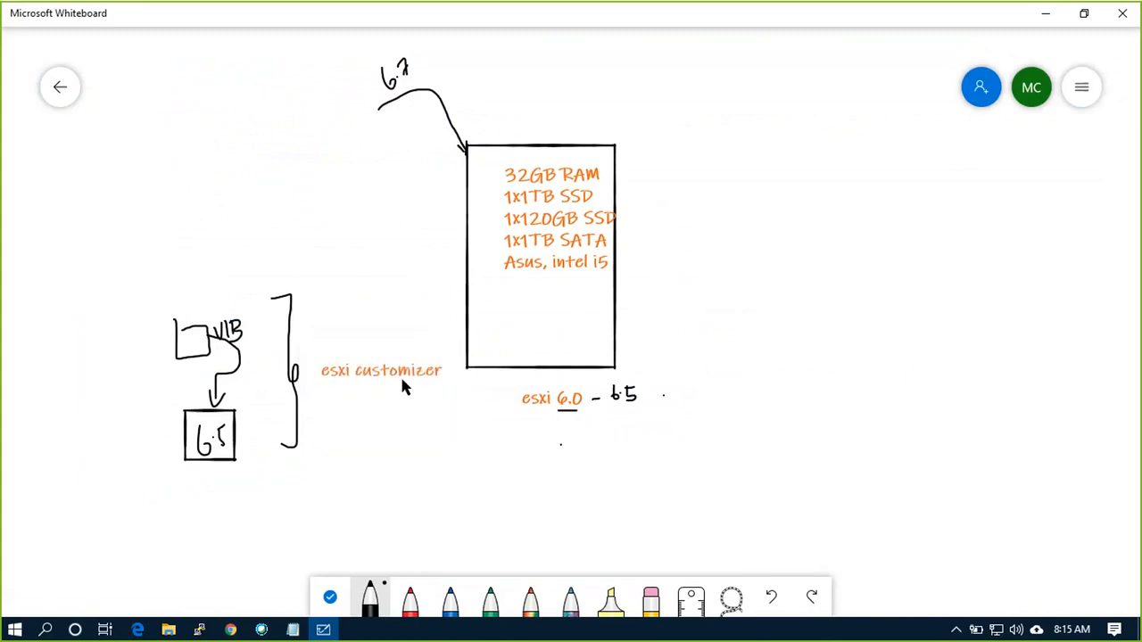
pyautogui.click(232, 630)
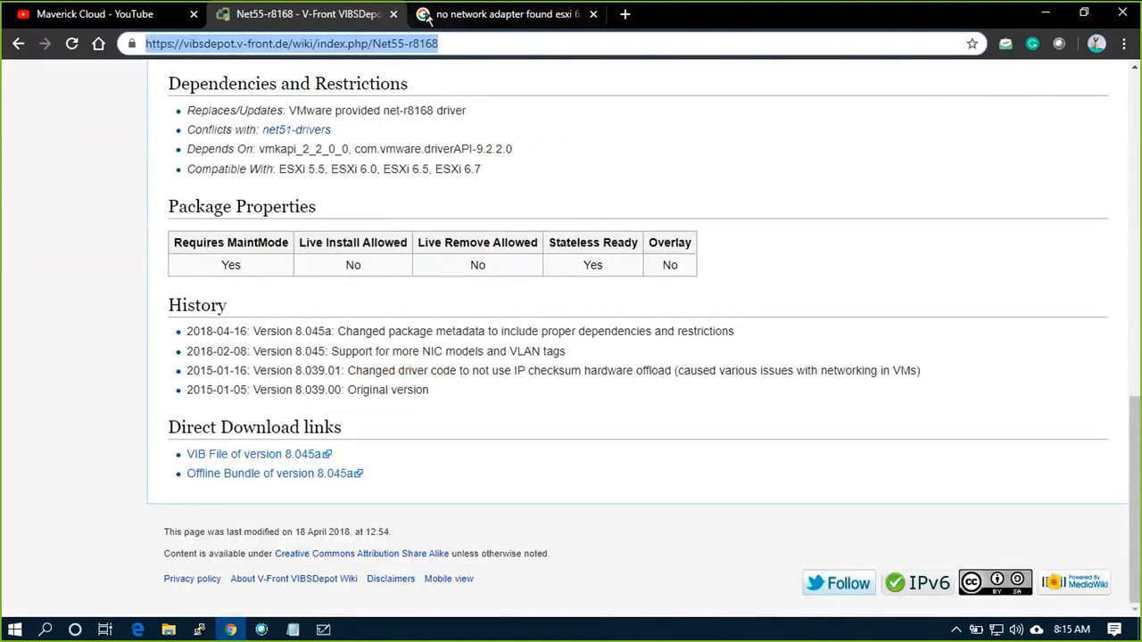
# Search 'esxi customizer' and open the OSDN ESXi-Customizer-v2.7.2 download result.
pyautogui.click(504, 14)
pyautogui.write('esxi customizer')
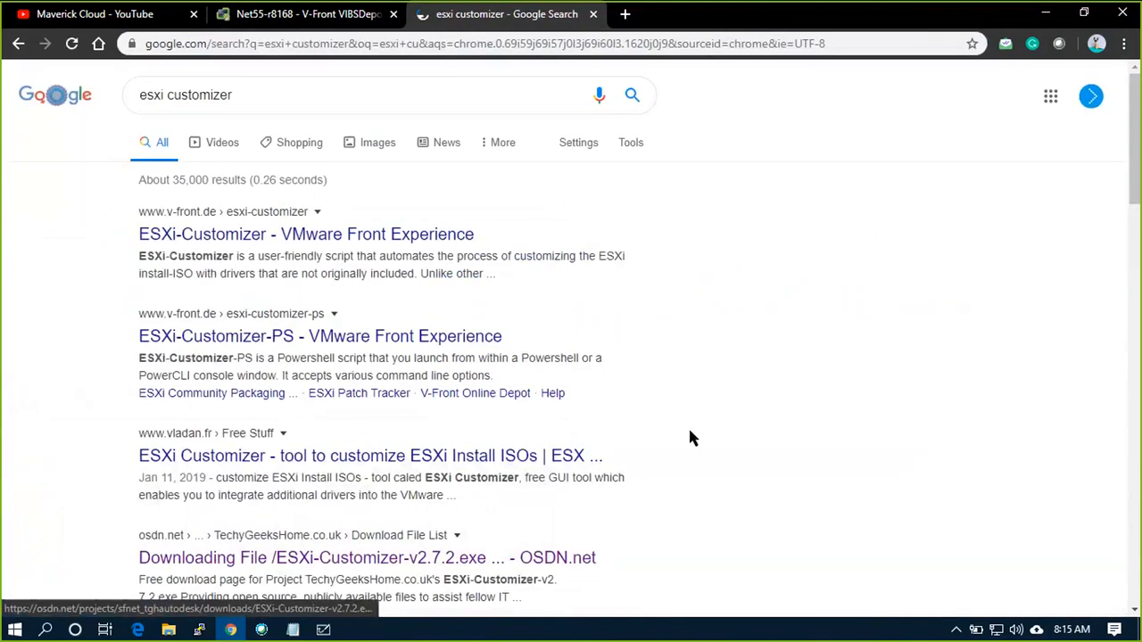
pyautogui.click(368, 557)
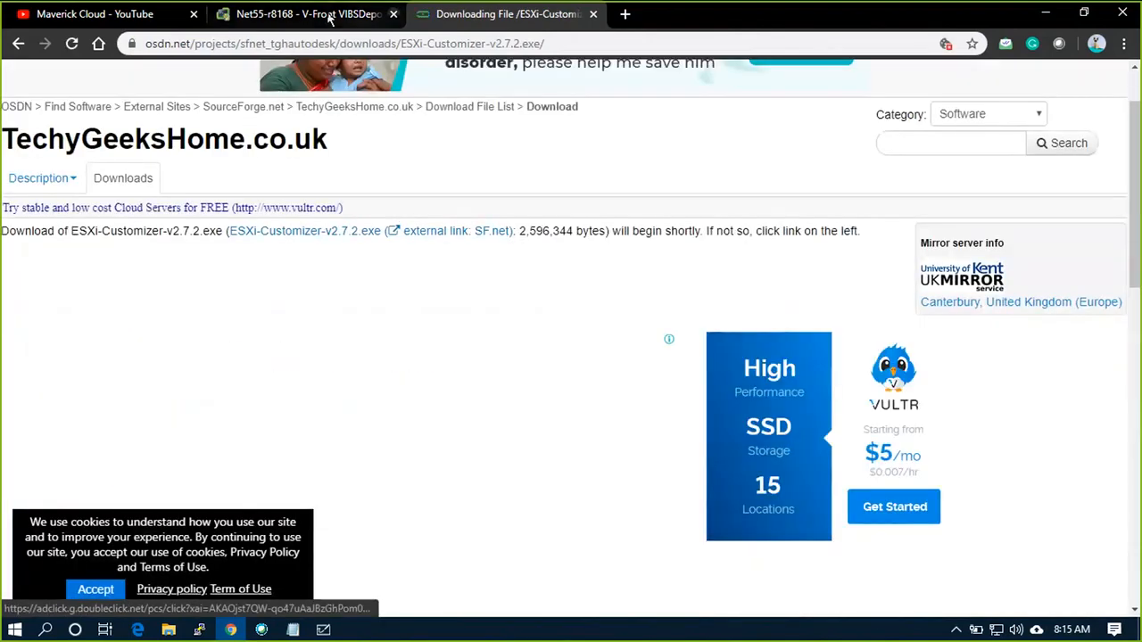
pyautogui.click(303, 15)
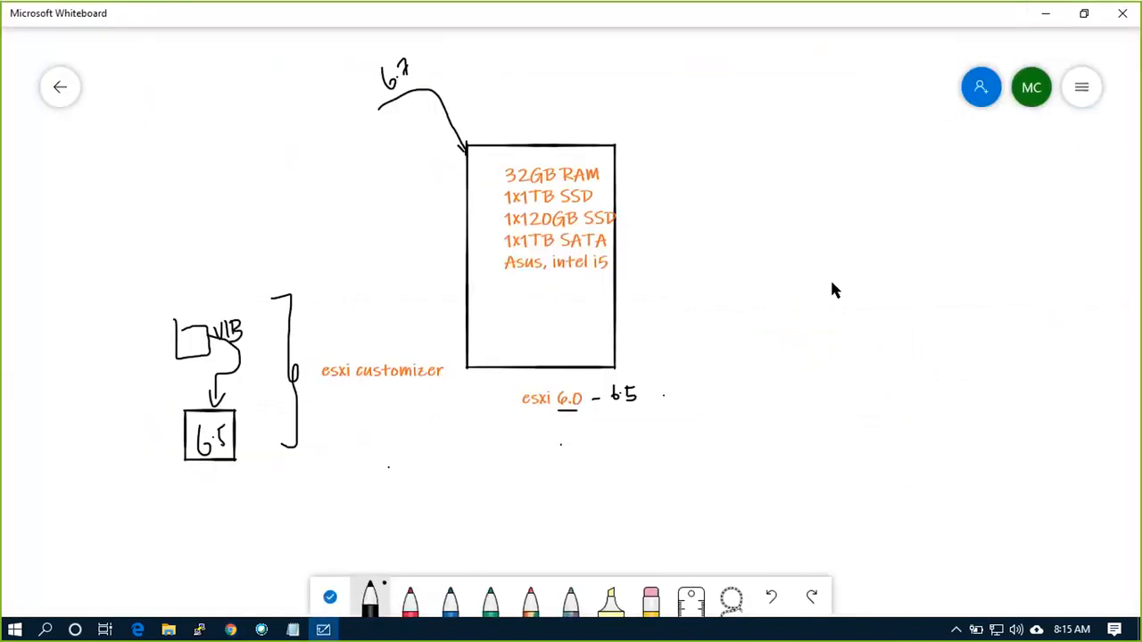
pyautogui.moveTo(1045, 14)
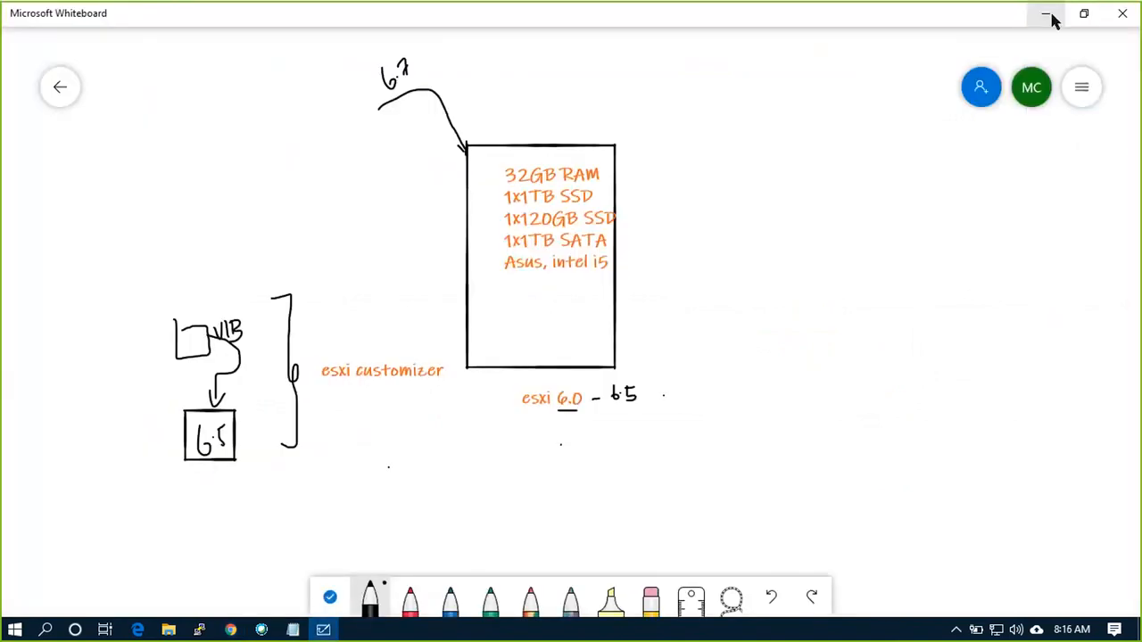
pyautogui.moveTo(1047, 16)
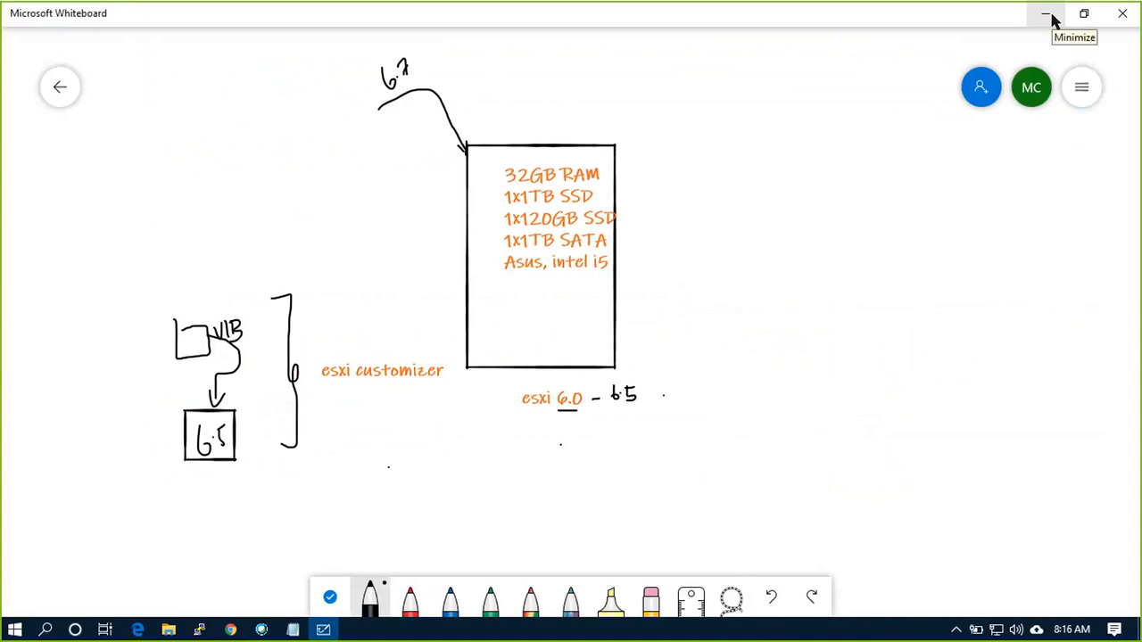
# Minimize Whiteboard to reveal the Custom Esx folder in File Explorer.
pyautogui.click(1045, 14)
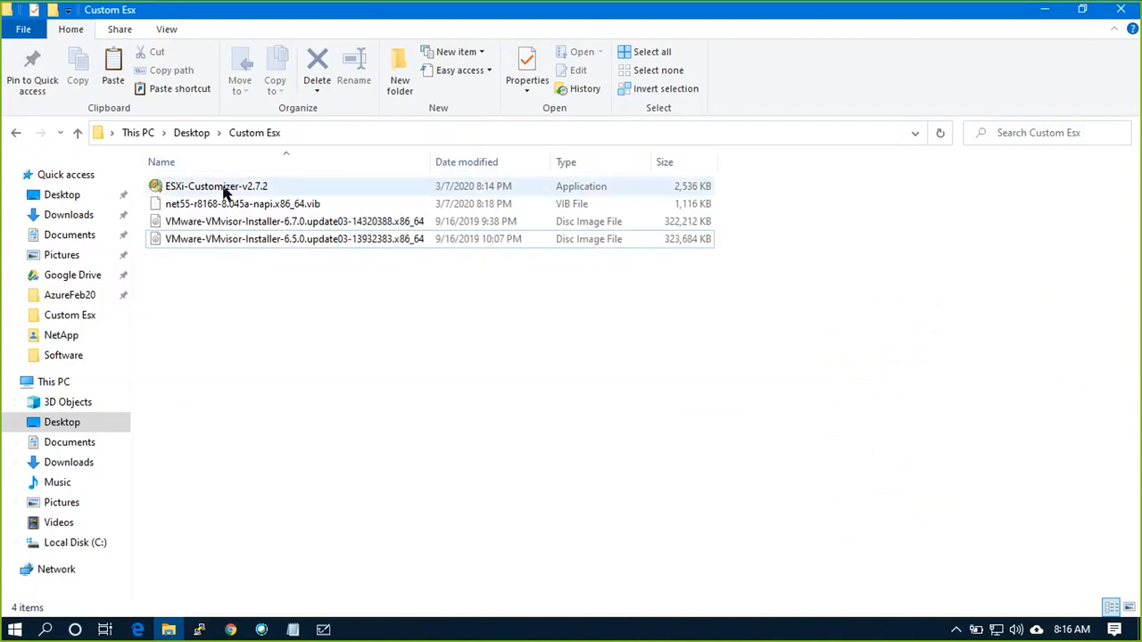
# Review the customizer exe, net55-r8168 VIB and ESXi 6.5 ISO in Custom Esx.
pyautogui.click(216, 186)
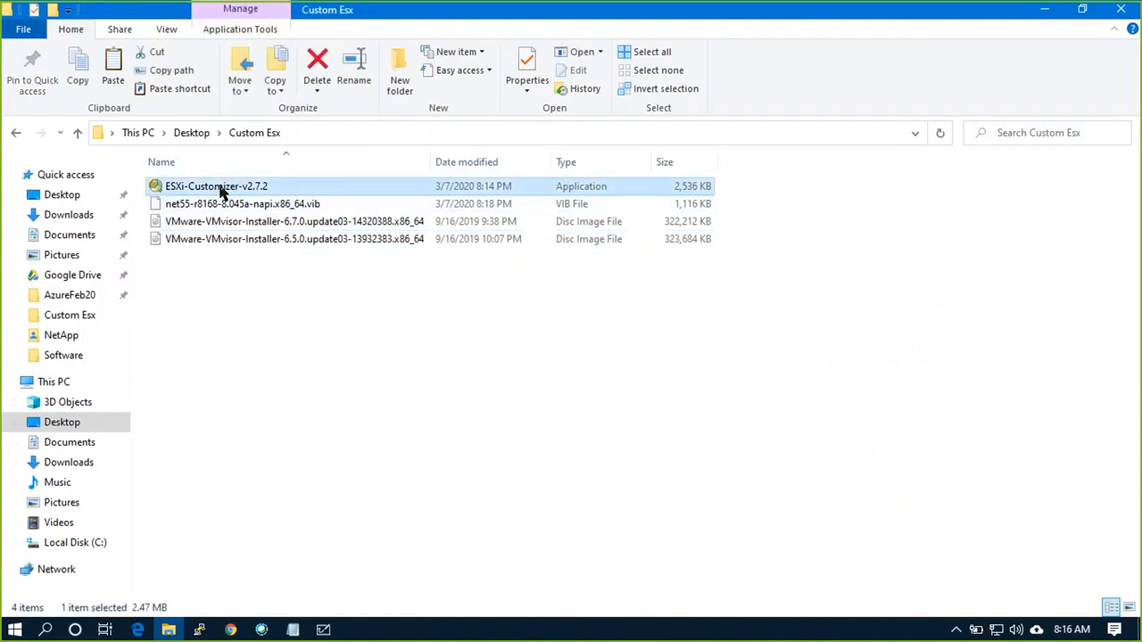
pyautogui.click(243, 204)
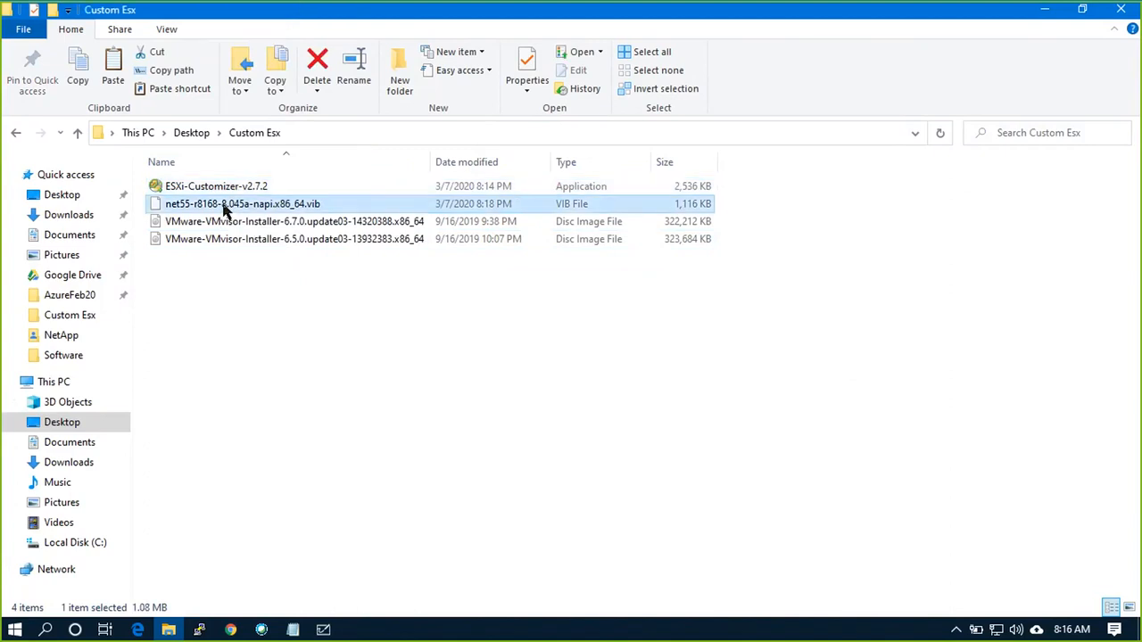
pyautogui.click(293, 239)
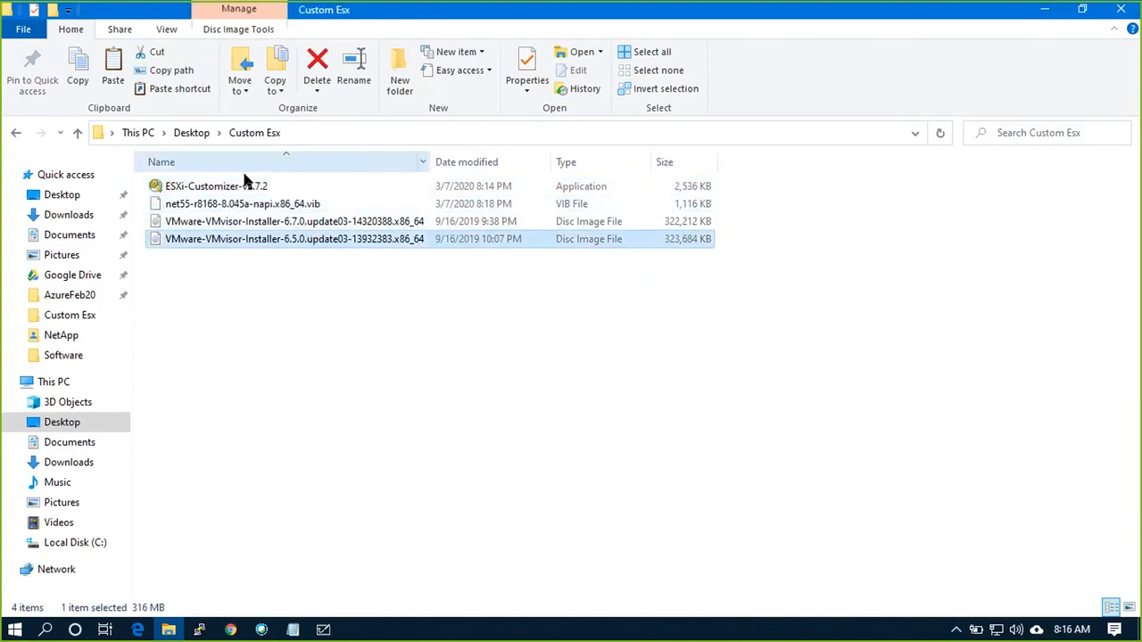
pyautogui.rightClick(216, 185)
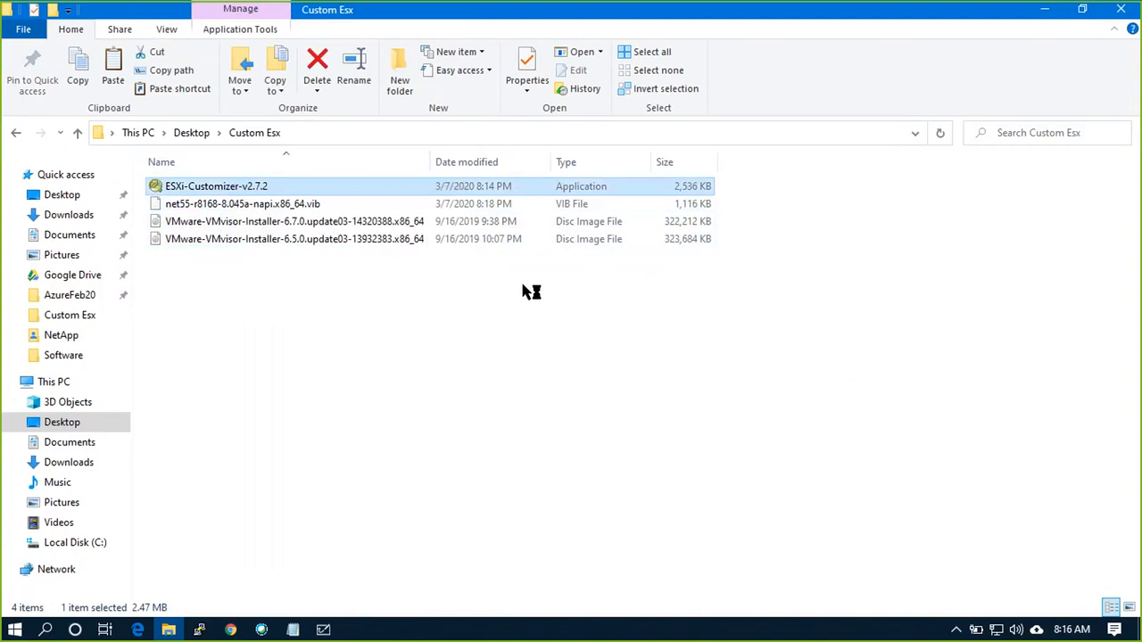
# Extract ESXi-Customizer-v2.7.2 into Custom Esx and enter the extracted folder.
pyautogui.doubleClick(216, 186)
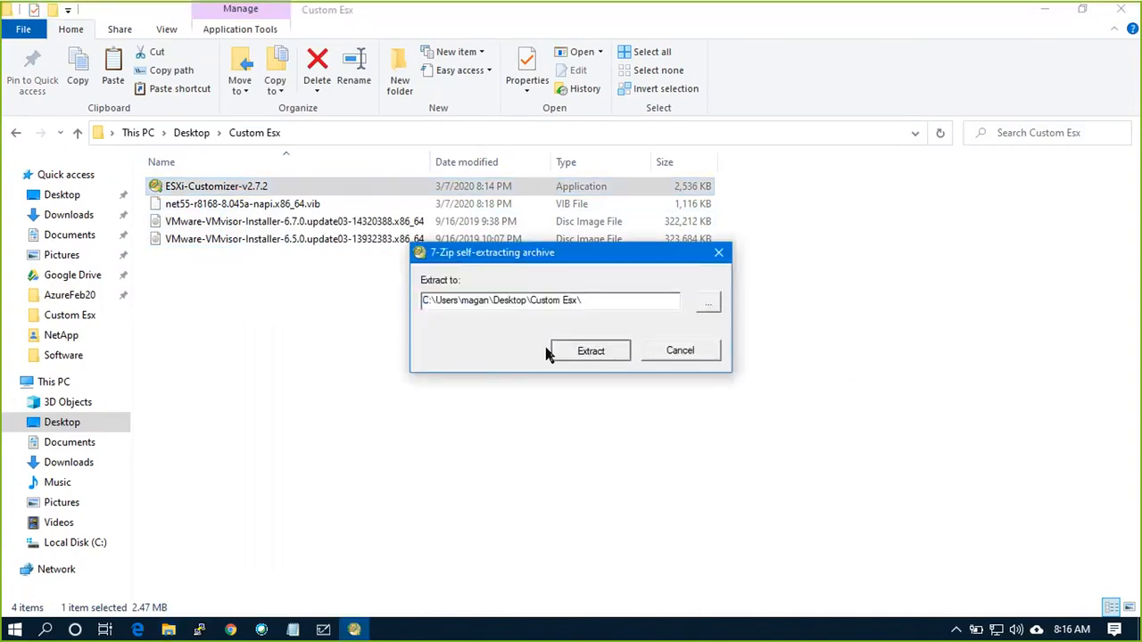
pyautogui.click(589, 350)
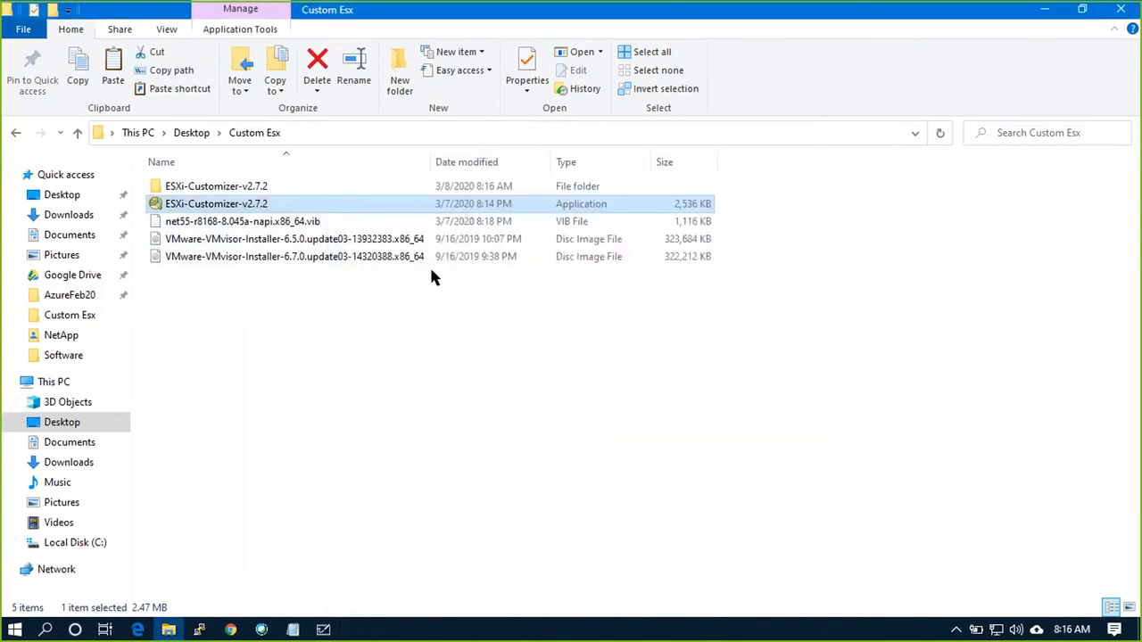
pyautogui.doubleClick(216, 186)
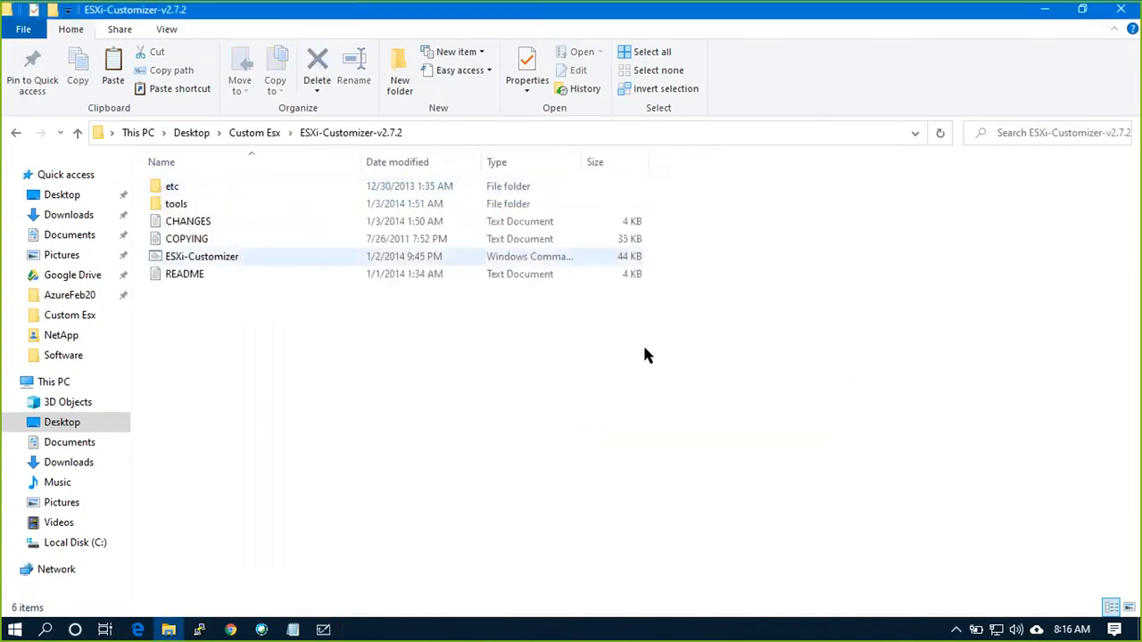
pyautogui.click(202, 257)
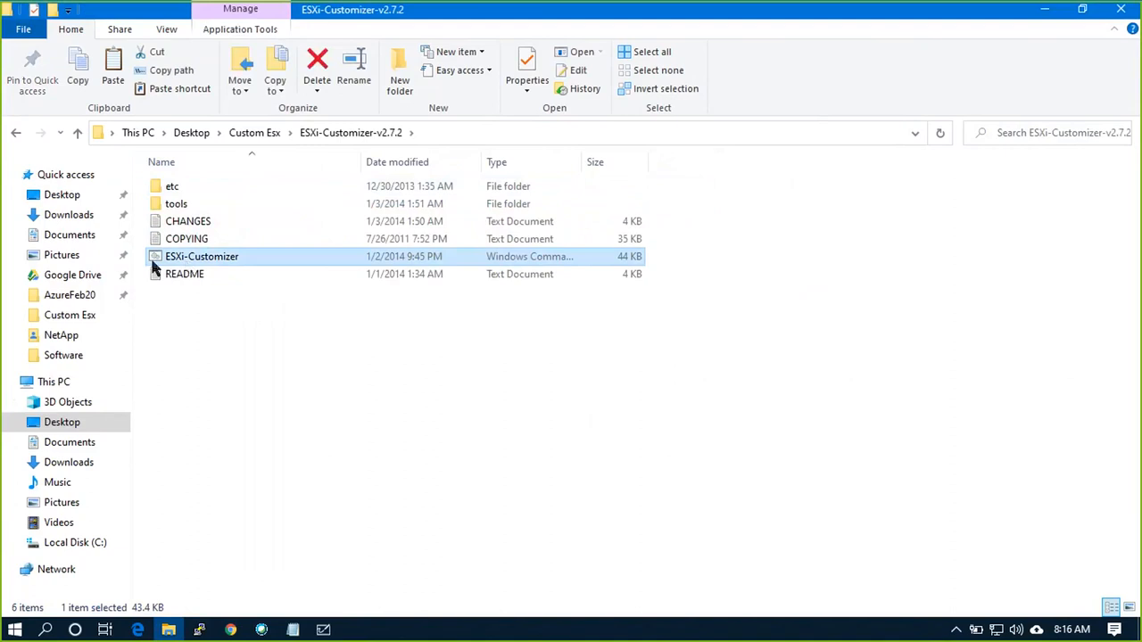
pyautogui.rightClick(202, 257)
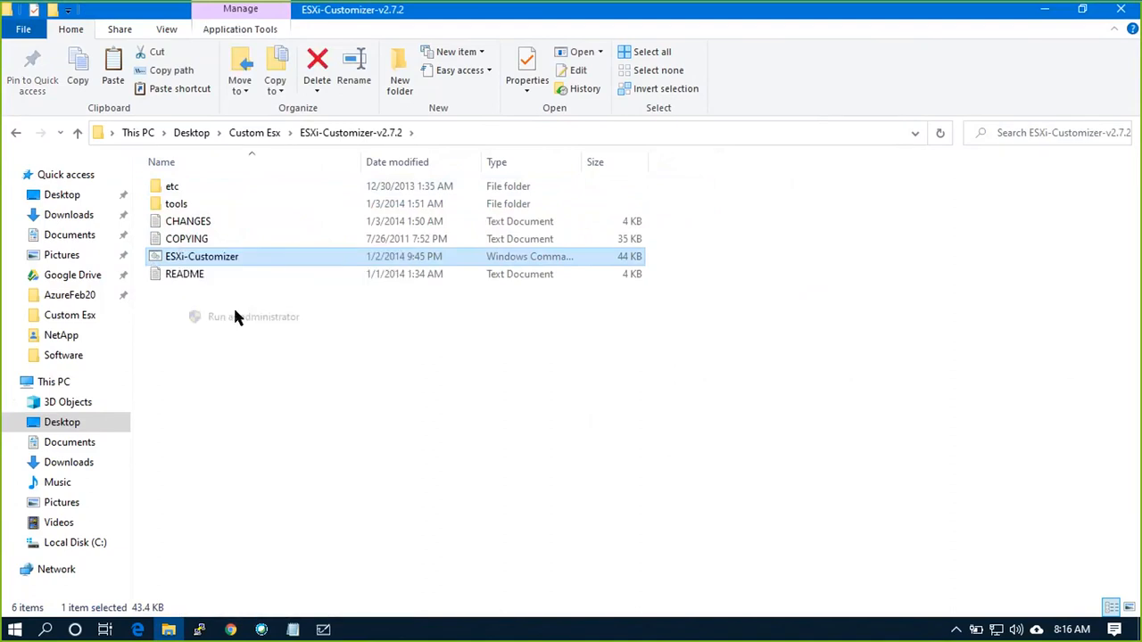
pyautogui.click(253, 318)
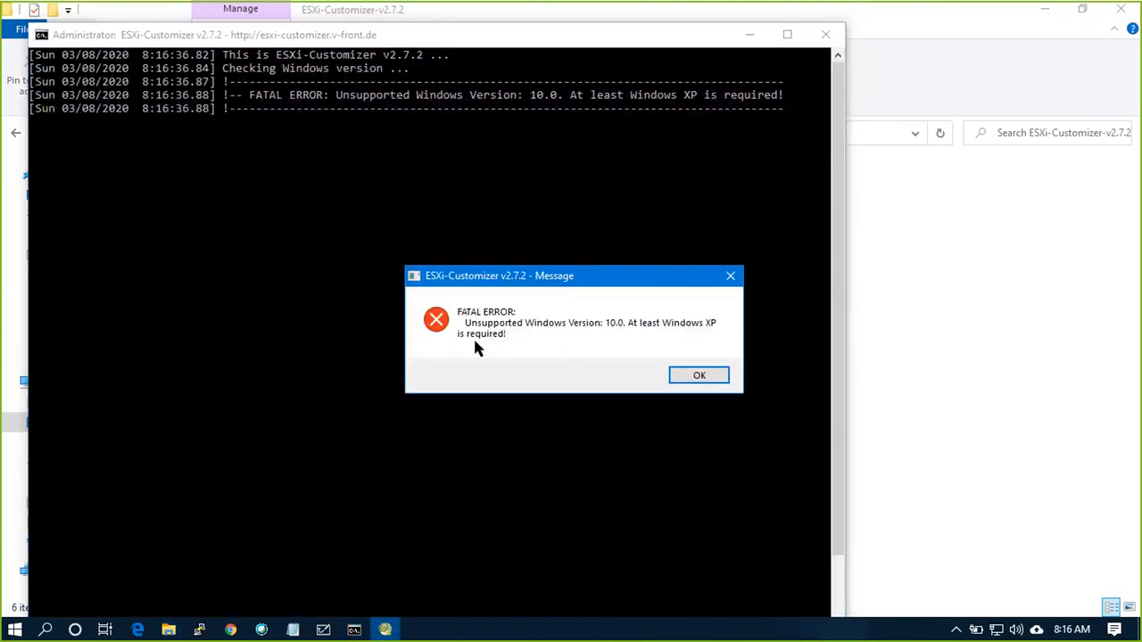
pyautogui.moveTo(585, 337)
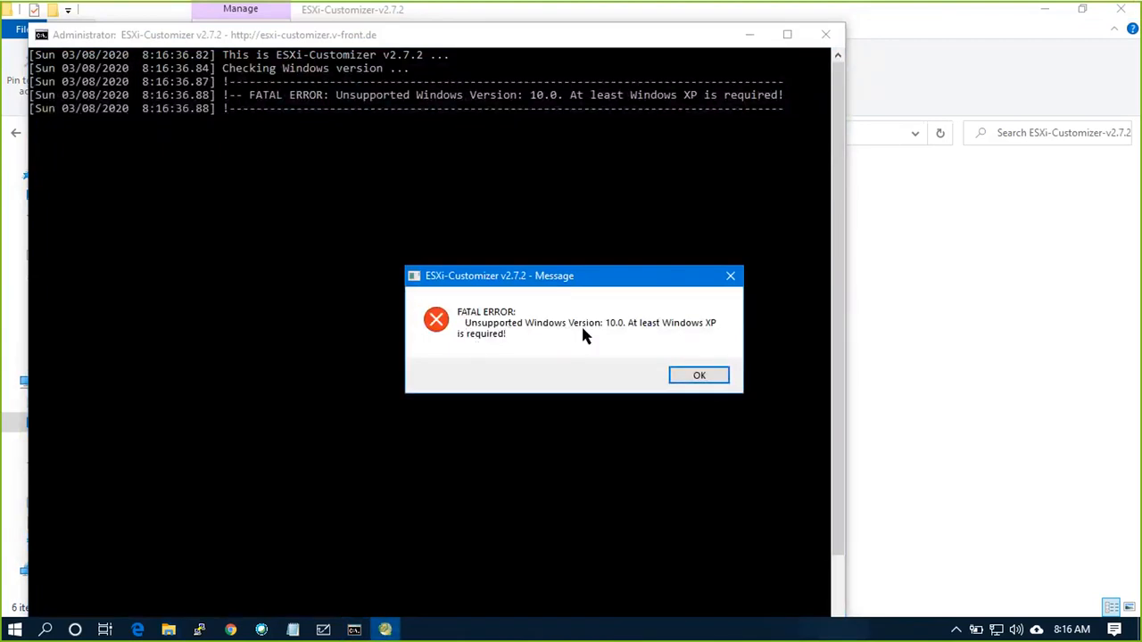
pyautogui.moveTo(614, 364)
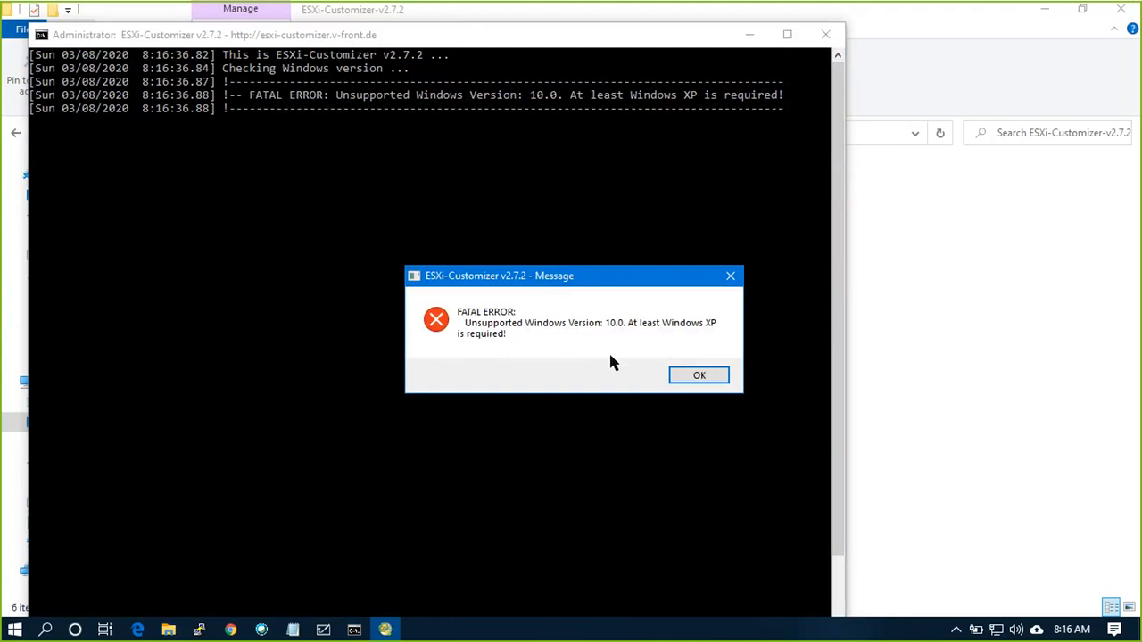
pyautogui.click(699, 375)
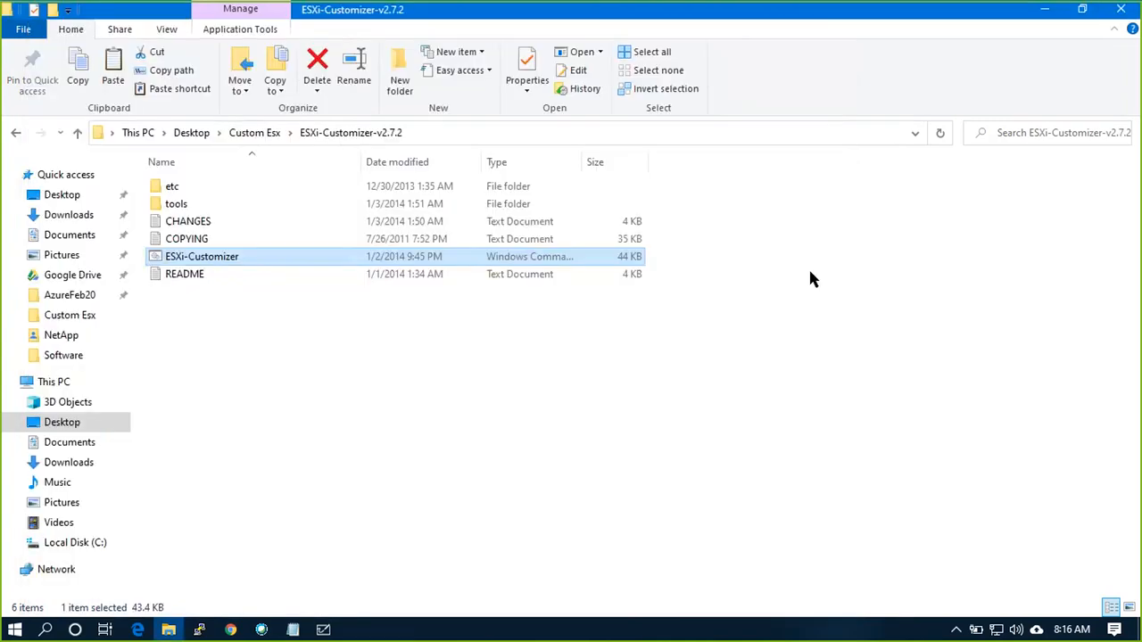
# Edit ESXi-Customizer.cmd in Notepad++ and go to the :check_win_ver line raising the version error.
pyautogui.rightClick(202, 257)
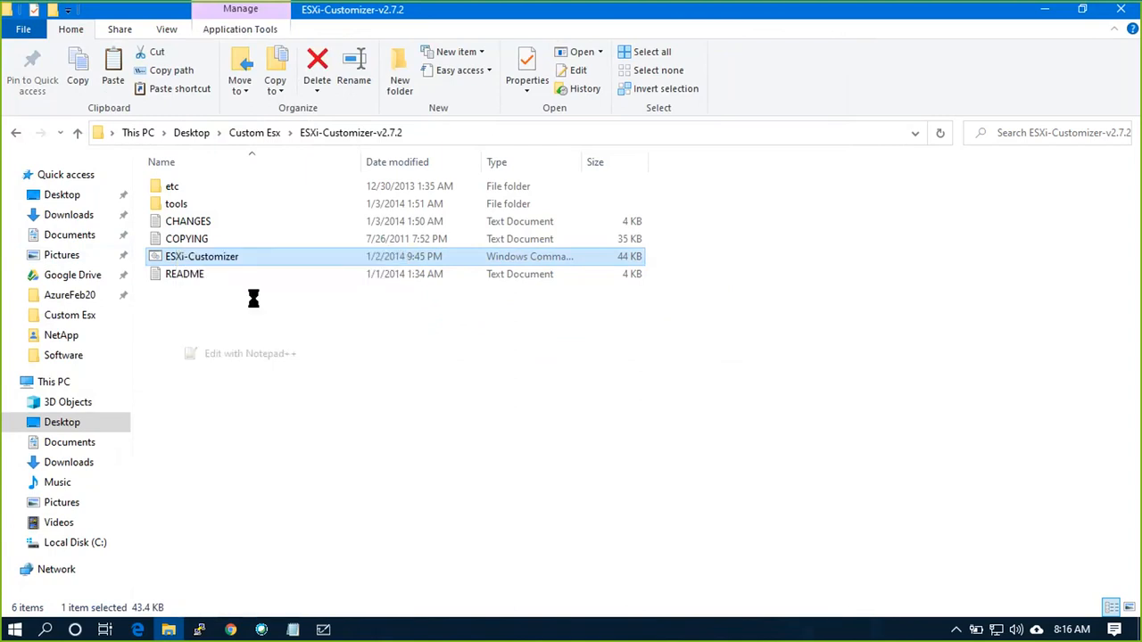
pyautogui.doubleClick(202, 257)
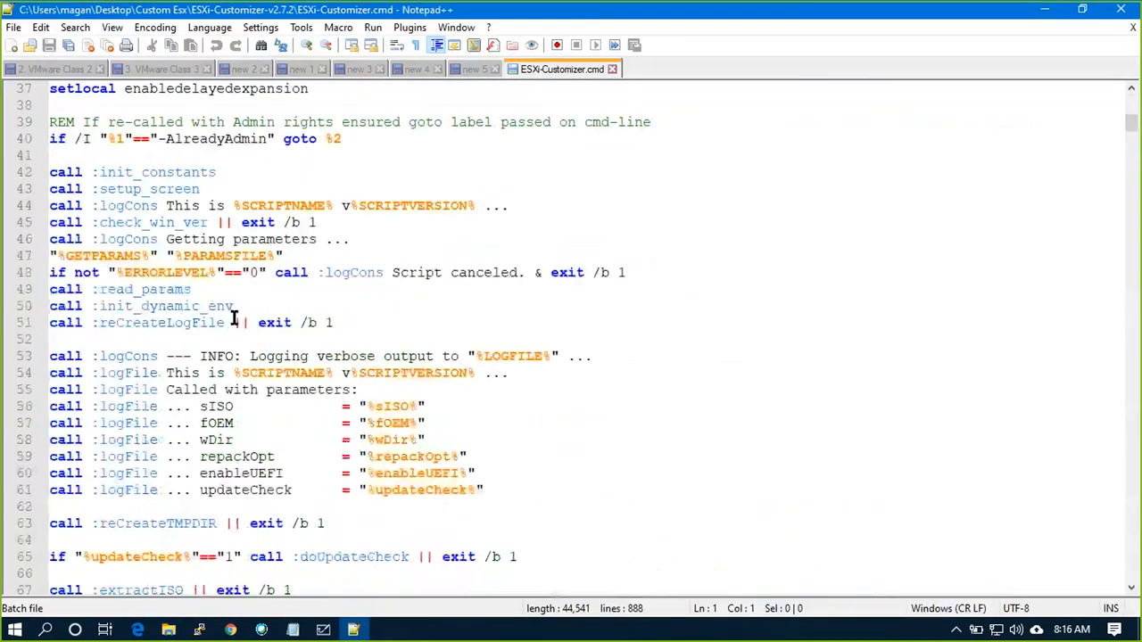
pyautogui.scroll(-3)
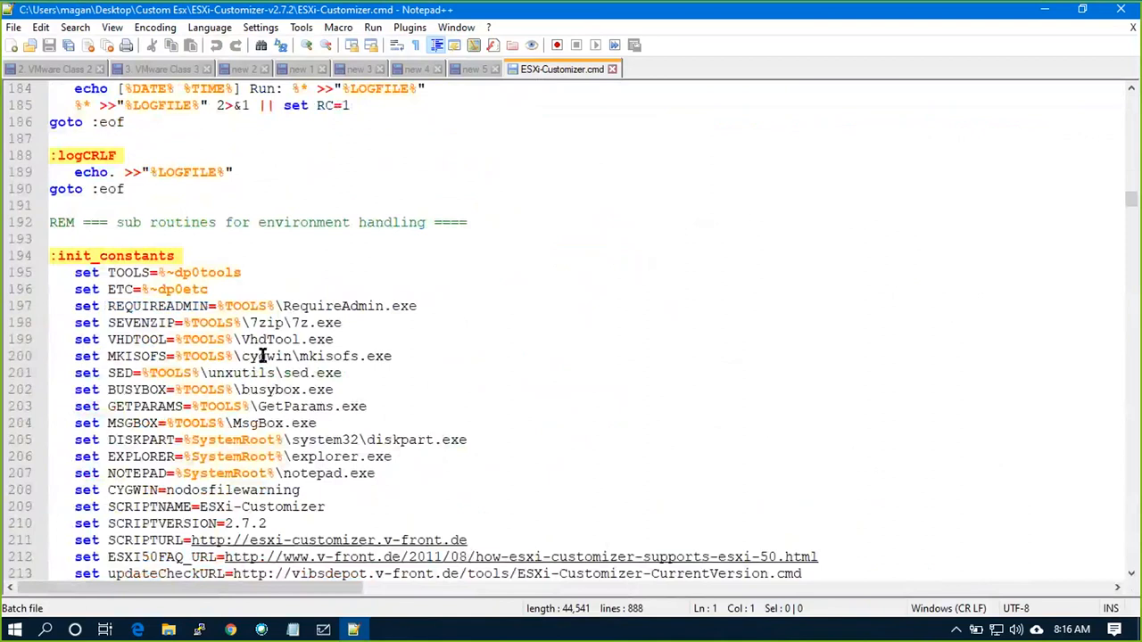
pyautogui.scroll(-3)
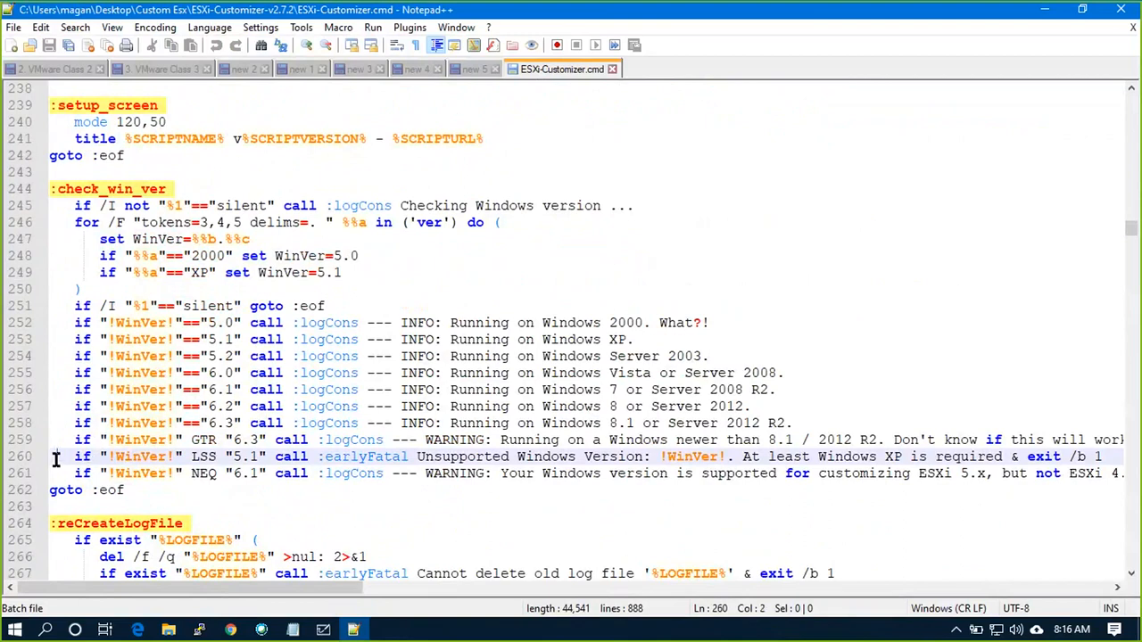
pyautogui.click(55, 507)
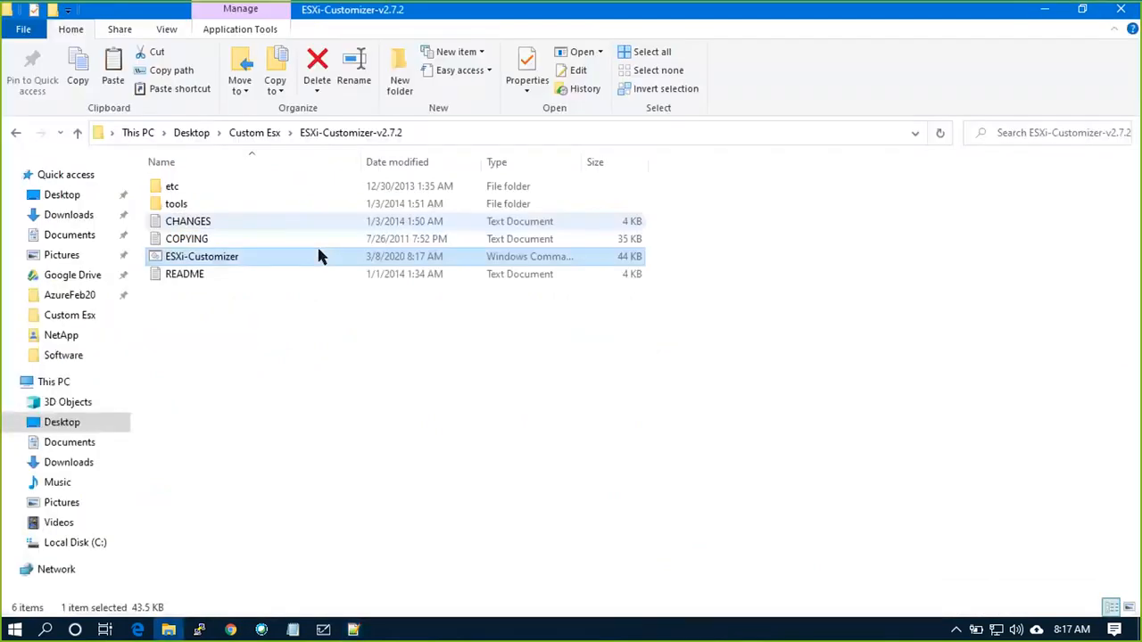
# Run ESXi-Customizer.cmd as administrator and choose the ESXi 6.7.0 installer ISO.
pyautogui.rightClick(201, 257)
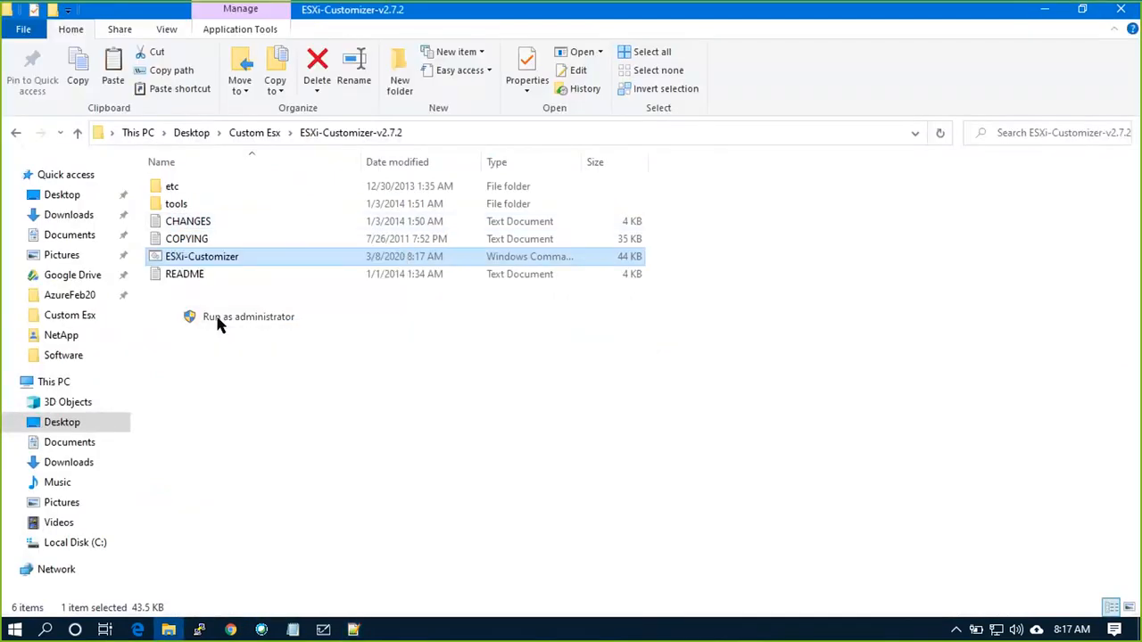
pyautogui.click(248, 316)
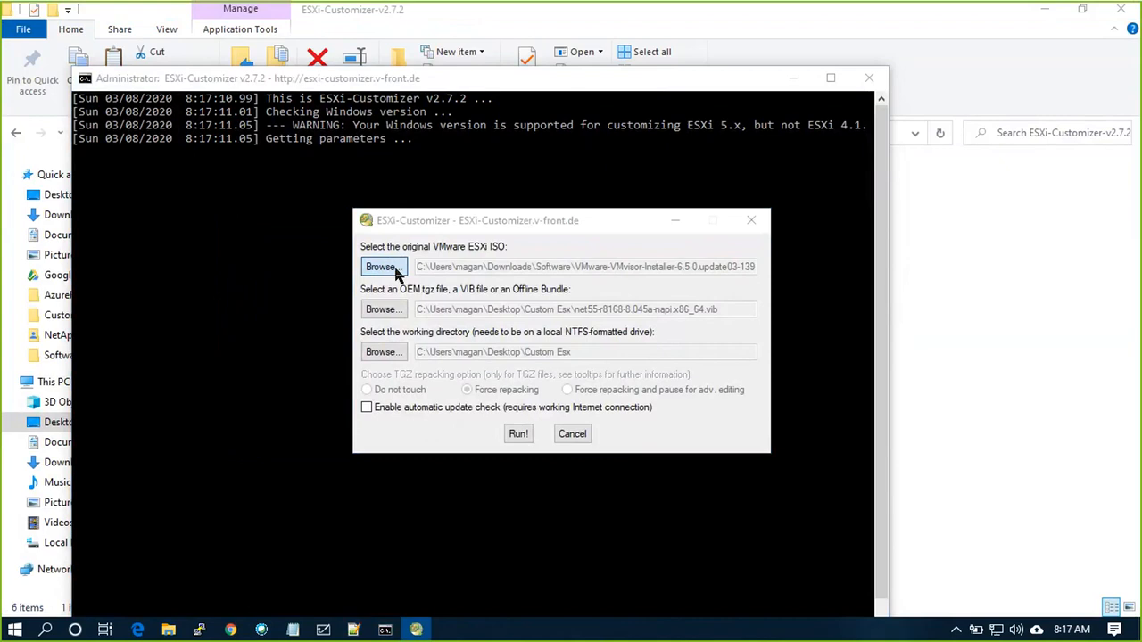
pyautogui.click(382, 267)
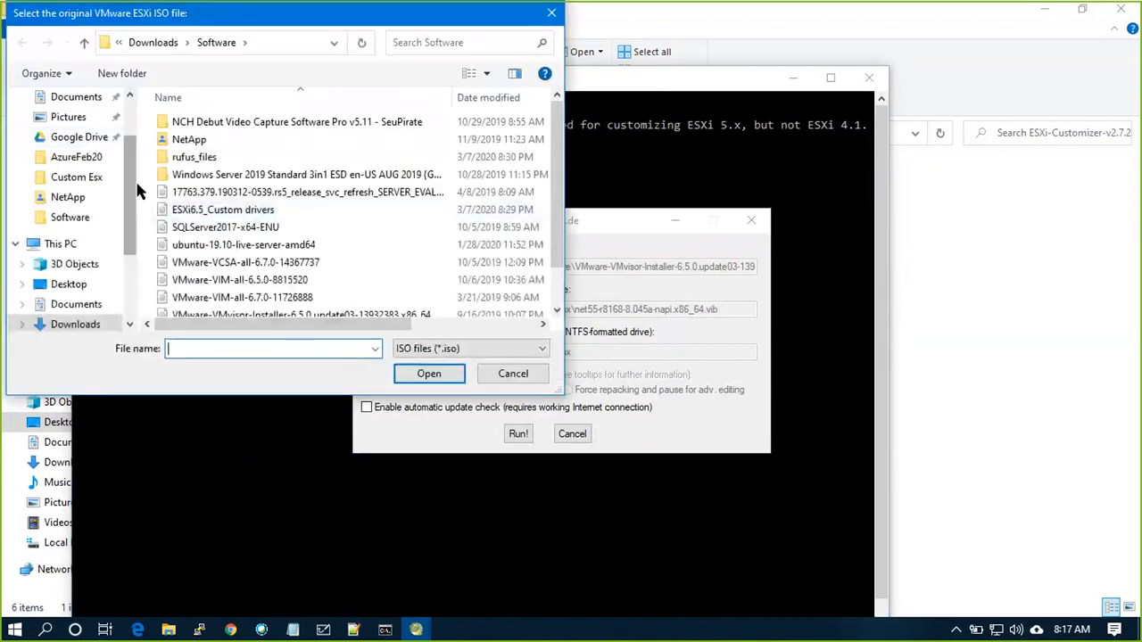
pyautogui.click(68, 128)
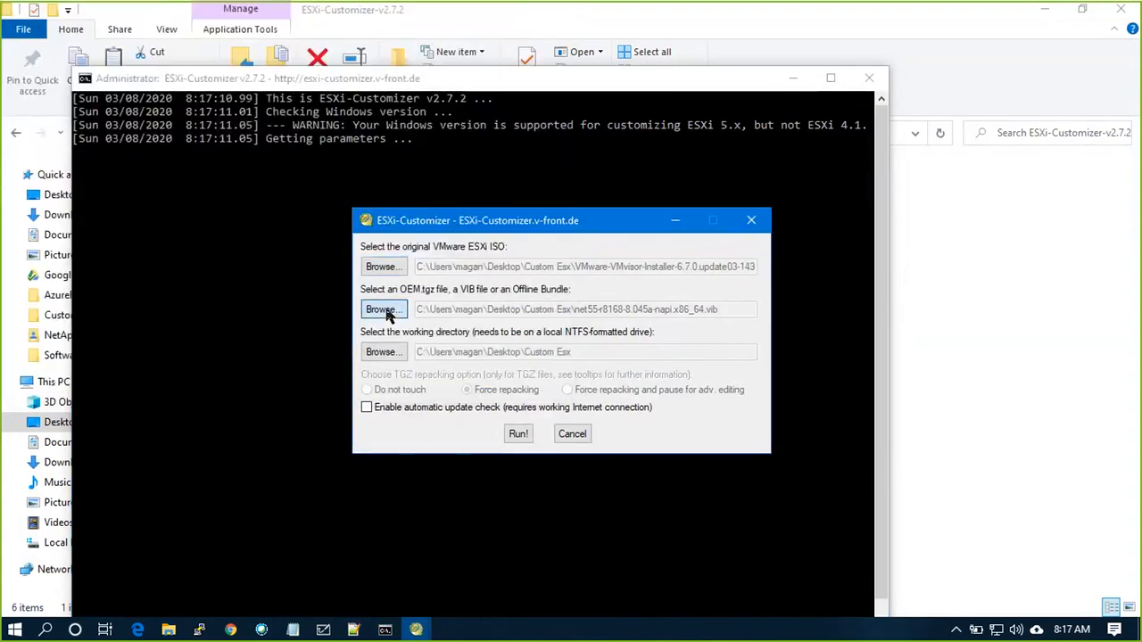
# Select the net55-r8168 VIB as the driver package to inject.
pyautogui.click(382, 309)
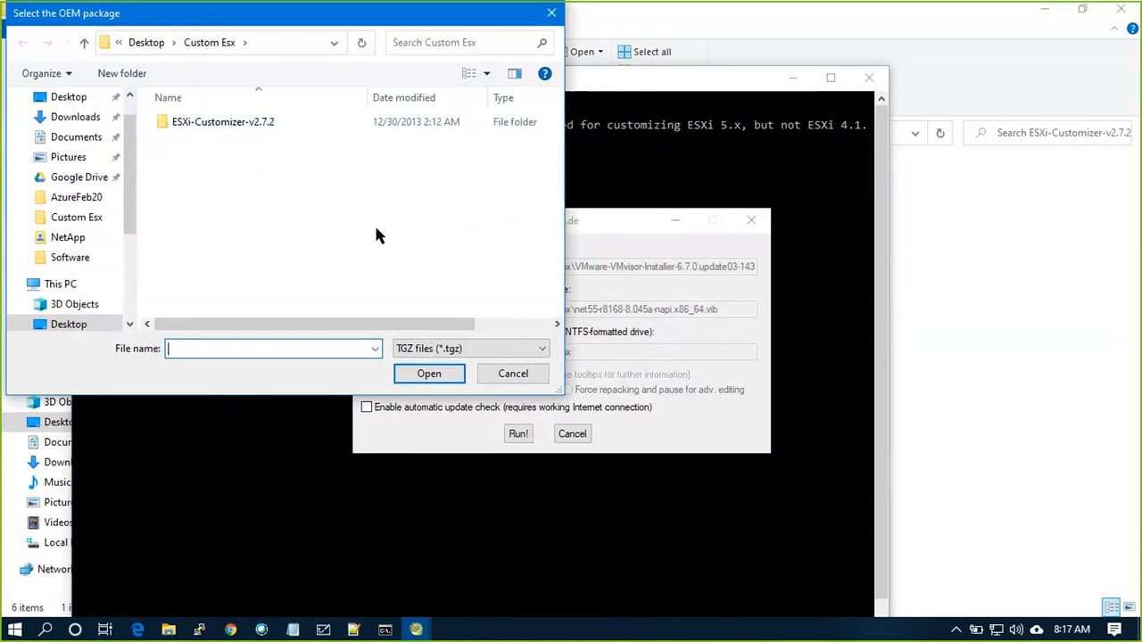
pyautogui.click(471, 348)
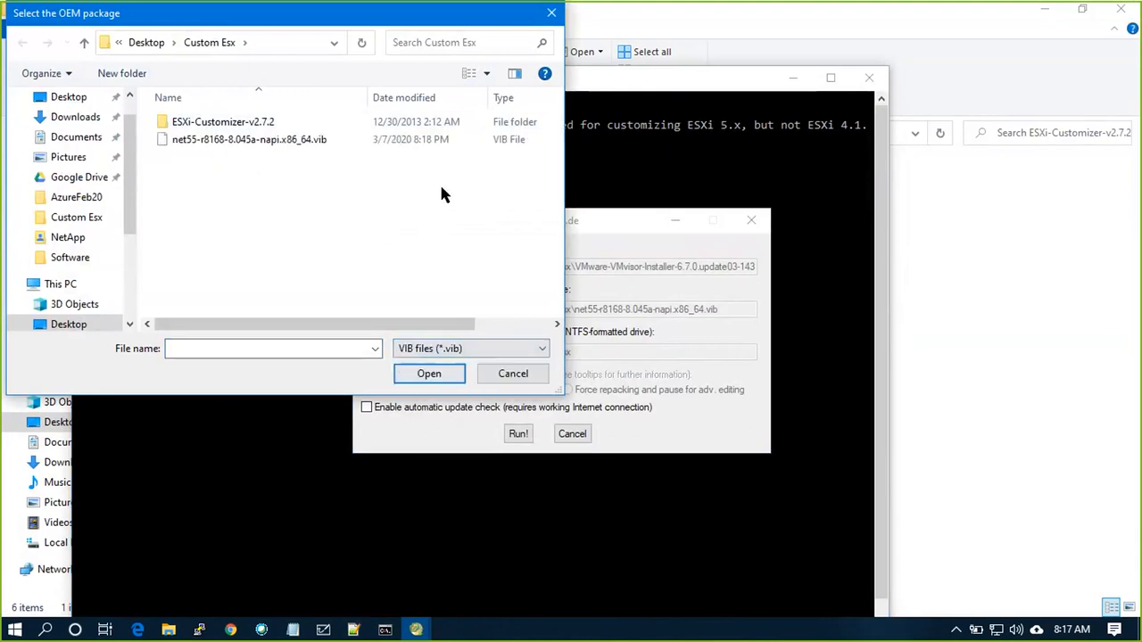
pyautogui.moveTo(639, 373)
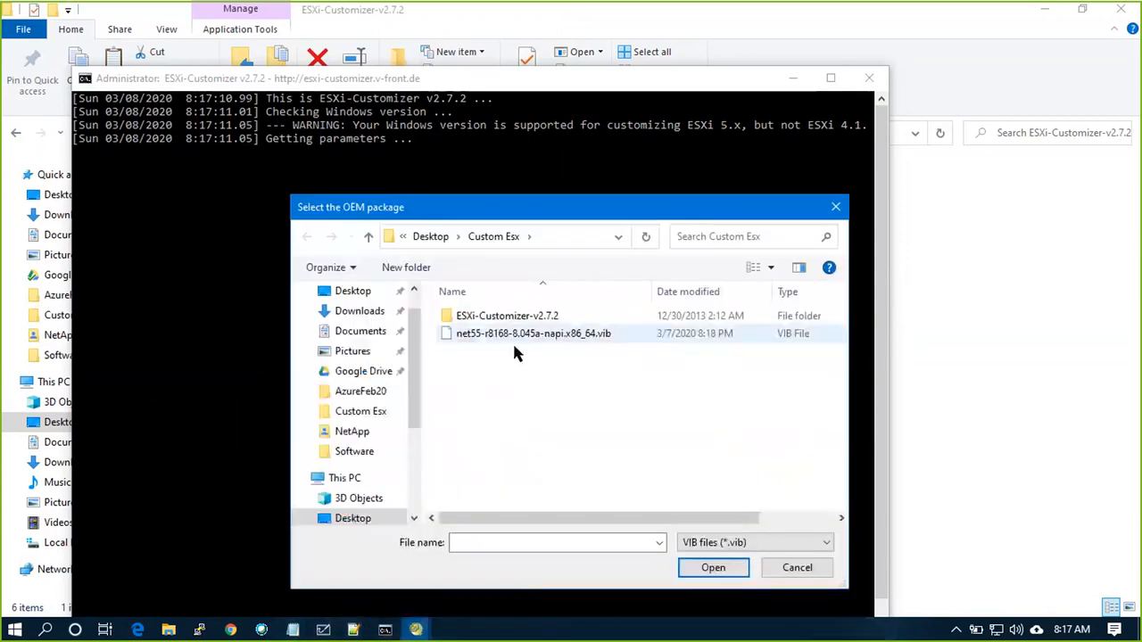
pyautogui.click(531, 334)
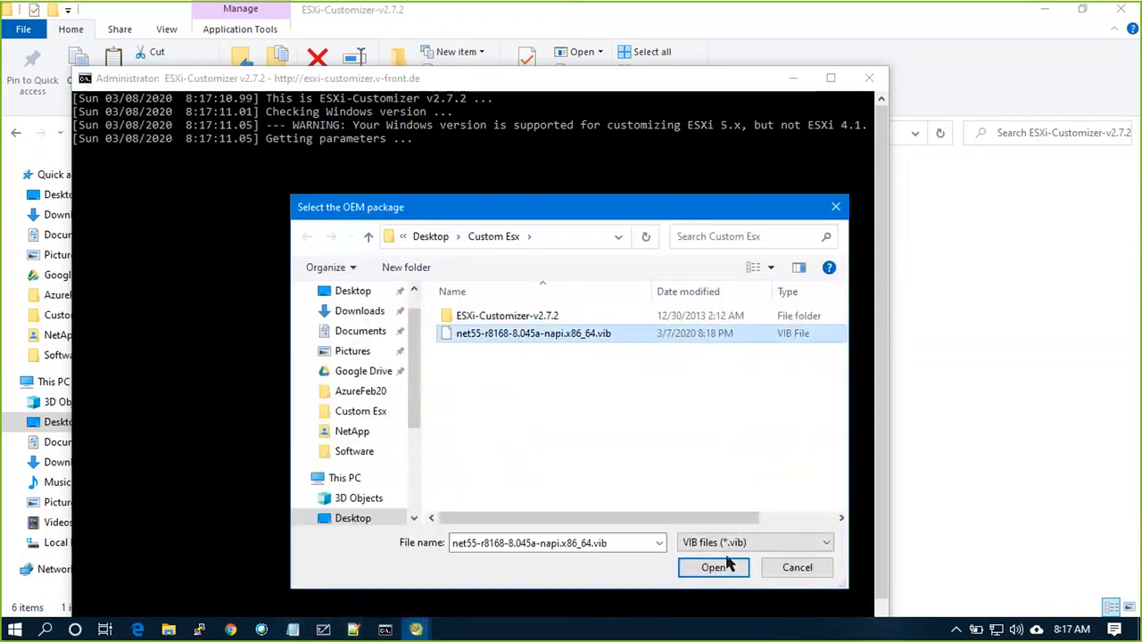
pyautogui.click(714, 567)
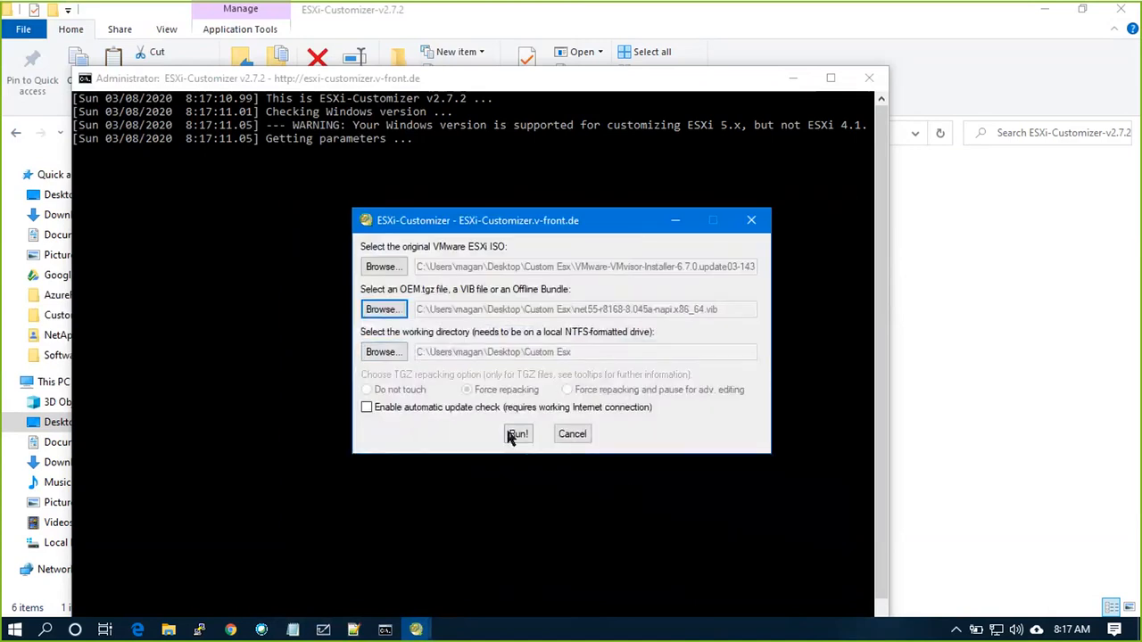
# Run the build, which hits the FATAL un-taring IMGDB.tar error, and agree to view its log.
pyautogui.click(518, 434)
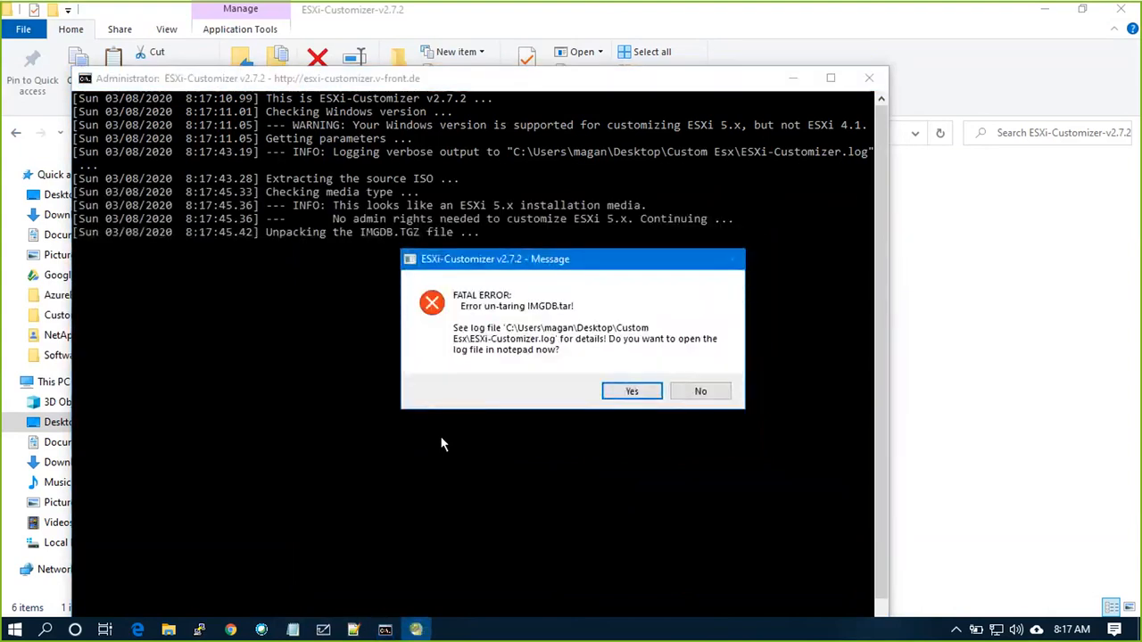
pyautogui.click(700, 391)
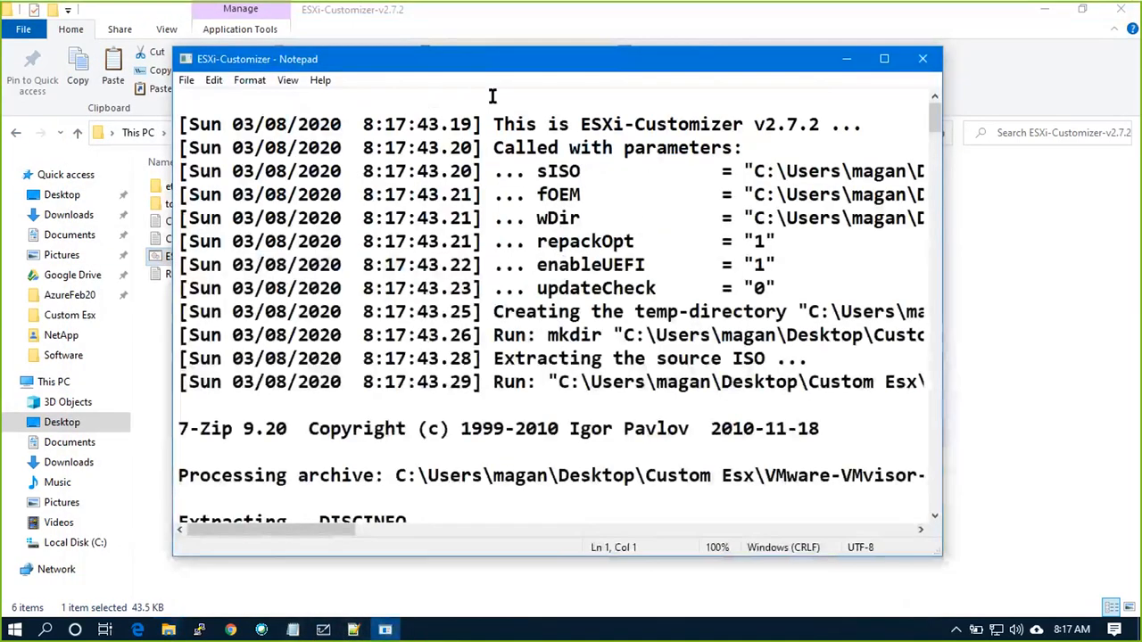
# Maximize the log and scroll to the Unpacking step and the 'Error un-taring IMGDB.tar' line.
pyautogui.click(885, 59)
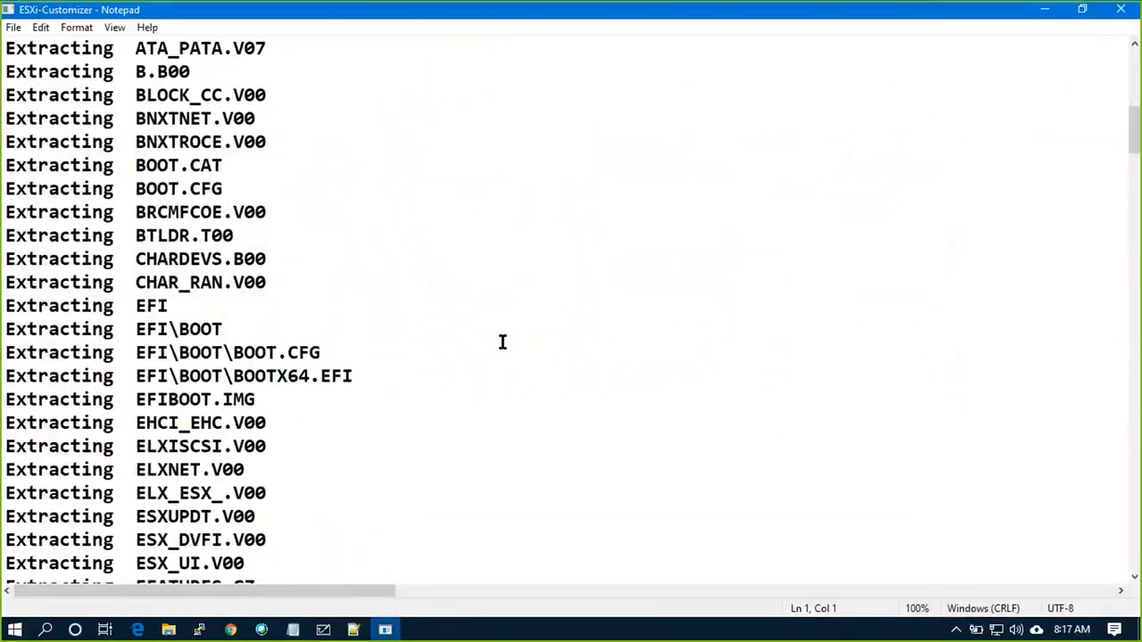
pyautogui.scroll(-3)
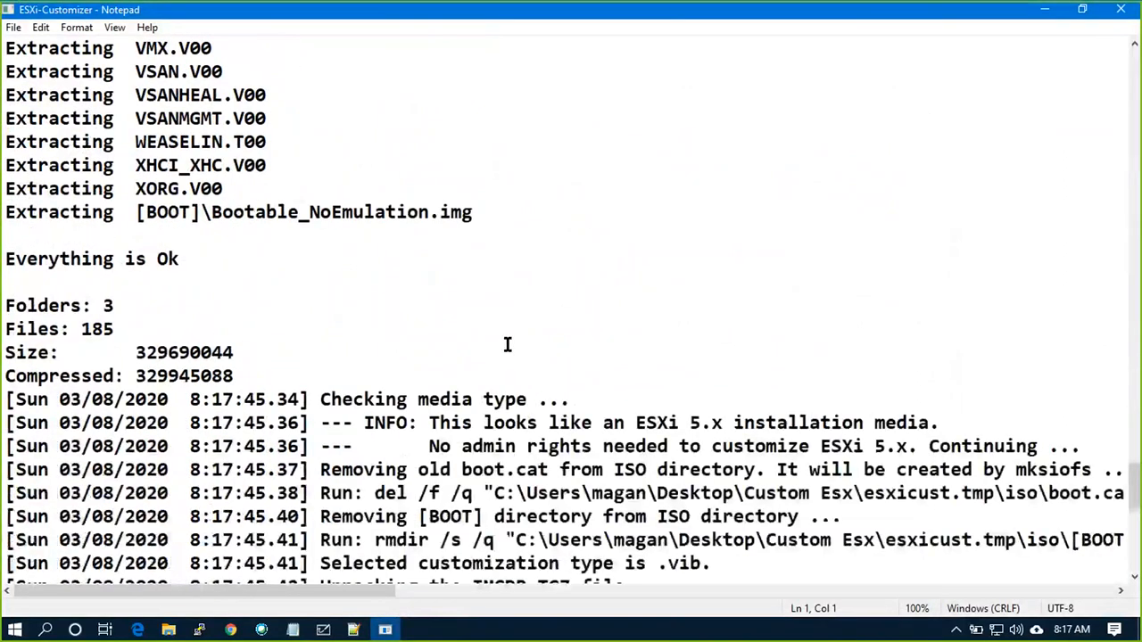
pyautogui.moveTo(407, 412)
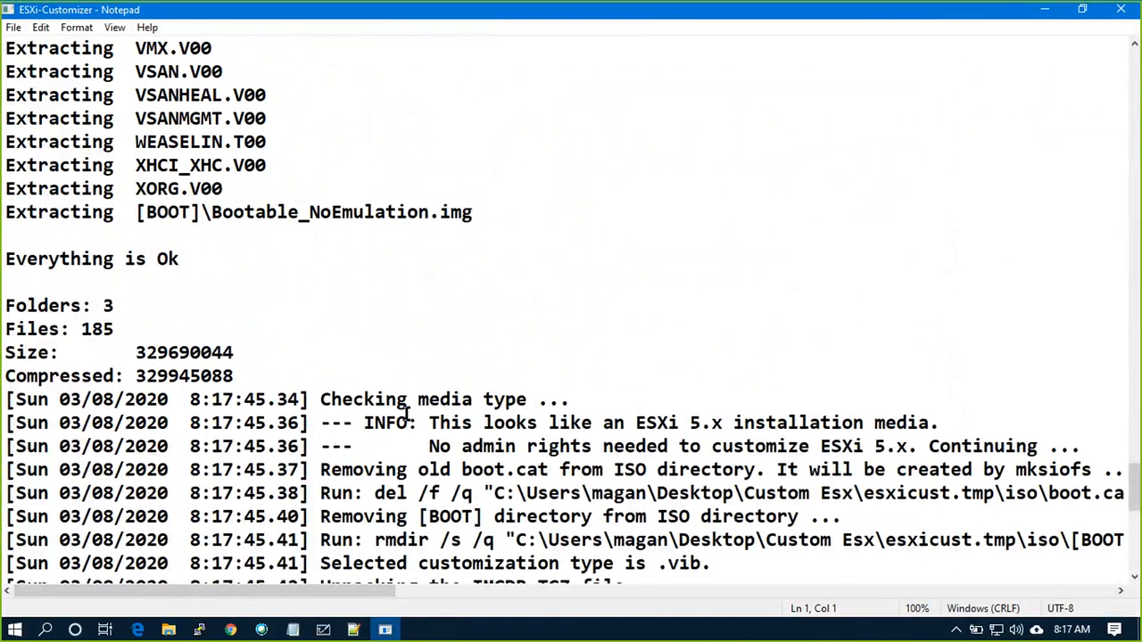
pyautogui.moveTo(760, 428)
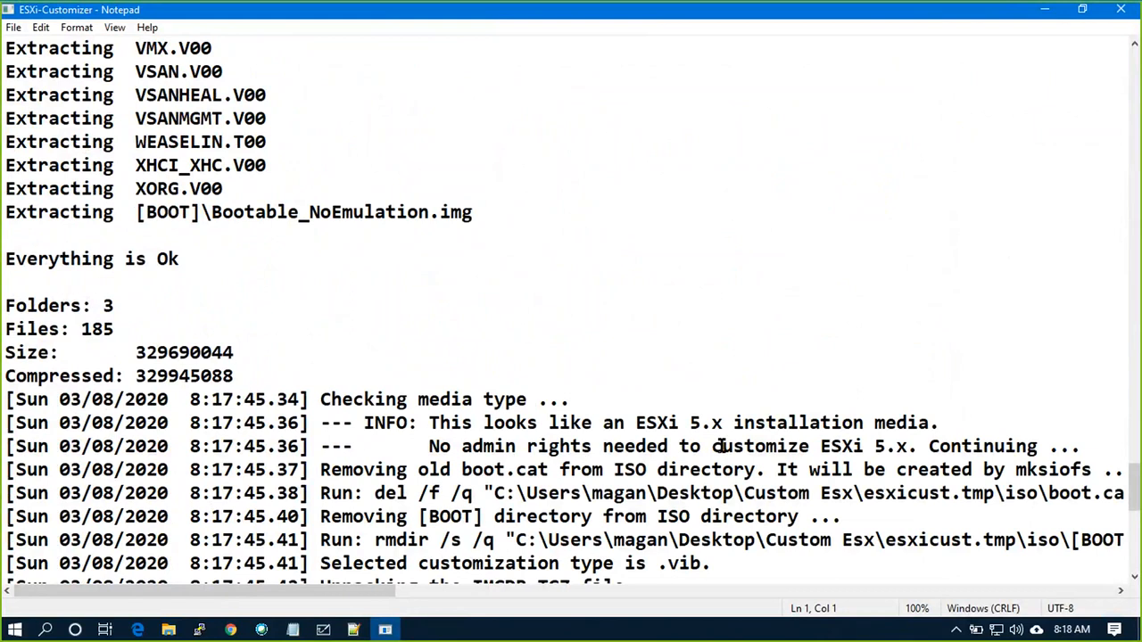
pyautogui.moveTo(685, 474)
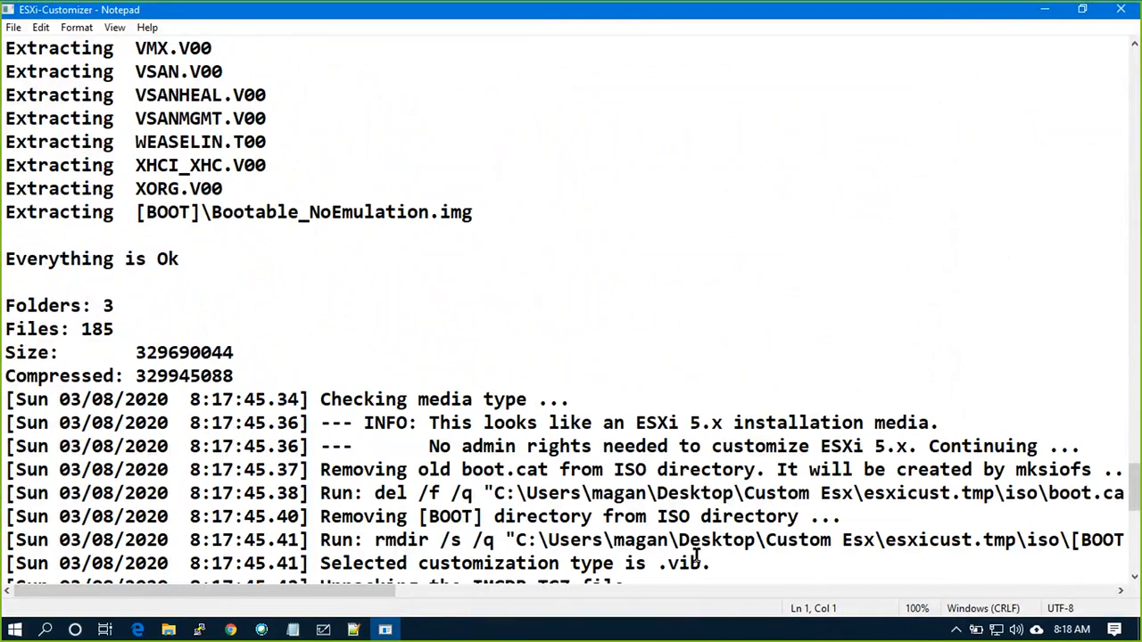
pyautogui.scroll(-3)
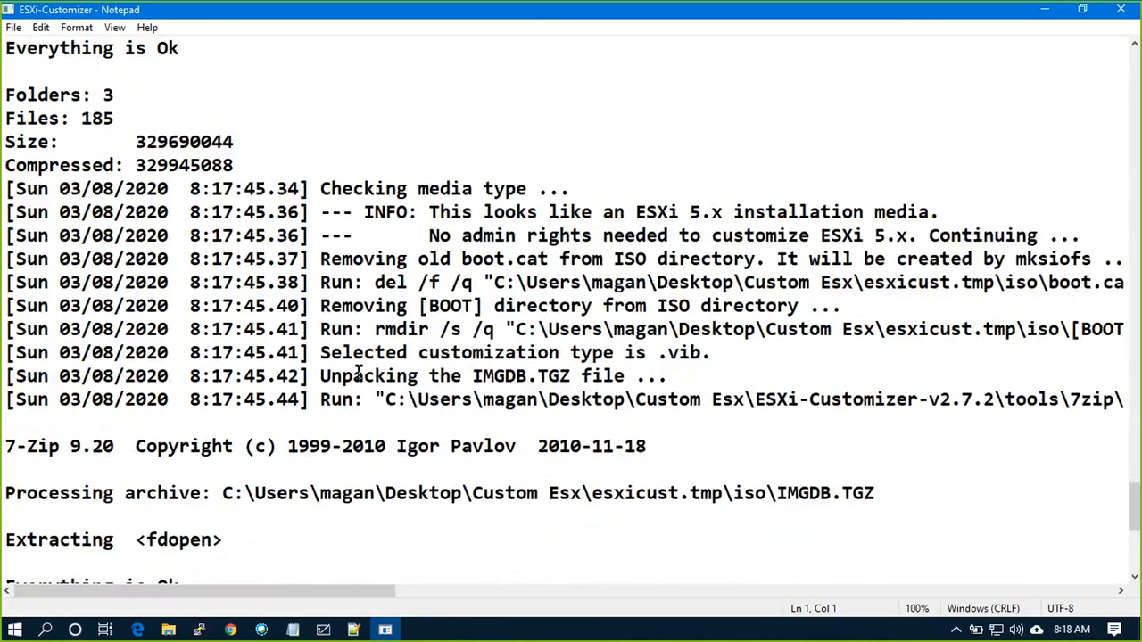
pyautogui.doubleClick(353, 375)
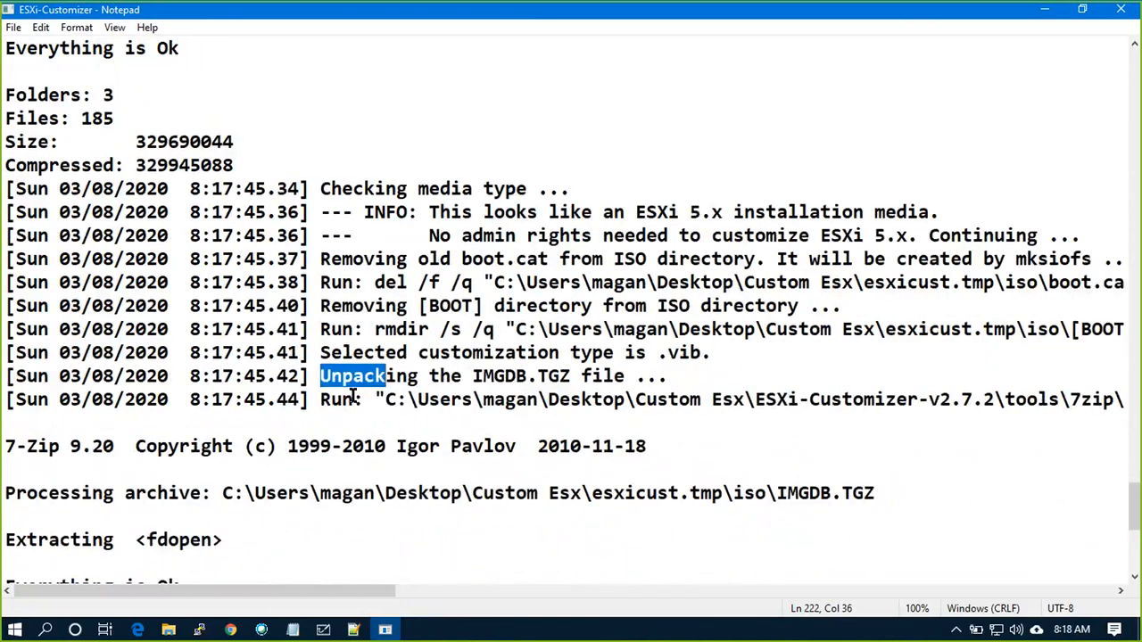
pyautogui.scroll(-3)
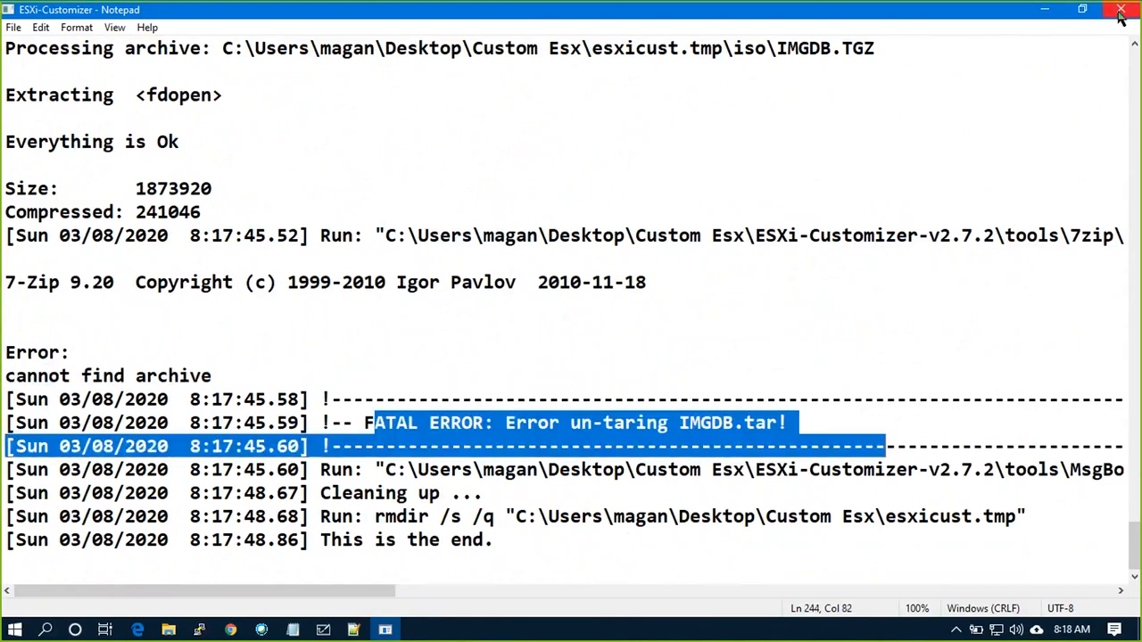
# Close the log and relaunch ESXi-Customizer.cmd as administrator from ESXi-Customizer-v2.7.2.
pyautogui.click(1120, 11)
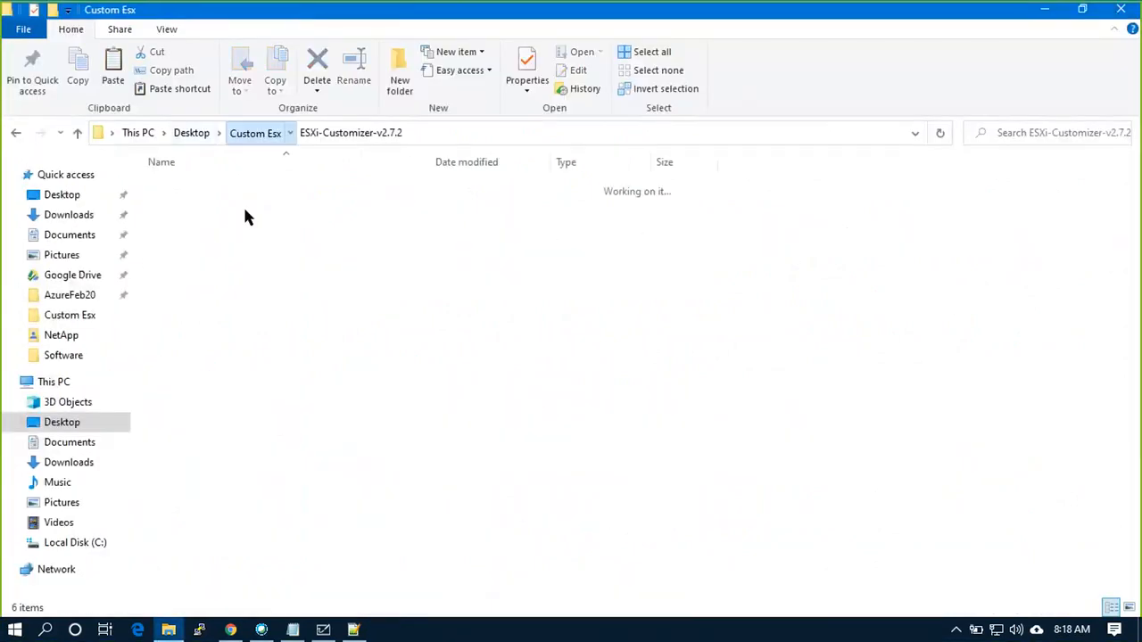
pyautogui.click(216, 204)
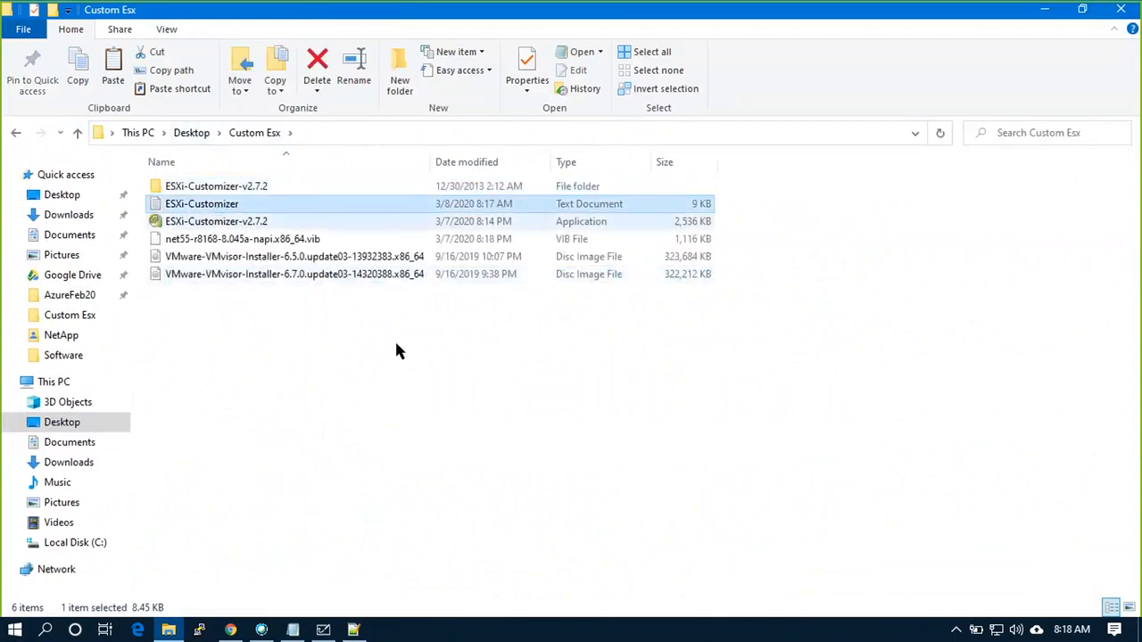
pyautogui.doubleClick(216, 185)
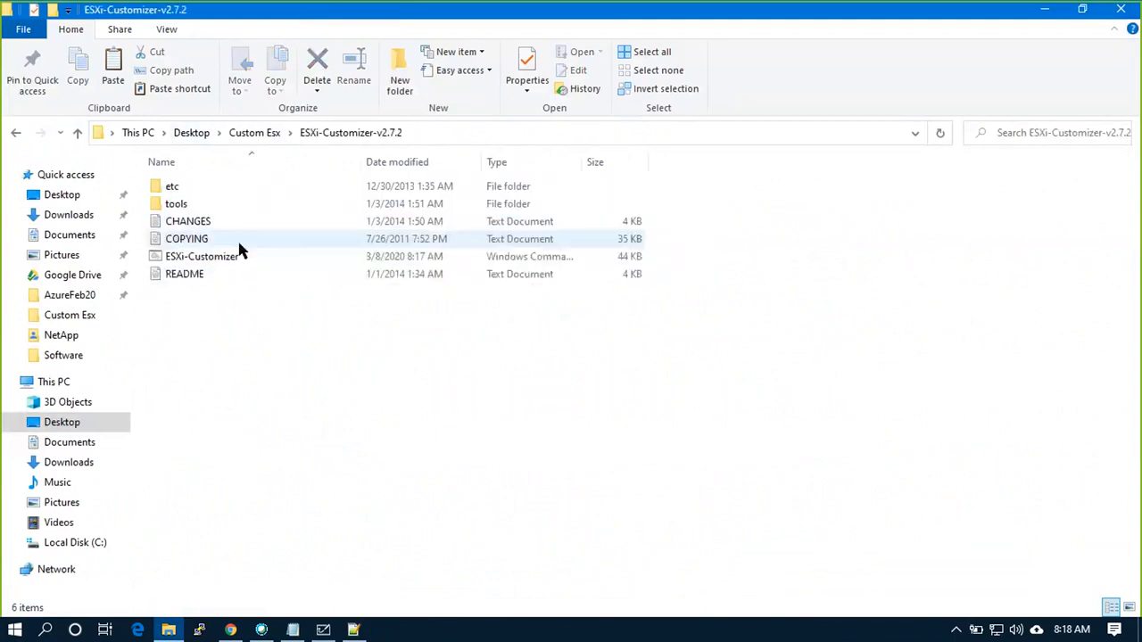
pyautogui.rightClick(203, 257)
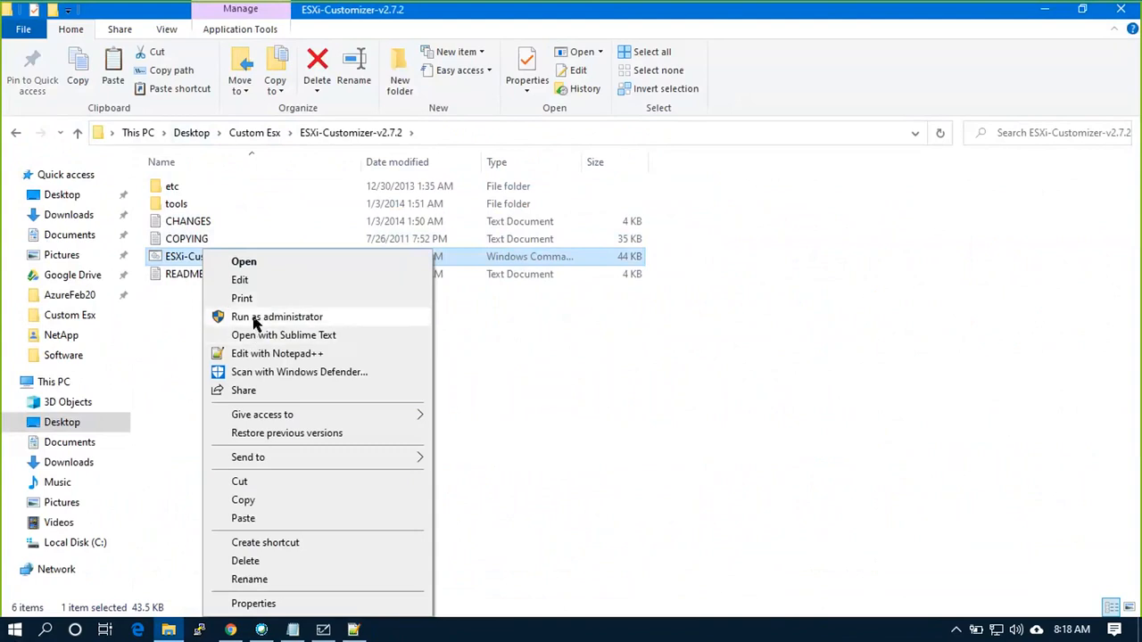
pyautogui.click(277, 318)
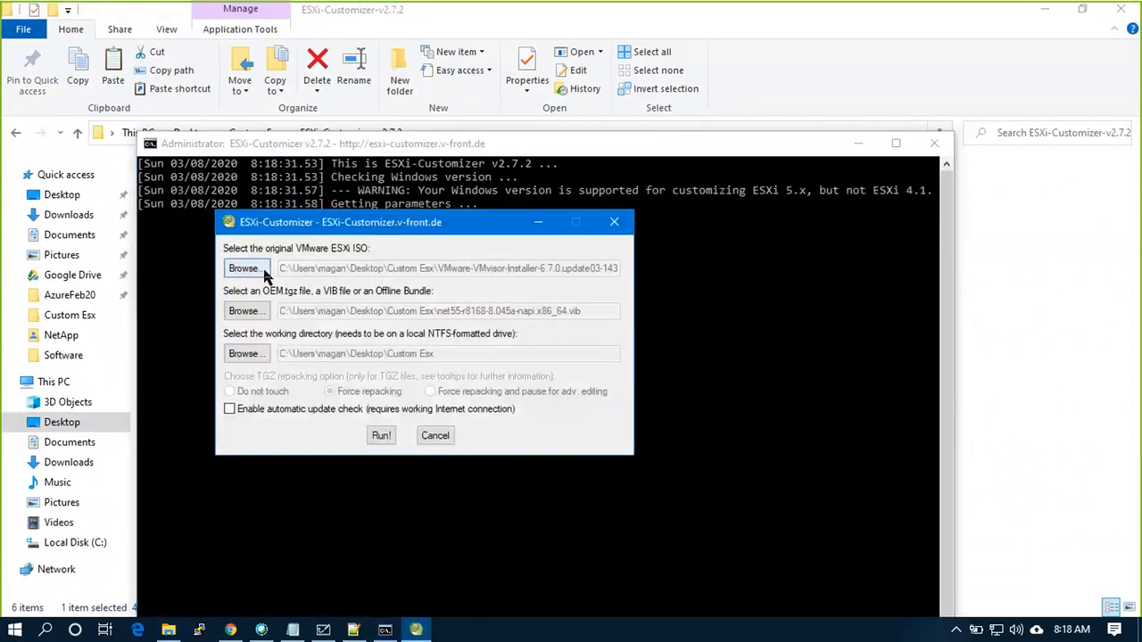
# Select the 6.5.0 ESXi ISO, the net55-r8168 VIB and Custom Esx working folder, then build ESXi-5.x-Custom.iso.
pyautogui.click(245, 268)
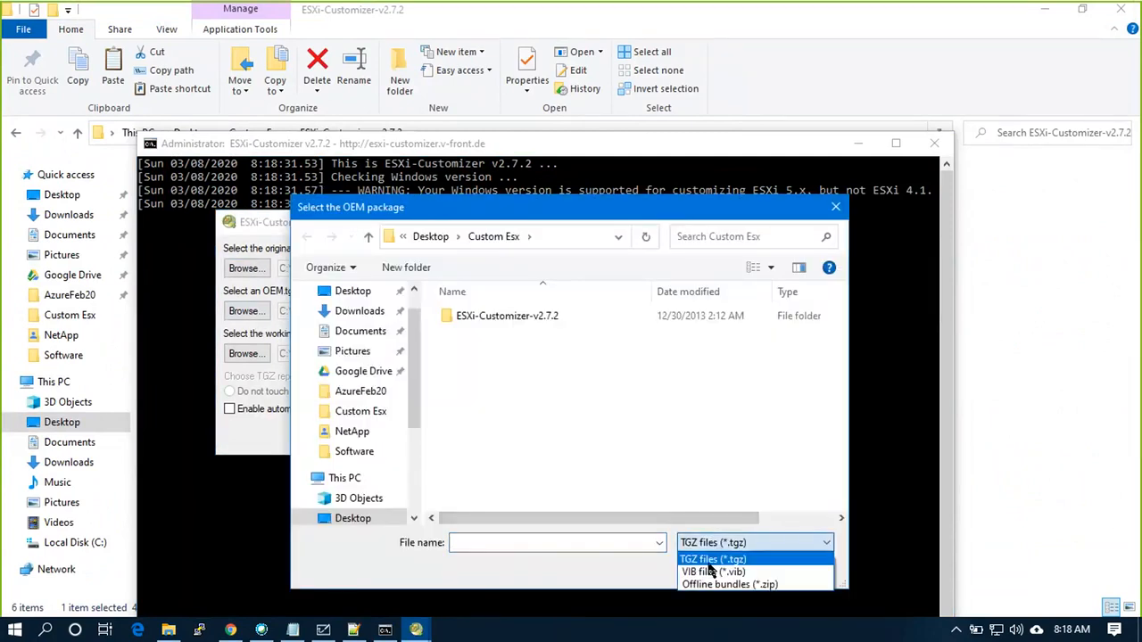
pyautogui.click(712, 571)
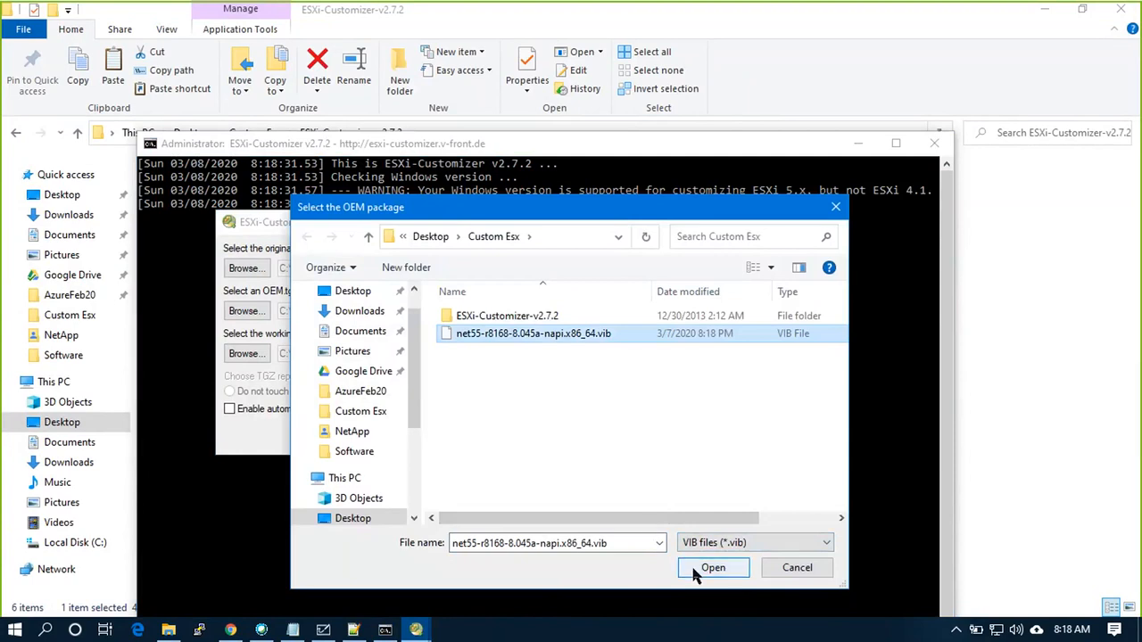
pyautogui.click(714, 567)
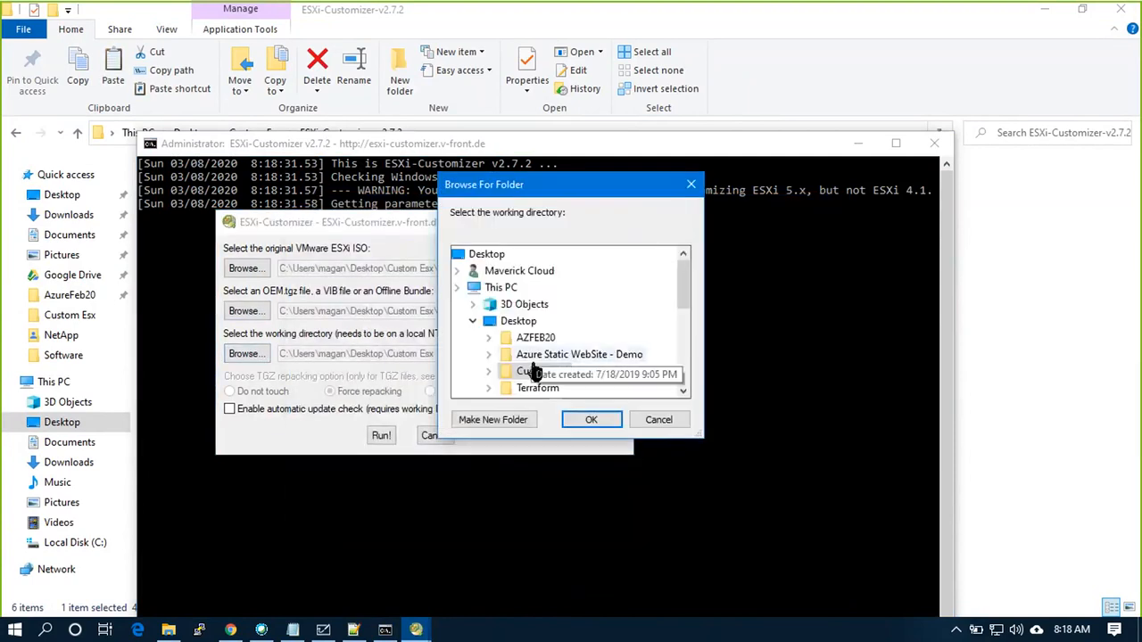
pyautogui.click(542, 371)
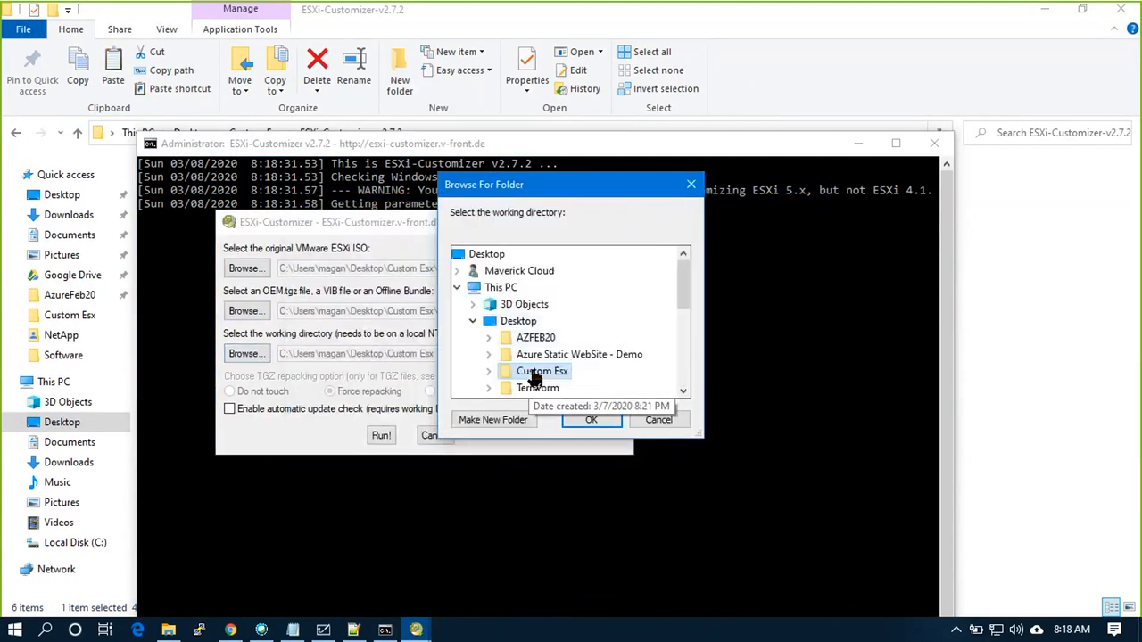
pyautogui.click(590, 419)
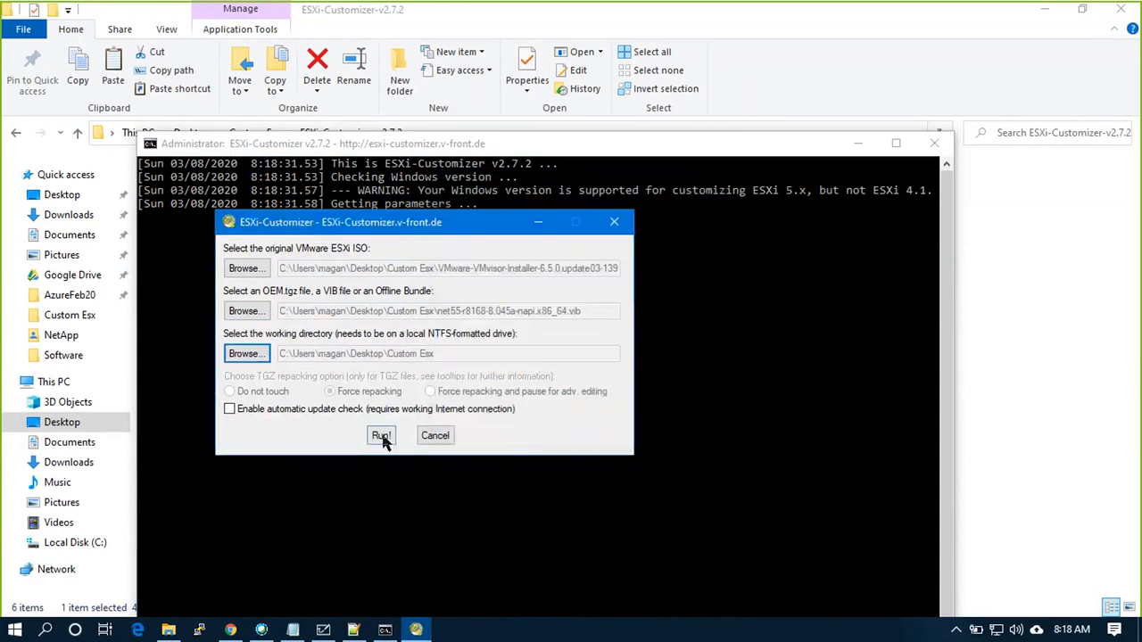
pyautogui.click(382, 435)
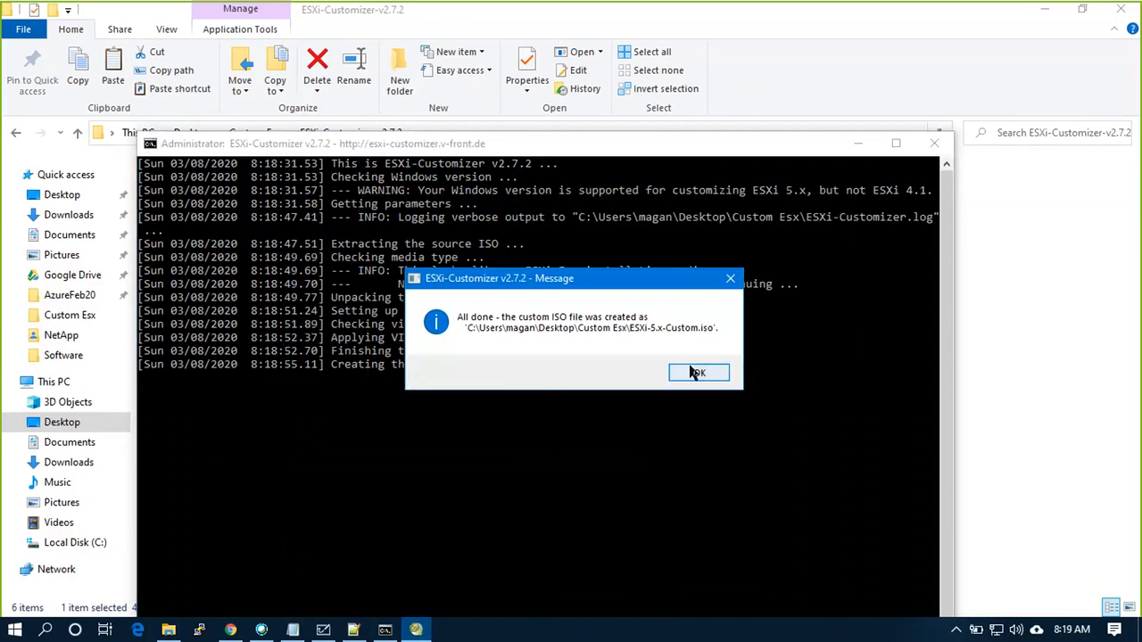
# Rename ESXi-5.x-Custom in the Custom Esx folder to 'ESXi-6.5_Custom Drivers'.
pyautogui.click(700, 373)
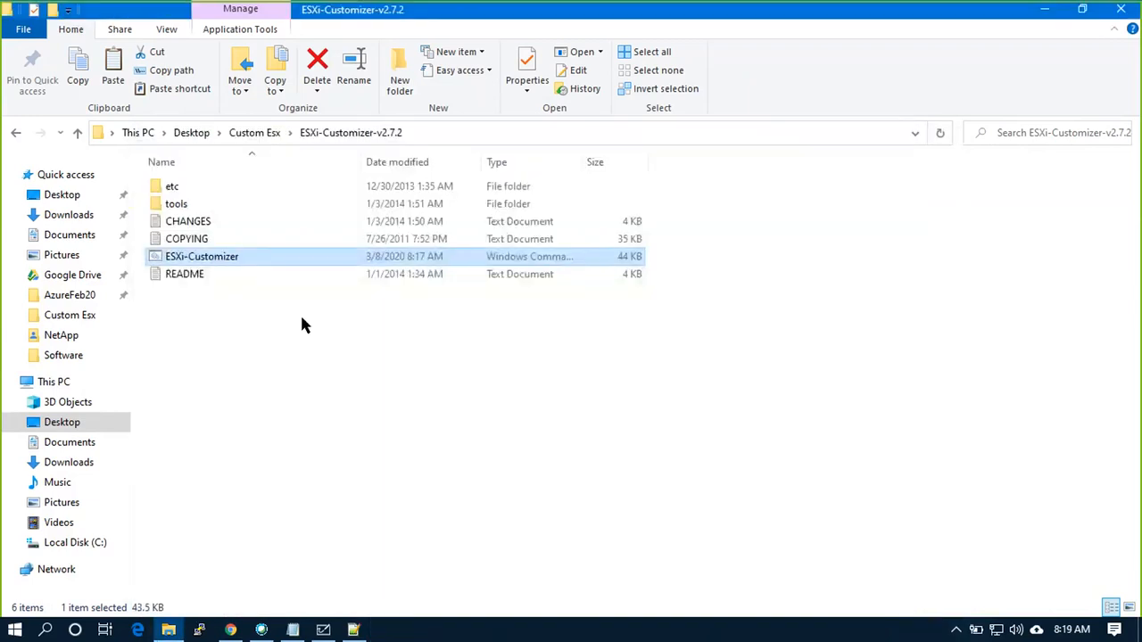
pyautogui.click(16, 132)
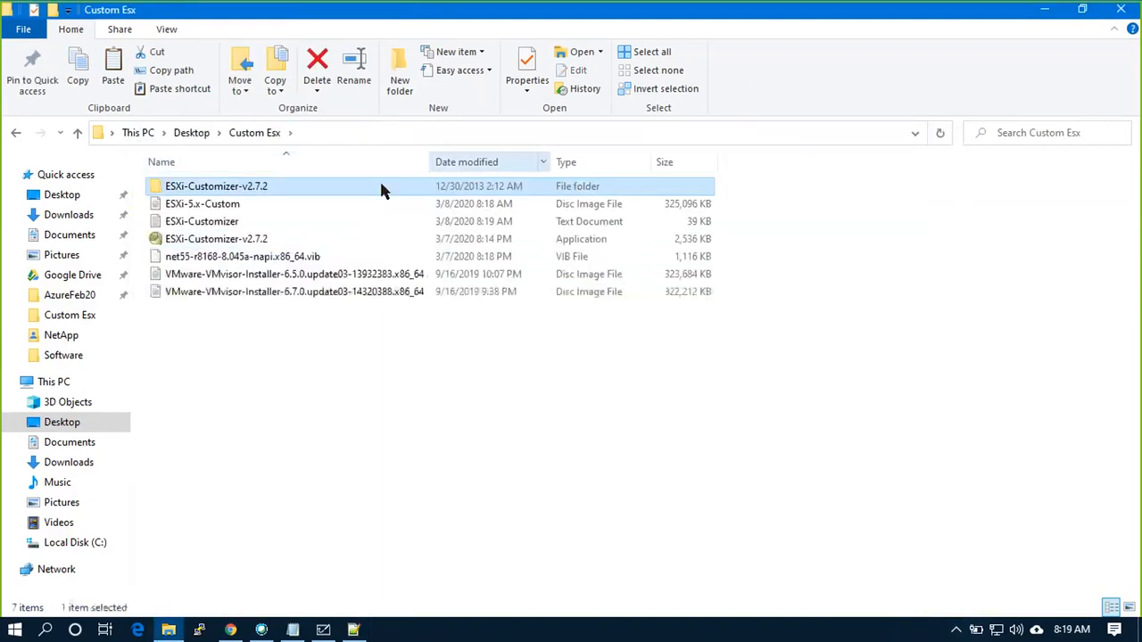
pyautogui.click(203, 203)
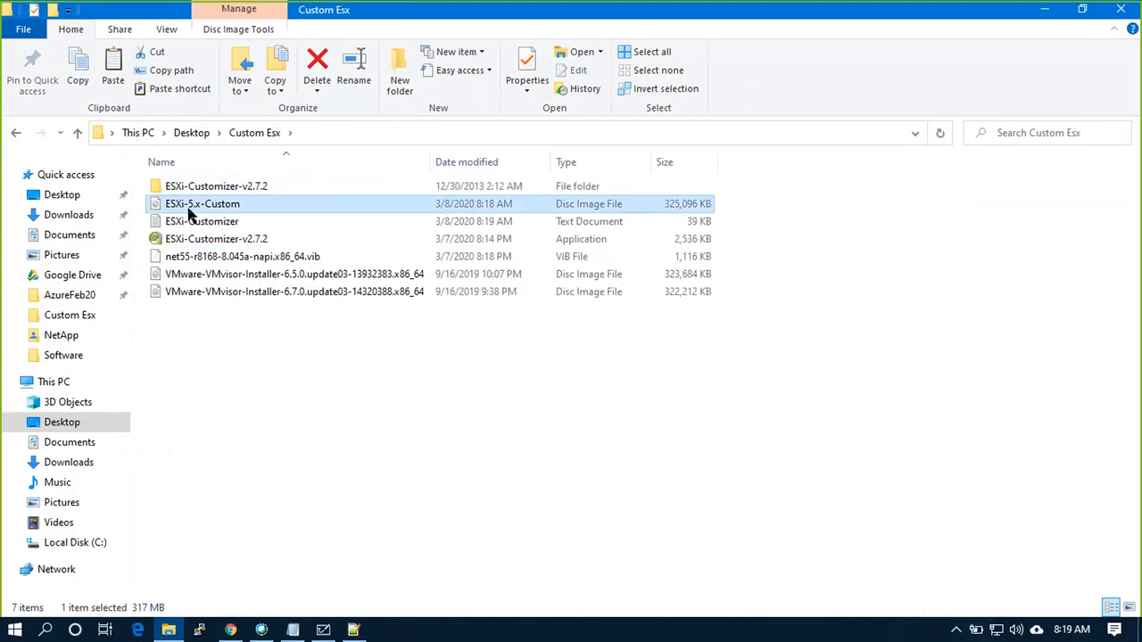
pyautogui.moveTo(203, 203)
pyautogui.write('ESXi-6.5')
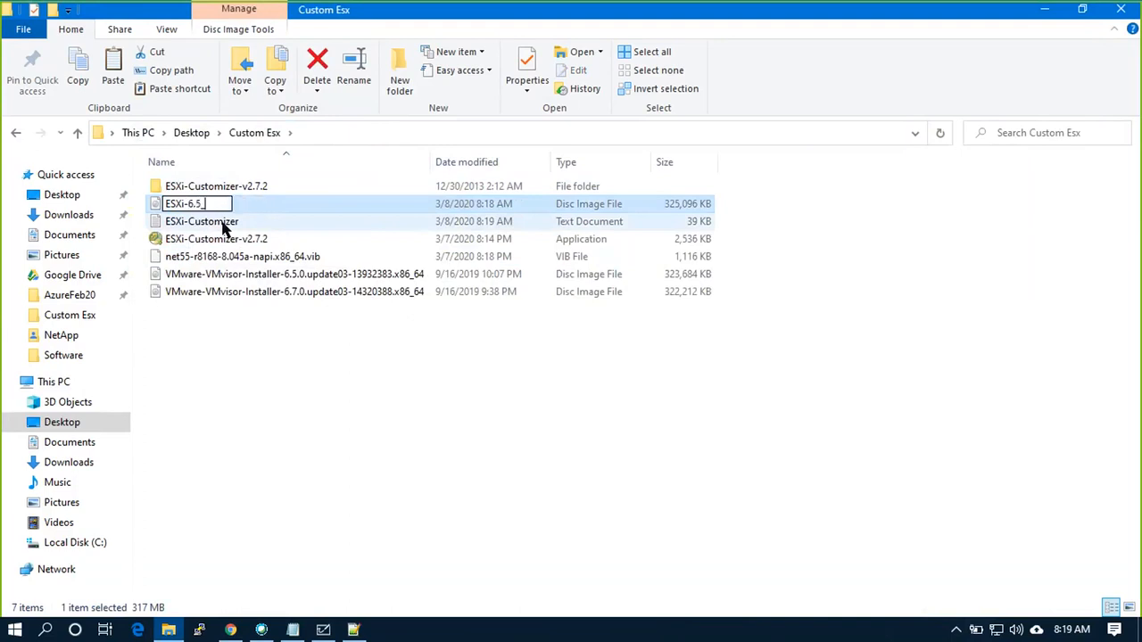
pyautogui.write('_Custom Drivers')
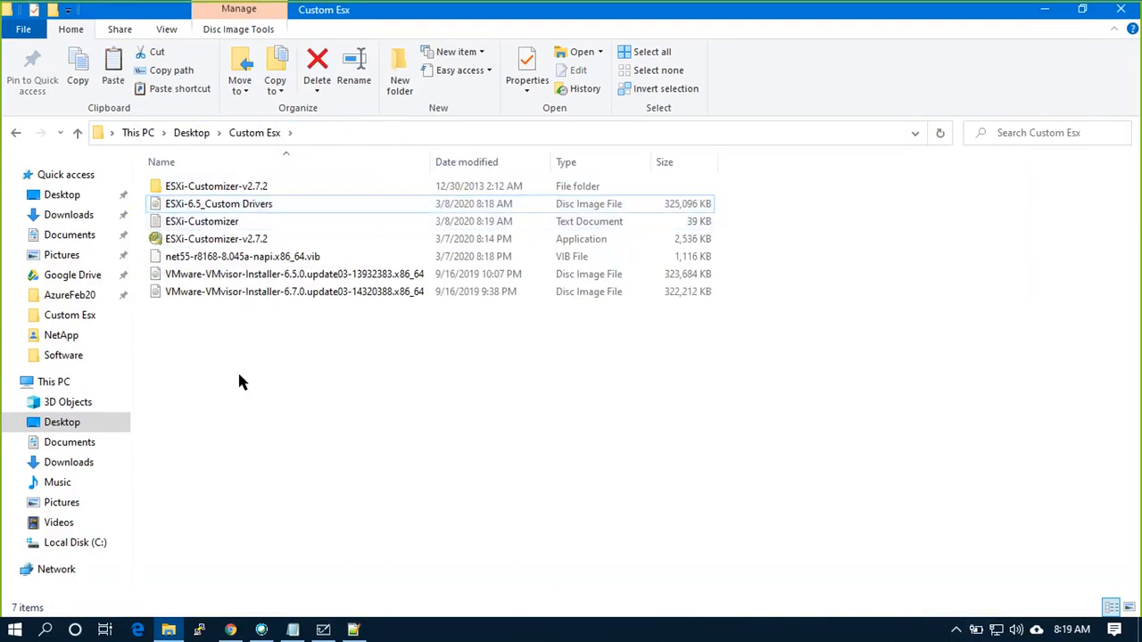
pyautogui.click(217, 204)
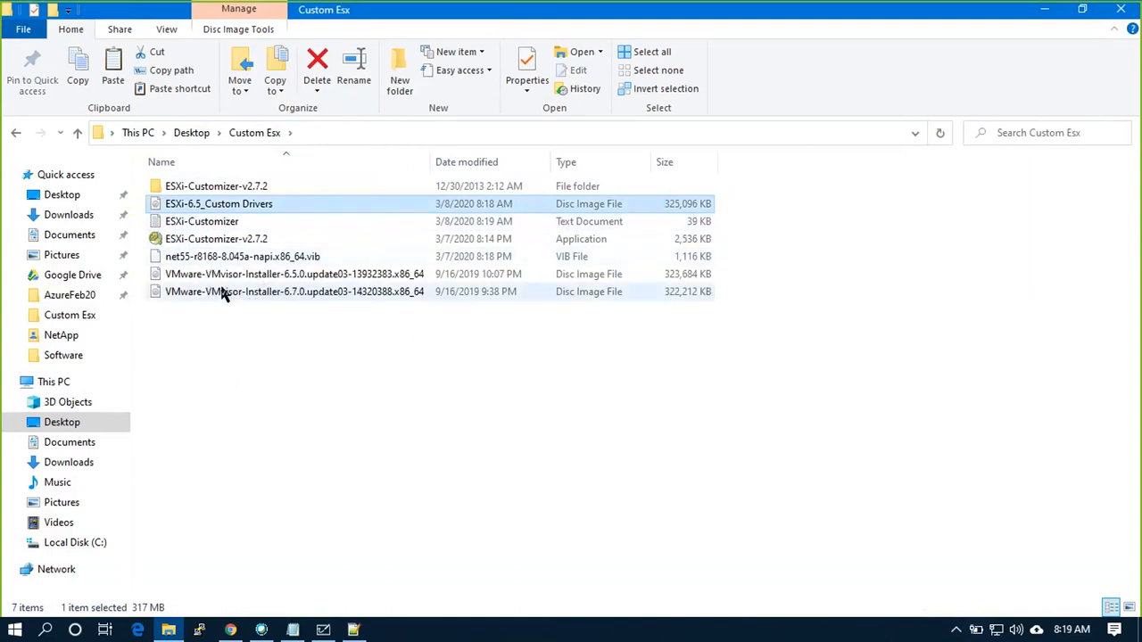
pyautogui.click(293, 274)
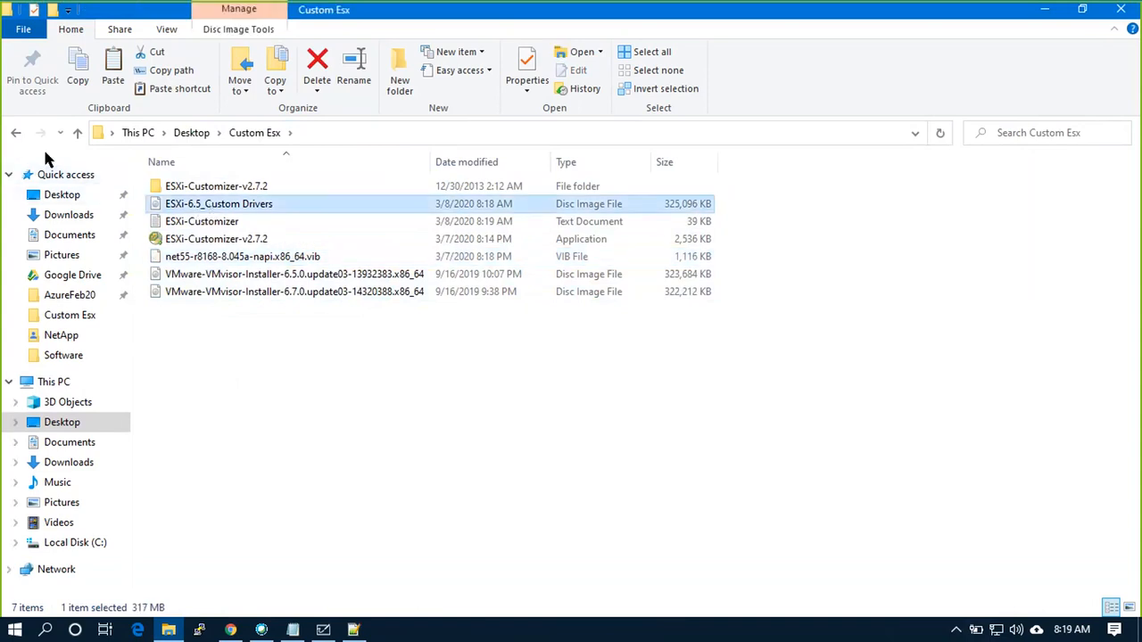
pyautogui.moveTo(147, 241)
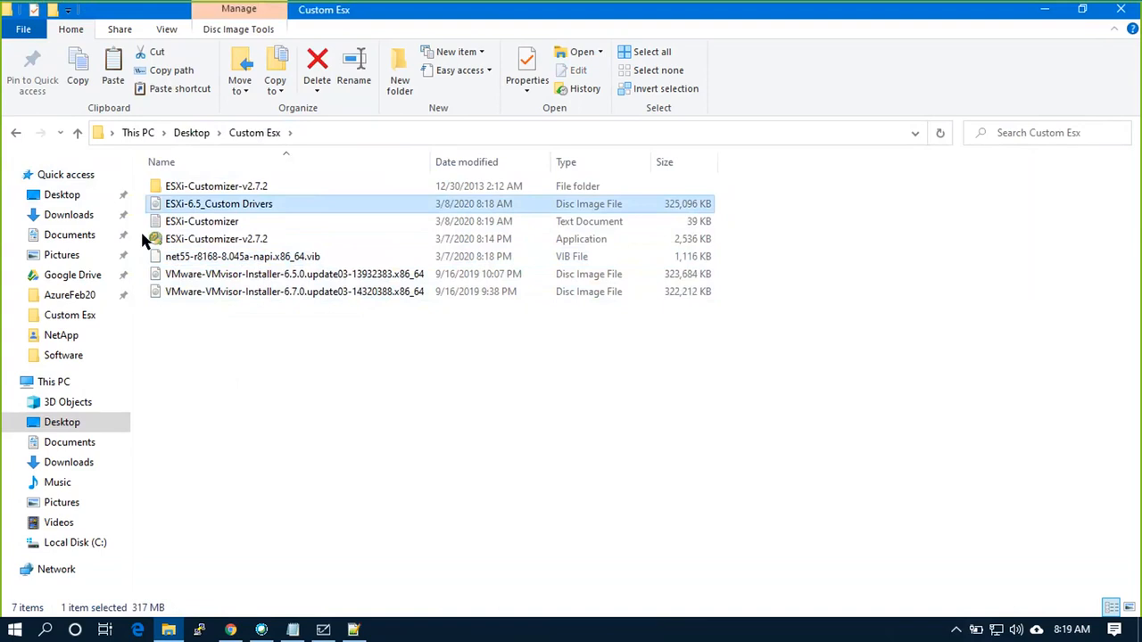
pyautogui.moveTo(248, 578)
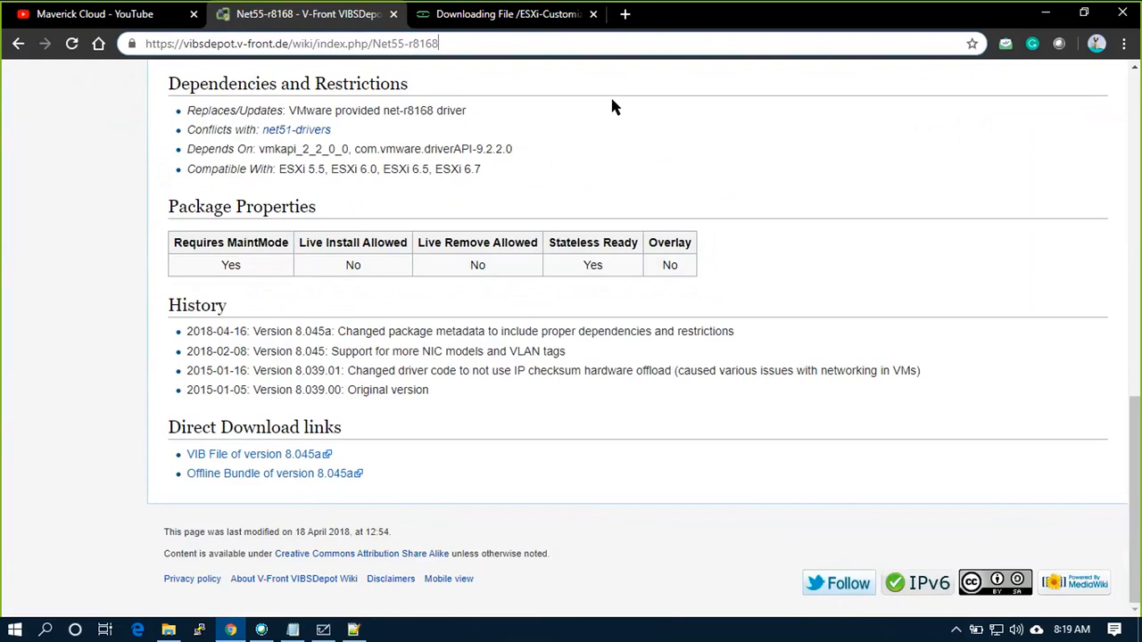
# Search Google for 'rufus download', reach rufus.ie and download Rufus 3.9.
pyautogui.click(292, 43)
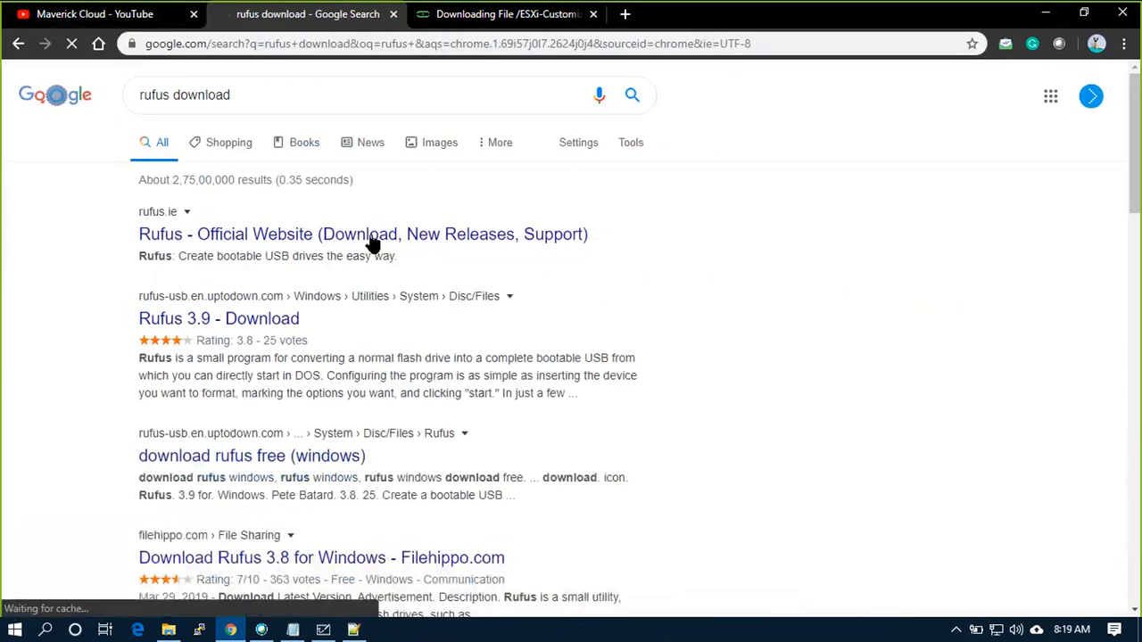
pyautogui.click(362, 234)
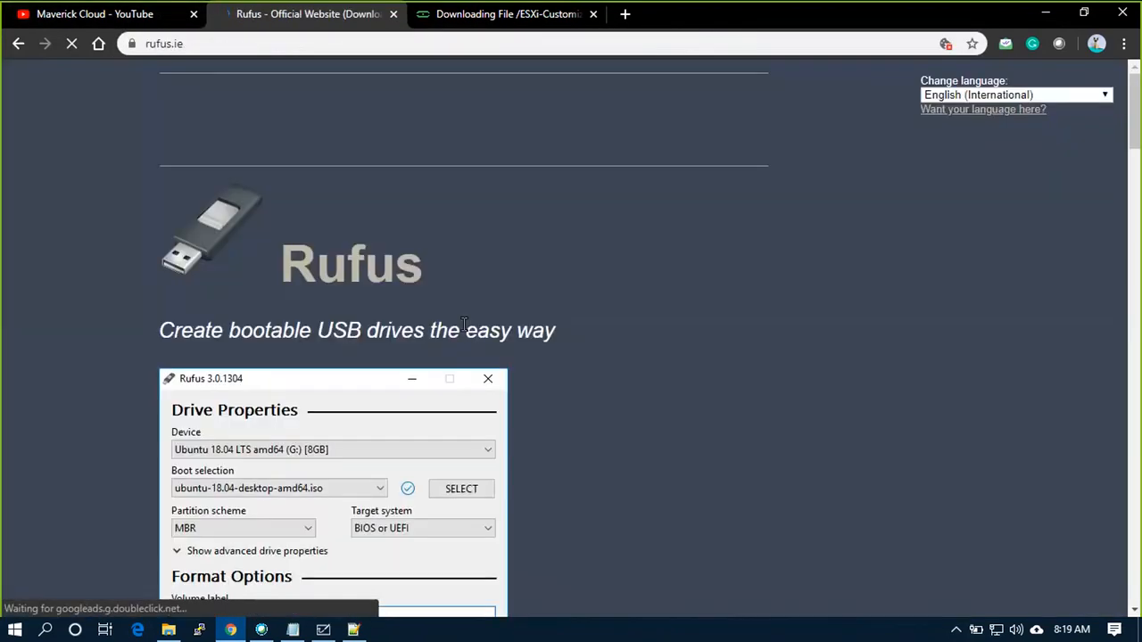
pyautogui.scroll(-3)
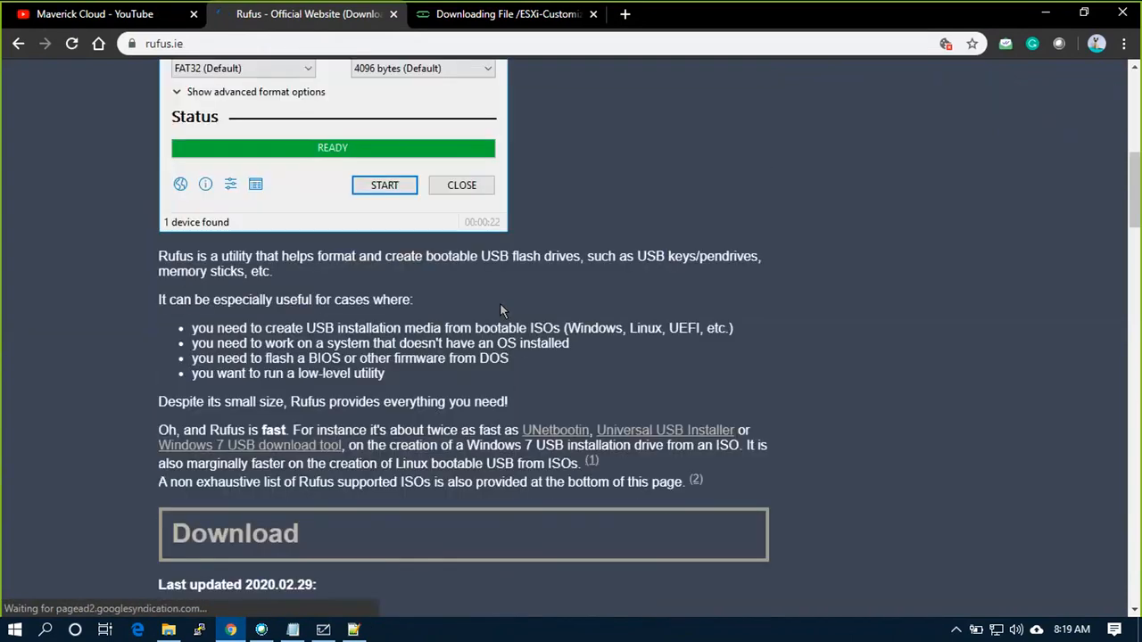
pyautogui.scroll(-3)
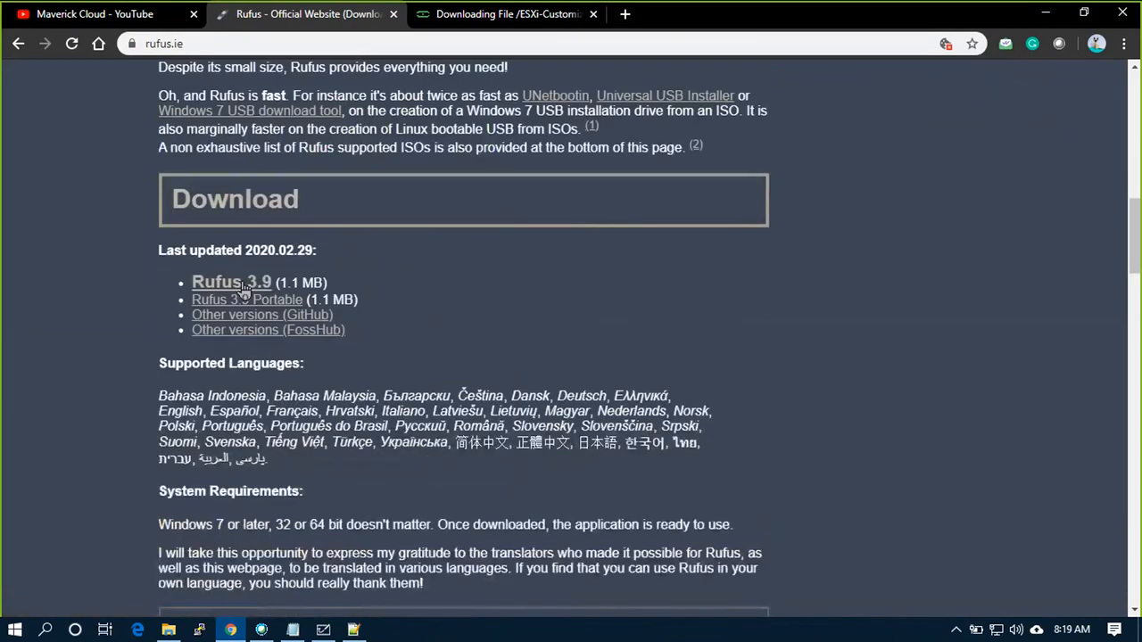
pyautogui.click(232, 282)
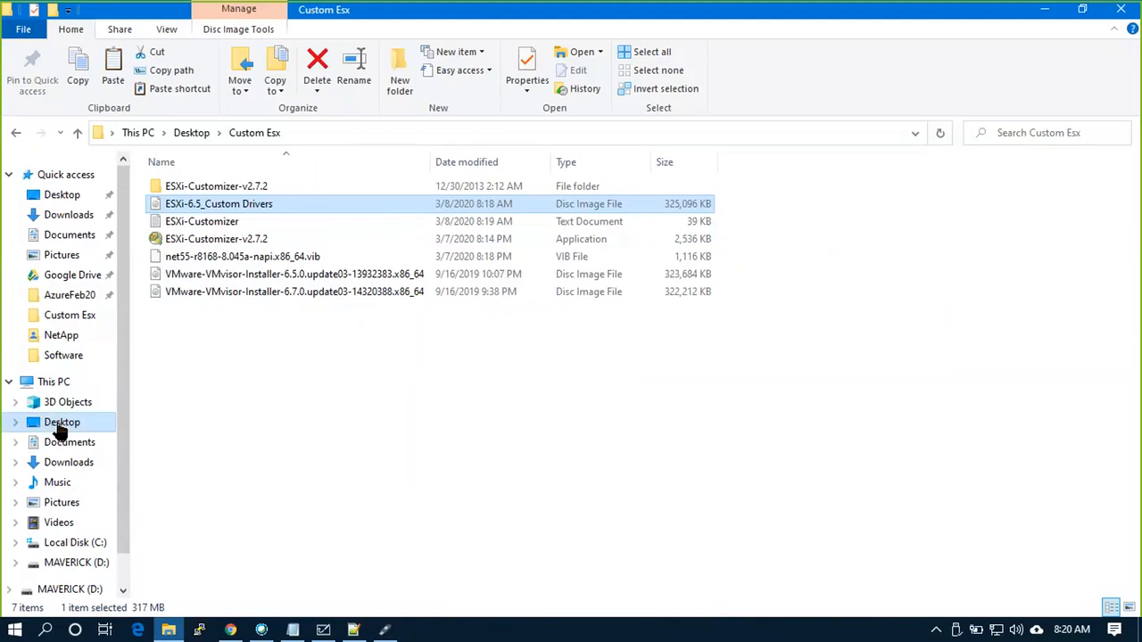
# Launch Rufus and choose the ESXi-6.5_Custom Drivers ISO from Desktop > Custom Esx as the boot image.
pyautogui.click(53, 382)
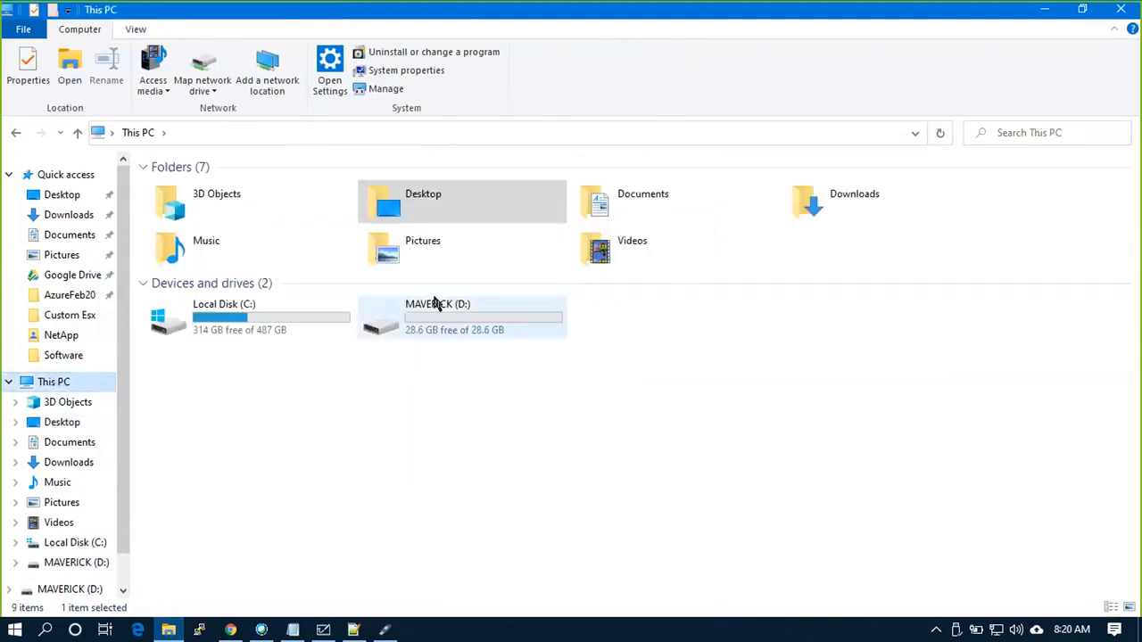
pyautogui.click(386, 632)
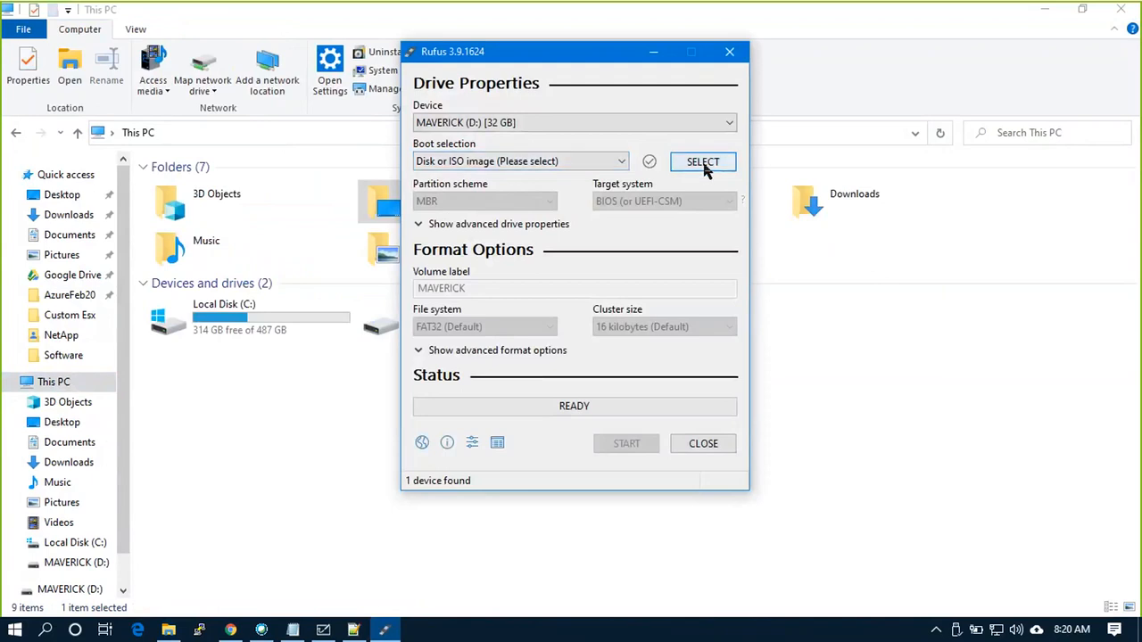
pyautogui.click(703, 161)
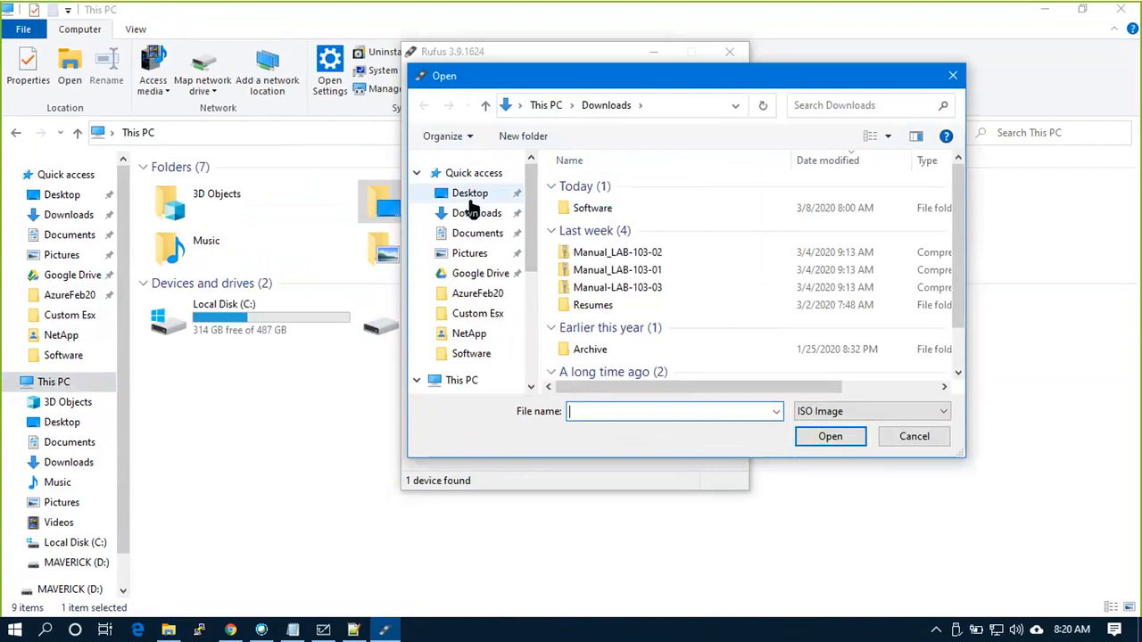
pyautogui.click(471, 193)
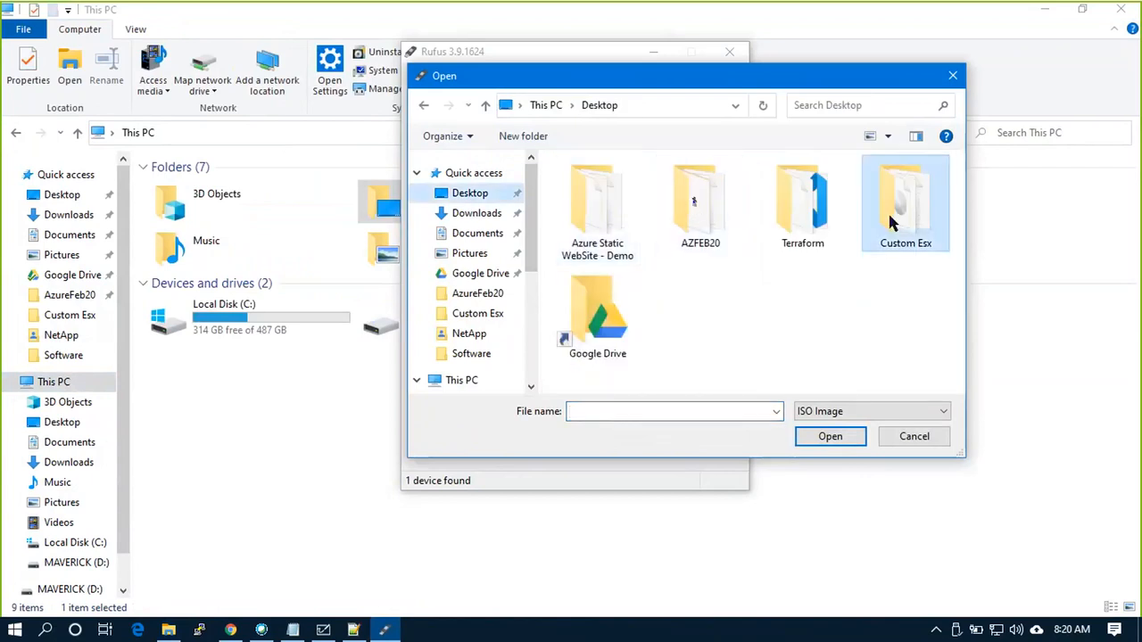
pyautogui.doubleClick(907, 203)
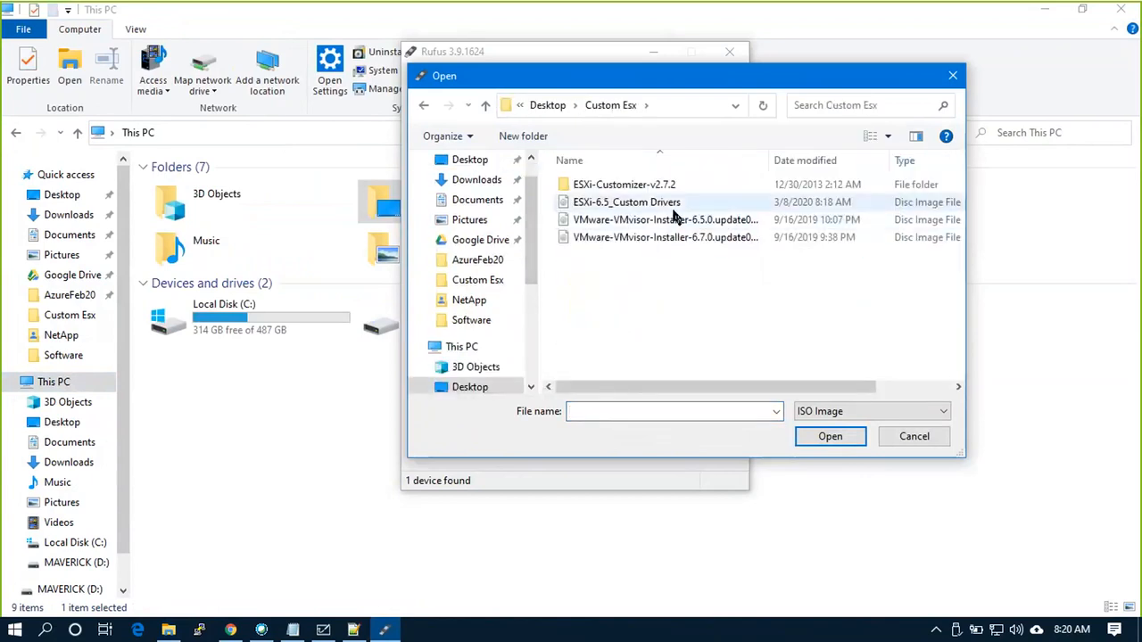
pyautogui.click(626, 202)
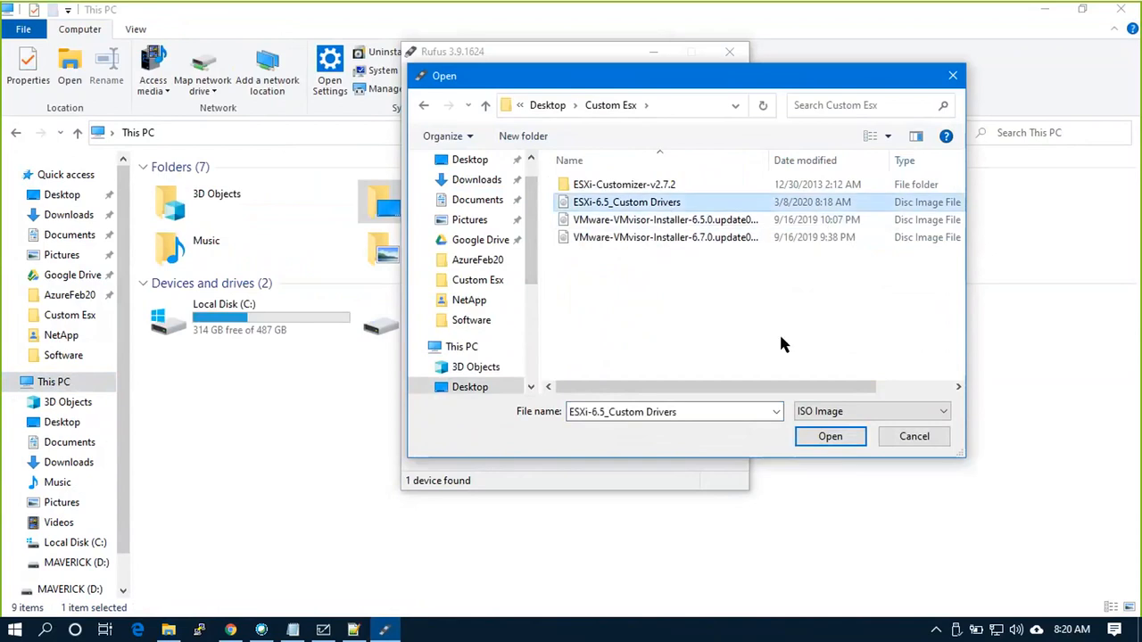
pyautogui.click(828, 435)
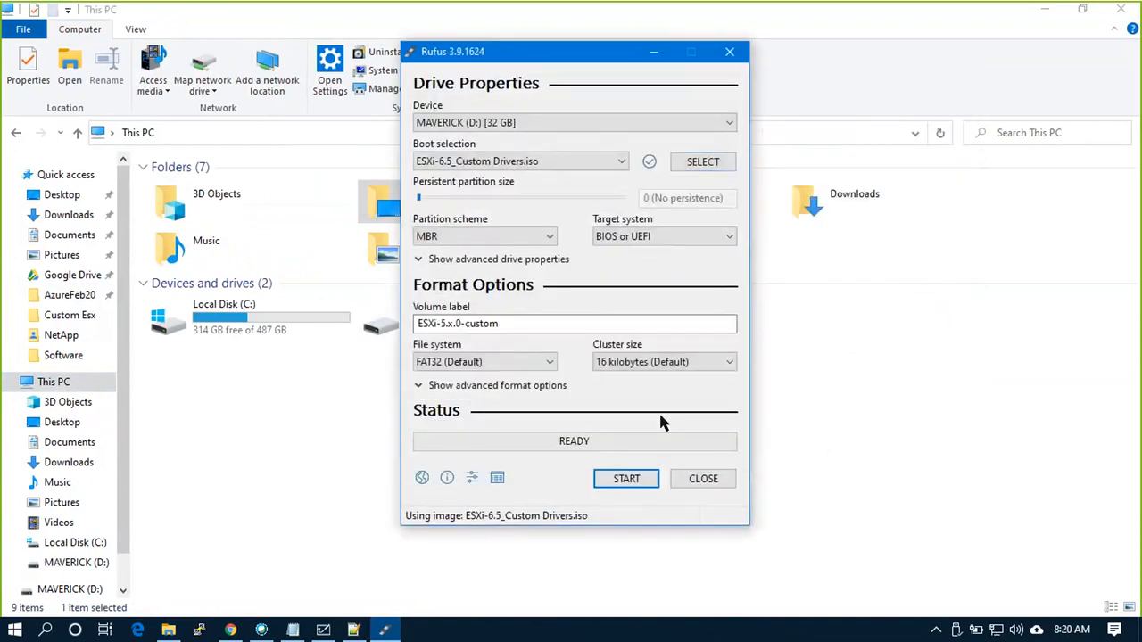
# Set the volume label to ESXi-6.5 and start writing to the MAVERICK USB drive.
pyautogui.click(553, 323)
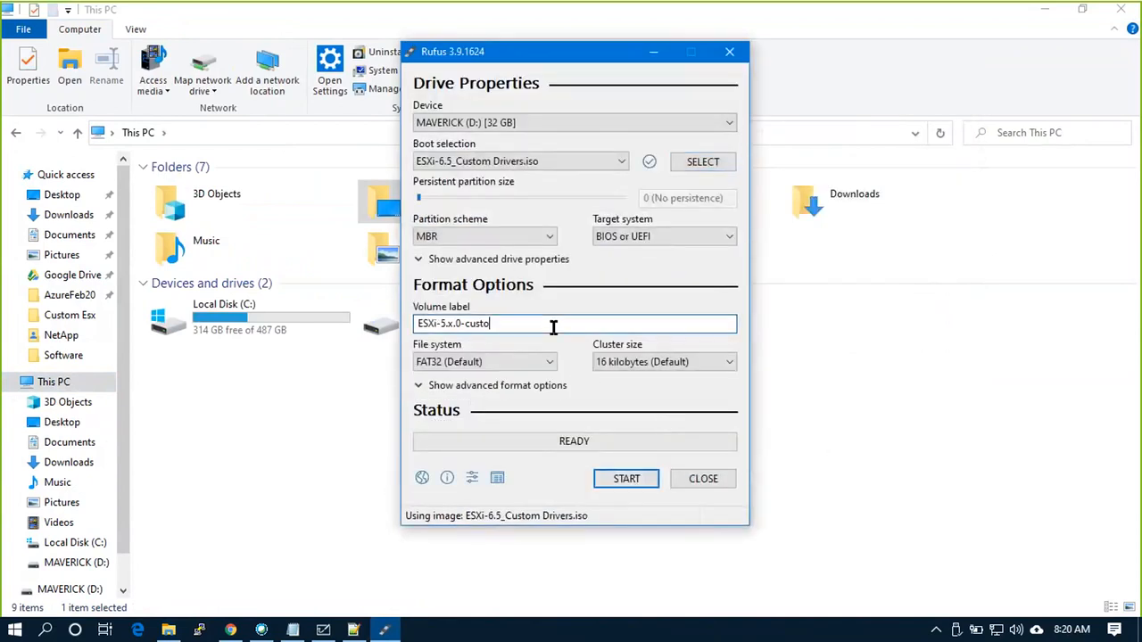
pyautogui.press('BackSpace')
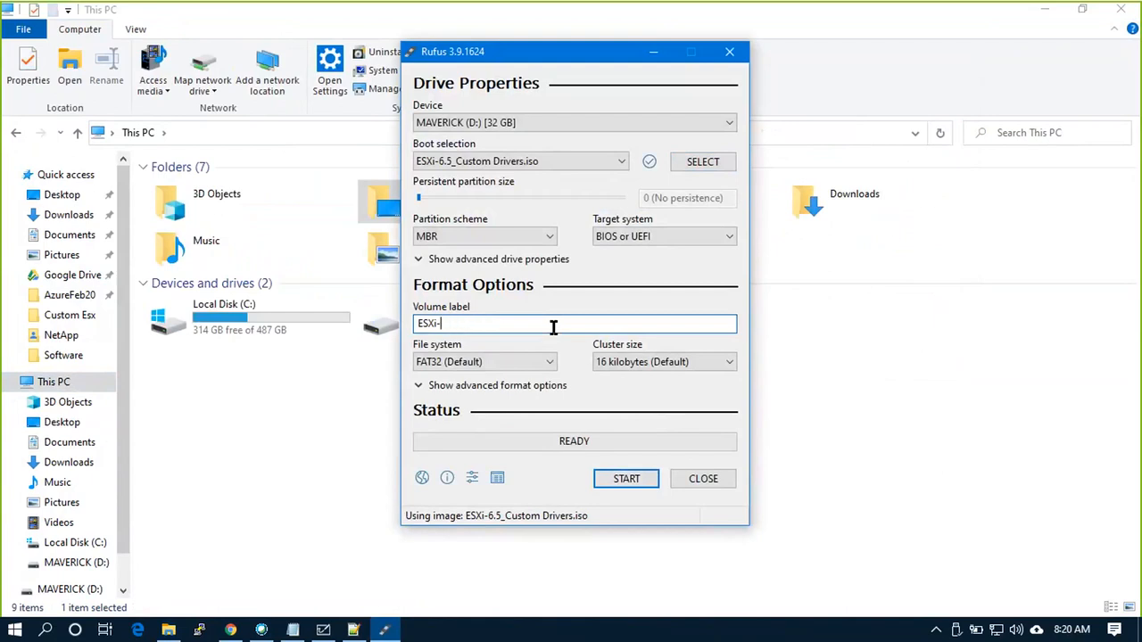
pyautogui.write('6.5')
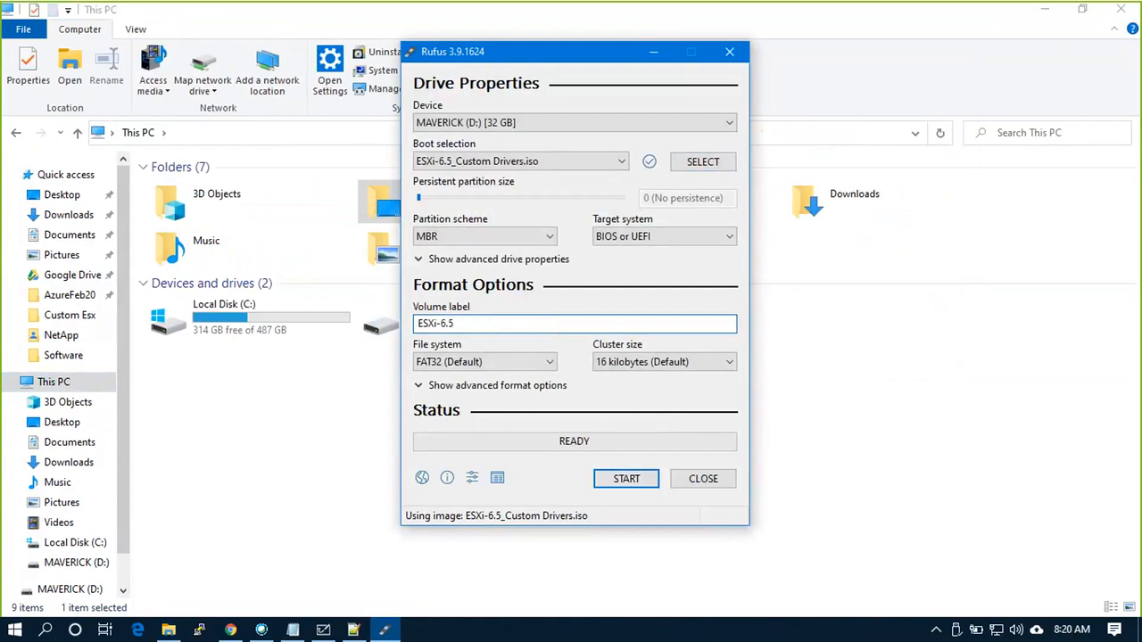
pyautogui.click(627, 479)
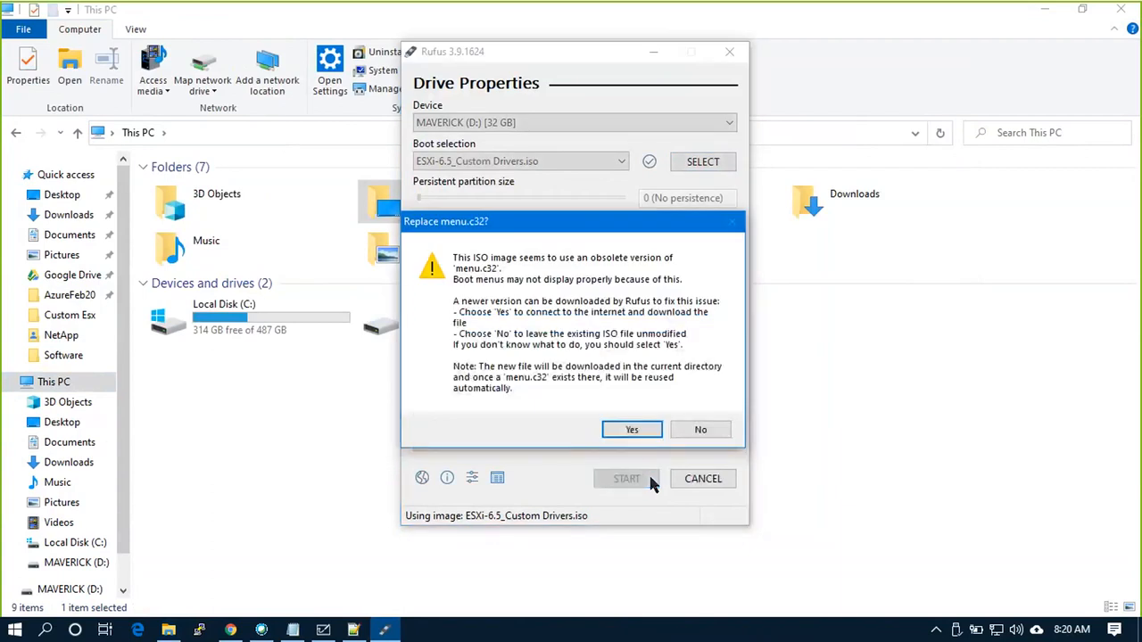
# Accept the newer menu.c32 download and the data-destruction warning so writing completes to READY.
pyautogui.click(632, 429)
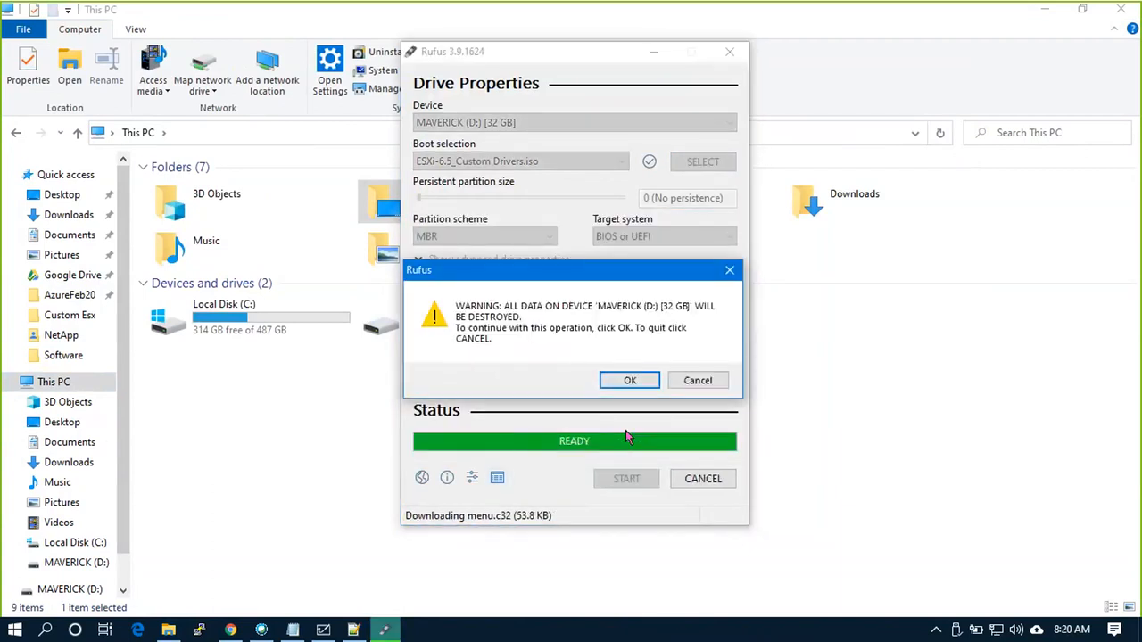
pyautogui.click(628, 380)
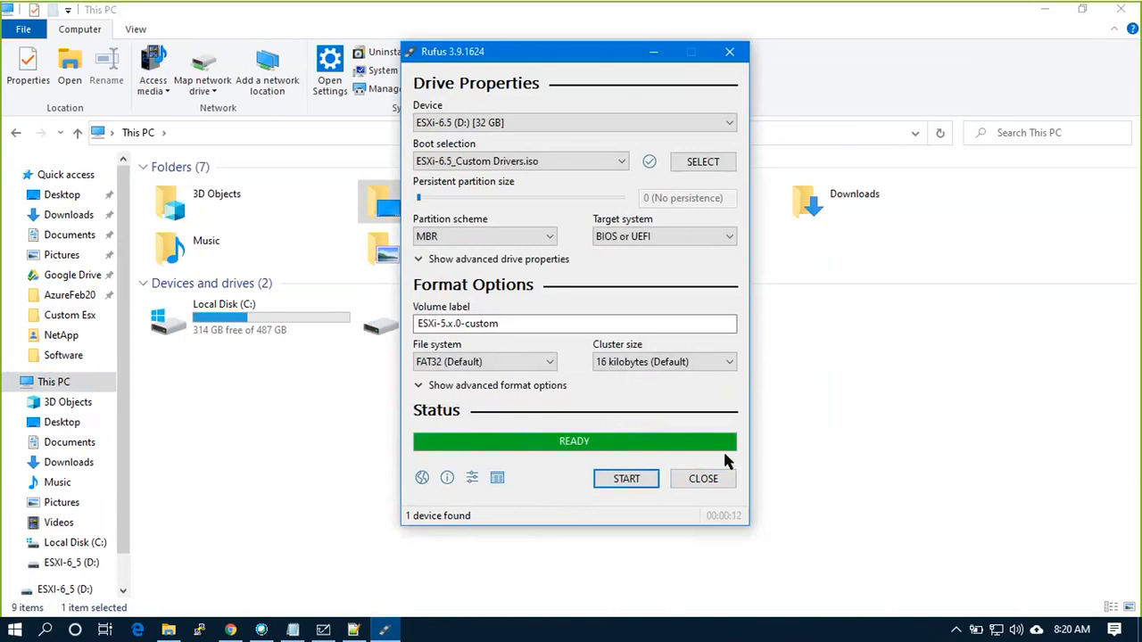
# Close Rufus, browse the ESXi-6_5 (D:) drive's installer files, then return to This PC.
pyautogui.click(703, 478)
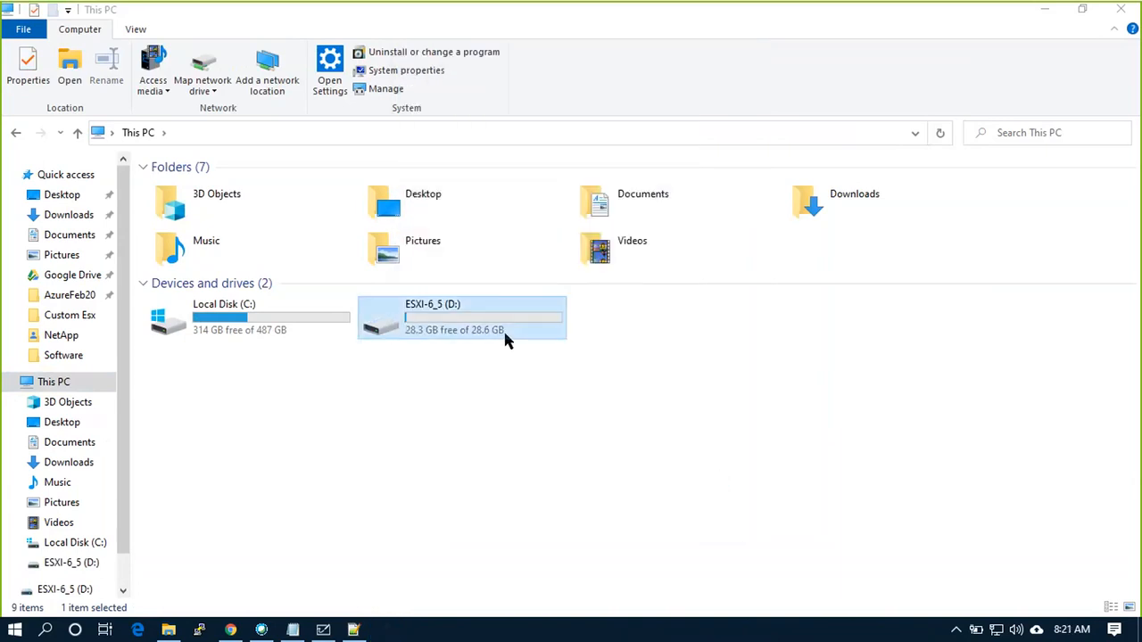
pyautogui.doubleClick(460, 318)
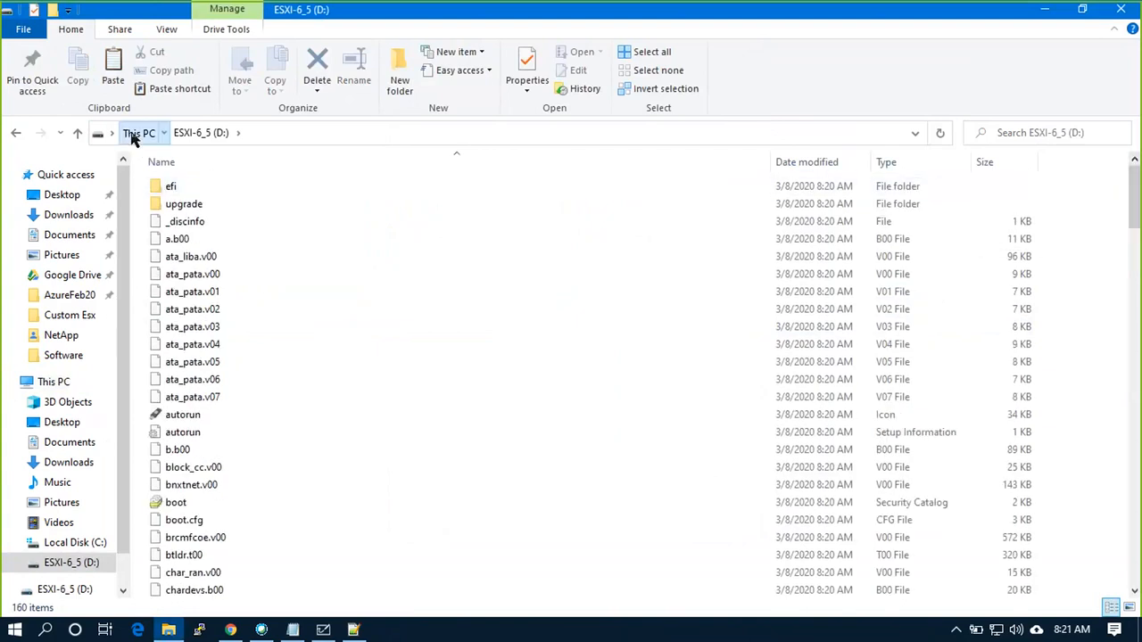
pyautogui.click(139, 132)
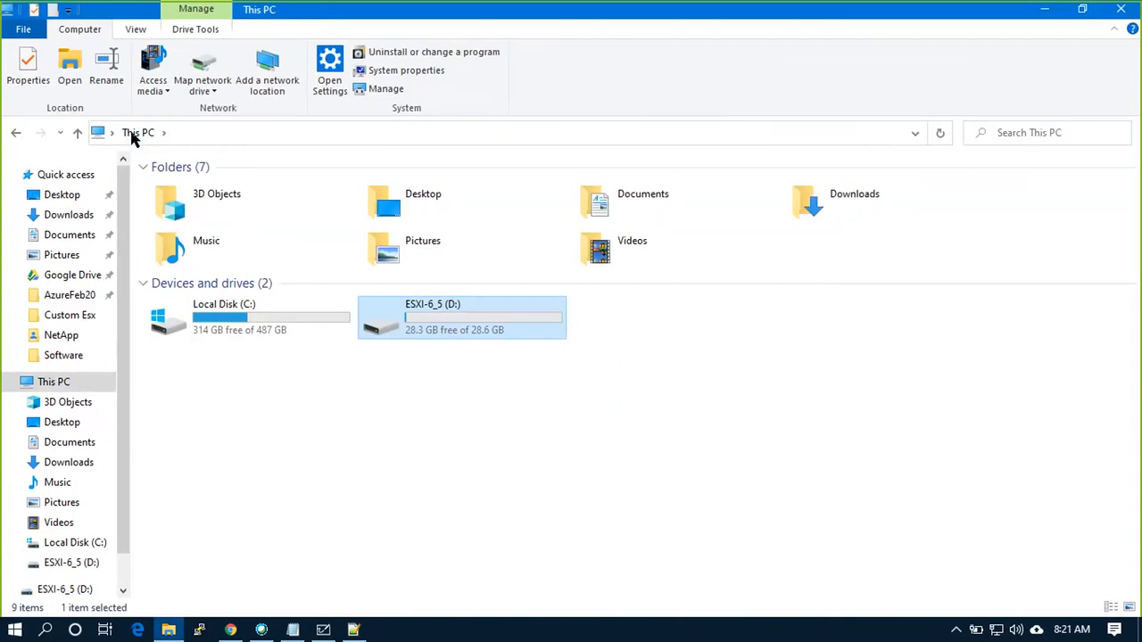